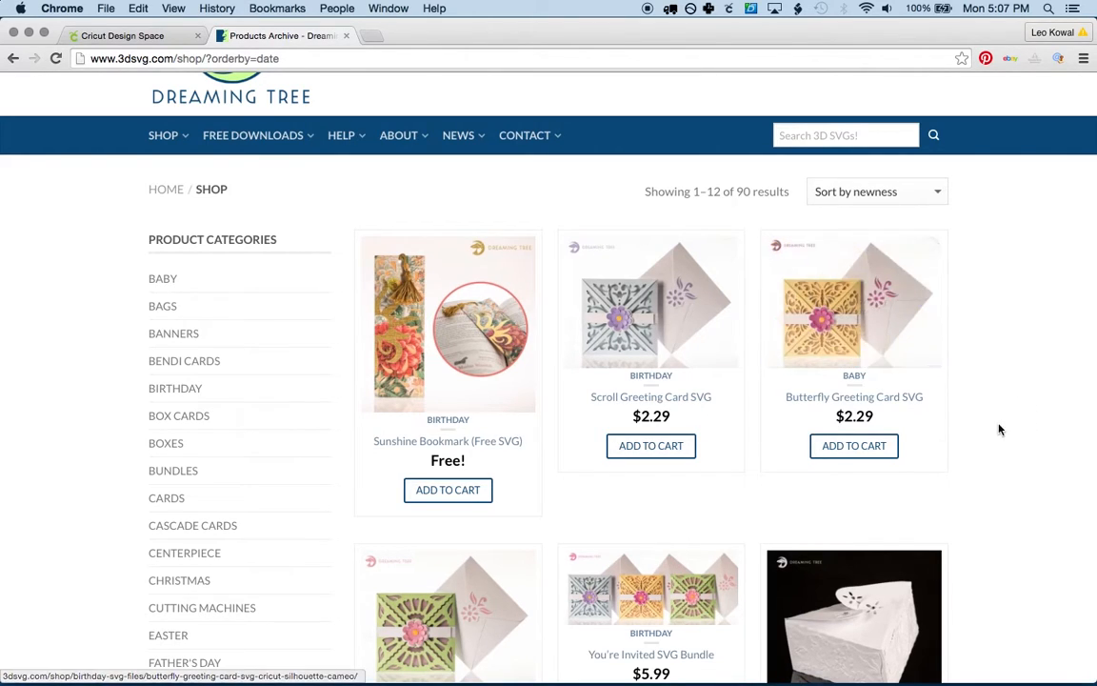
pyautogui.moveTo(854, 304)
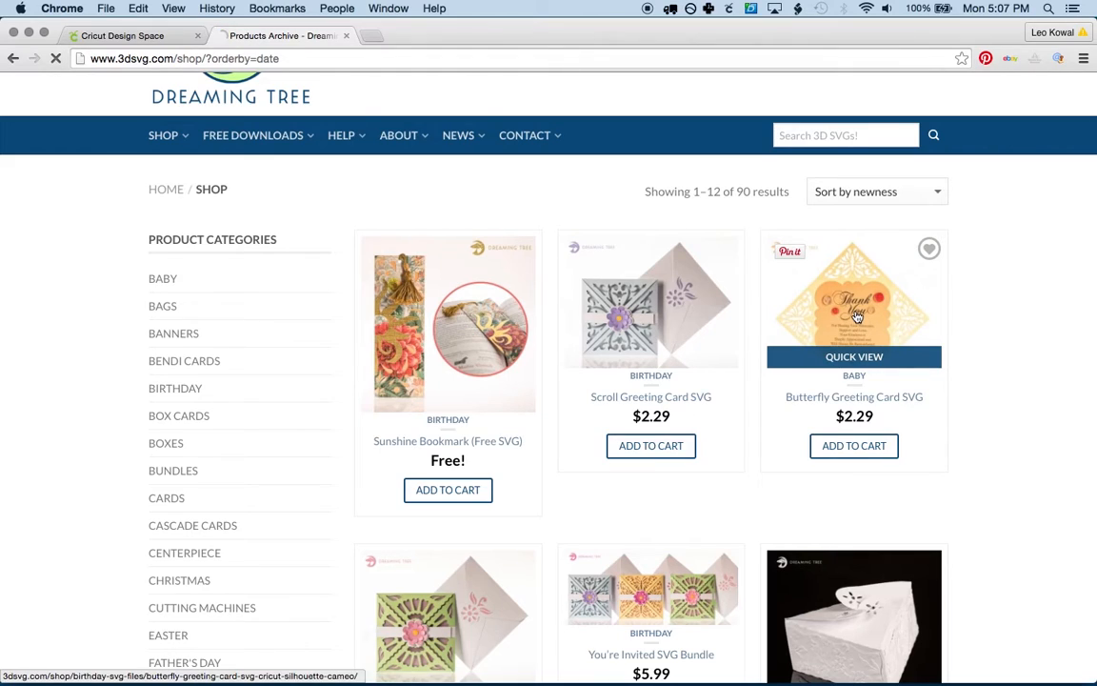
# Open the Butterfly Greeting Card SVG product page and scroll down to its price and tutorial
pyautogui.click(853, 300)
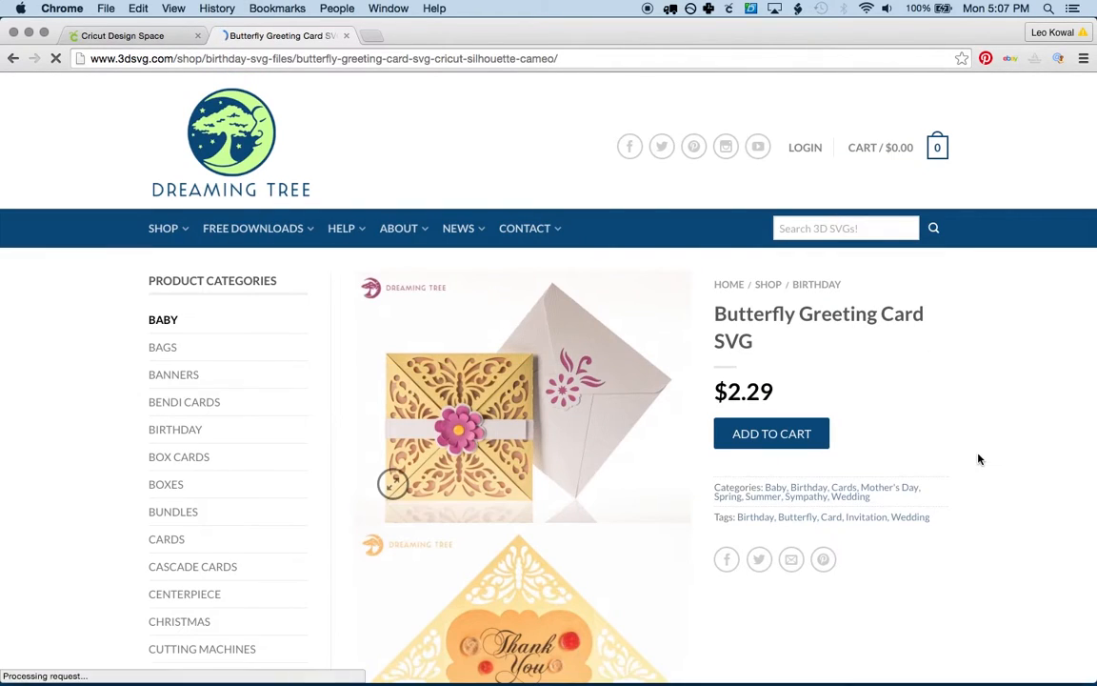
pyautogui.scroll(-3)
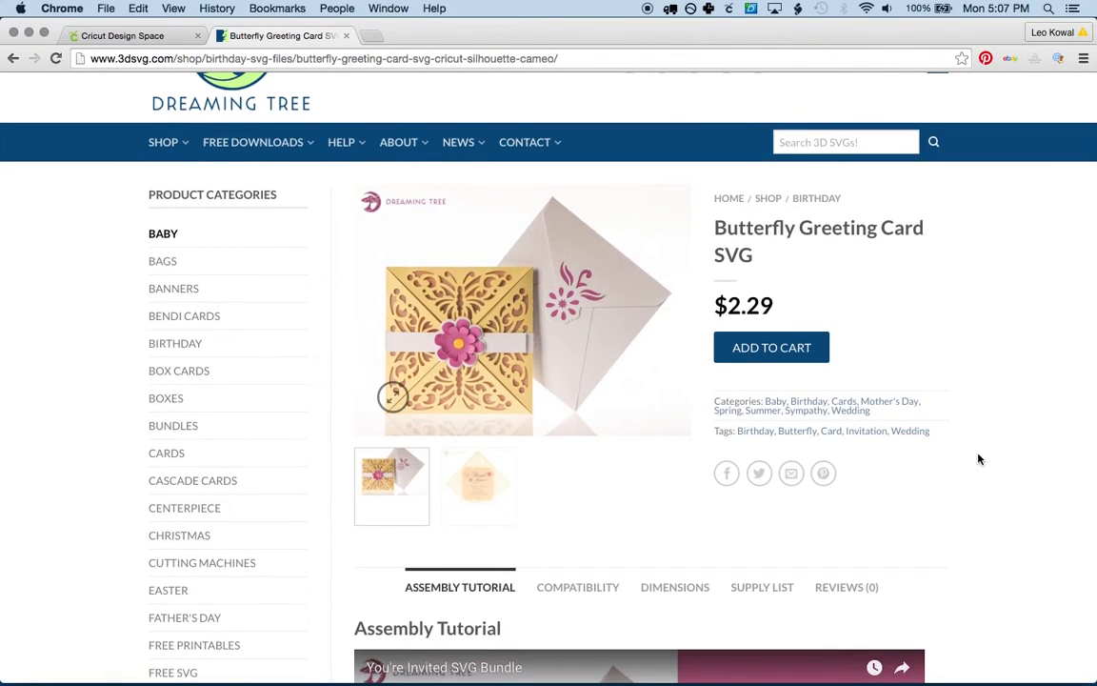
pyautogui.moveTo(262, 91)
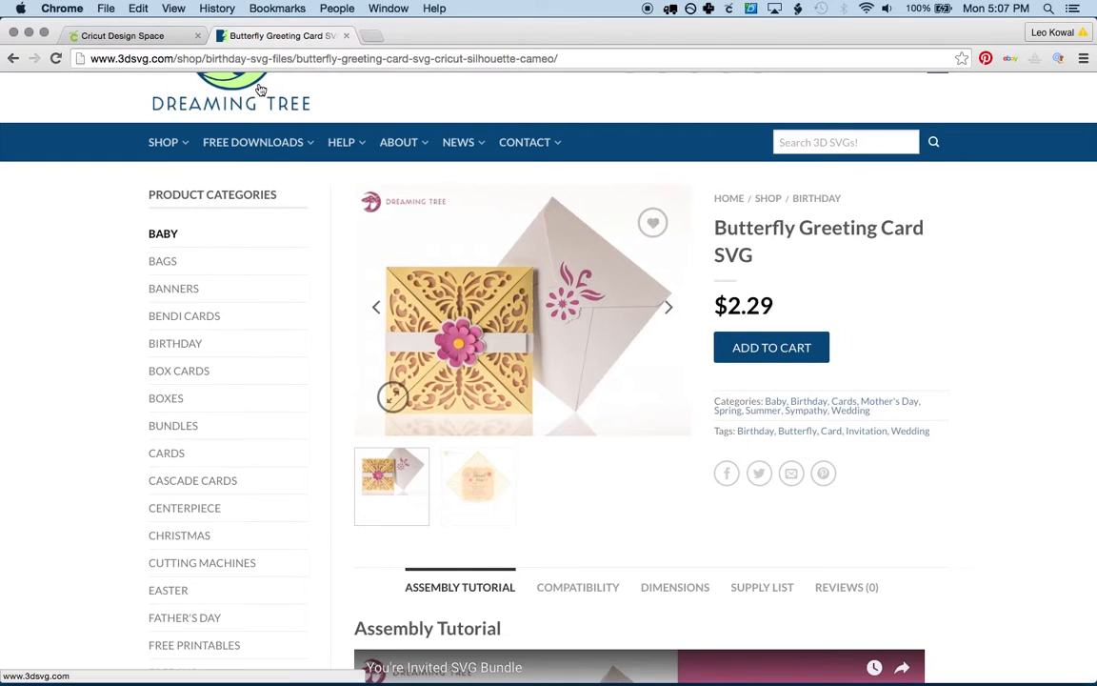
# Upload flower_band_white.svg from the Butterfly Greeting Card 3DSVG.com SVG folder into Cricut
pyautogui.click(122, 35)
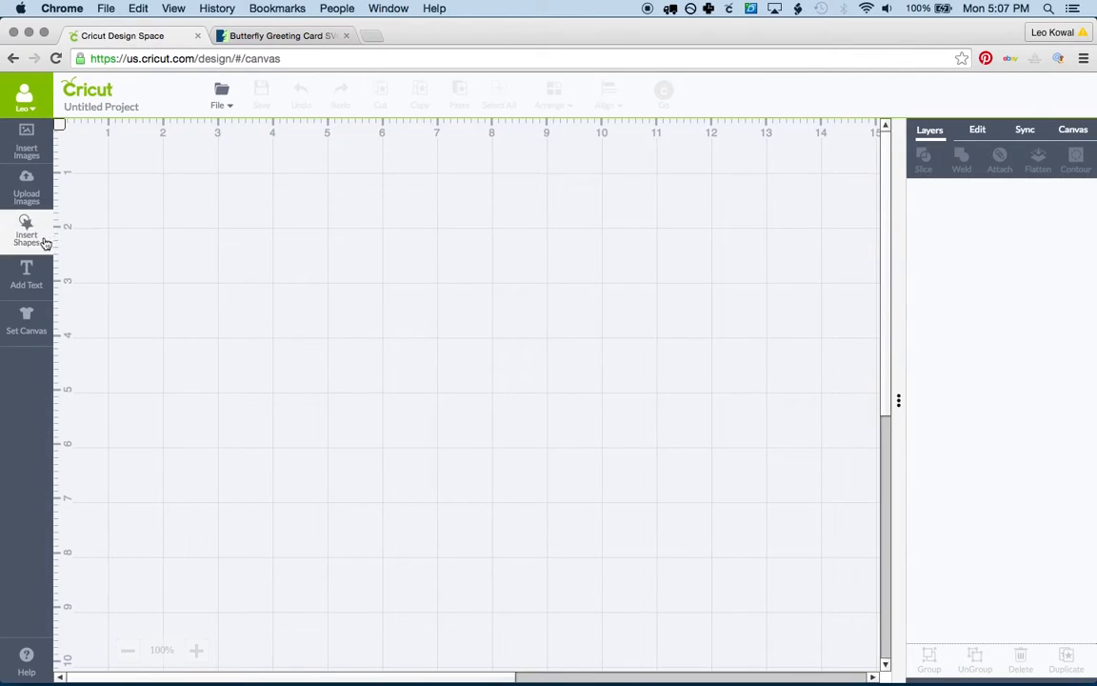
pyautogui.click(26, 186)
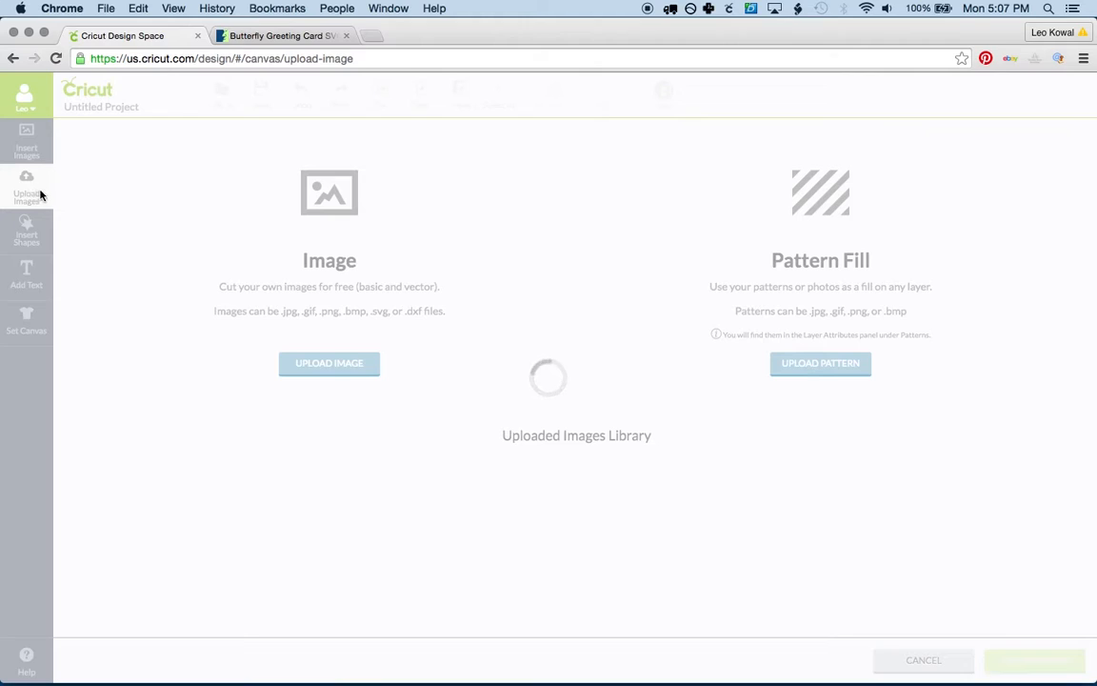
pyautogui.click(329, 363)
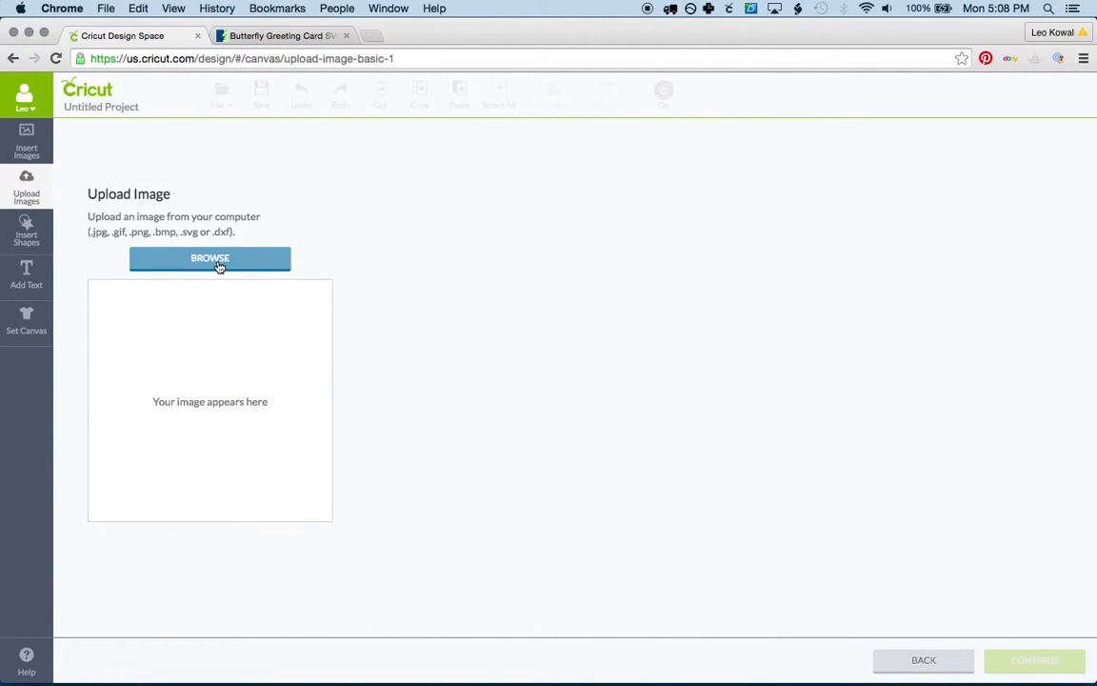
pyautogui.click(209, 258)
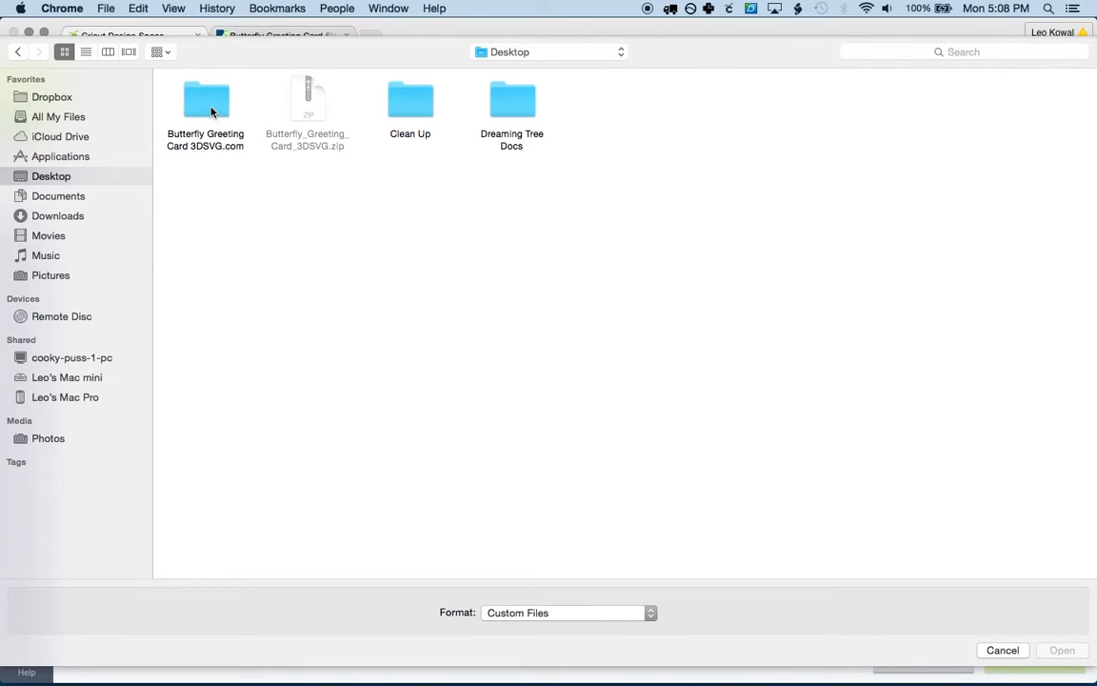
pyautogui.doubleClick(206, 100)
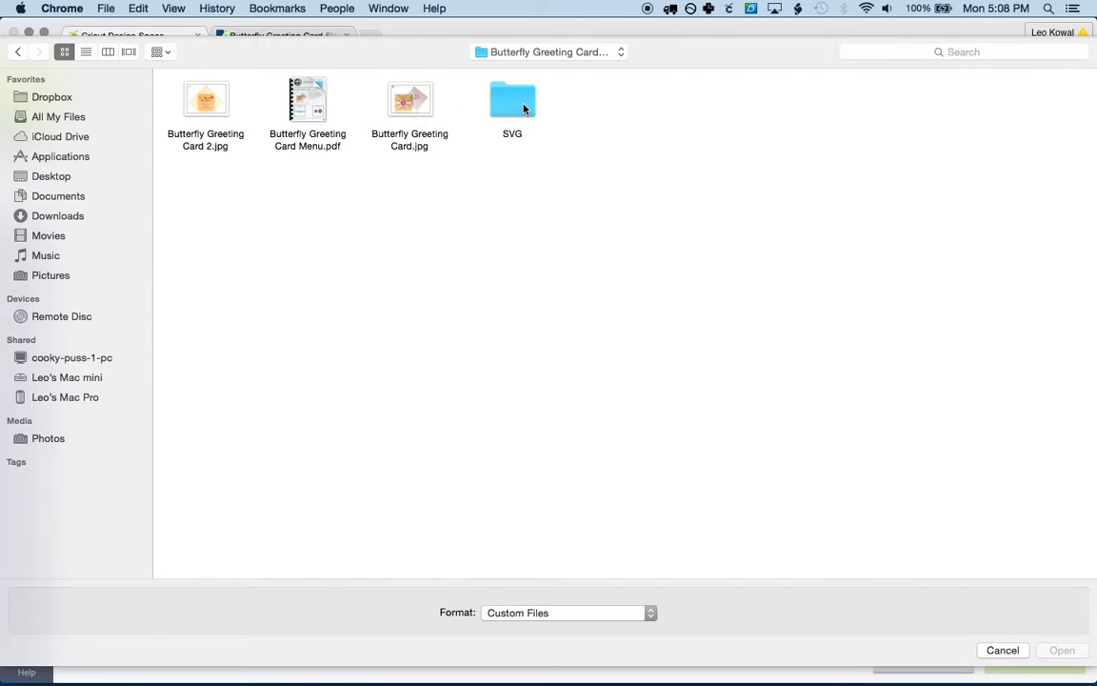
pyautogui.doubleClick(512, 99)
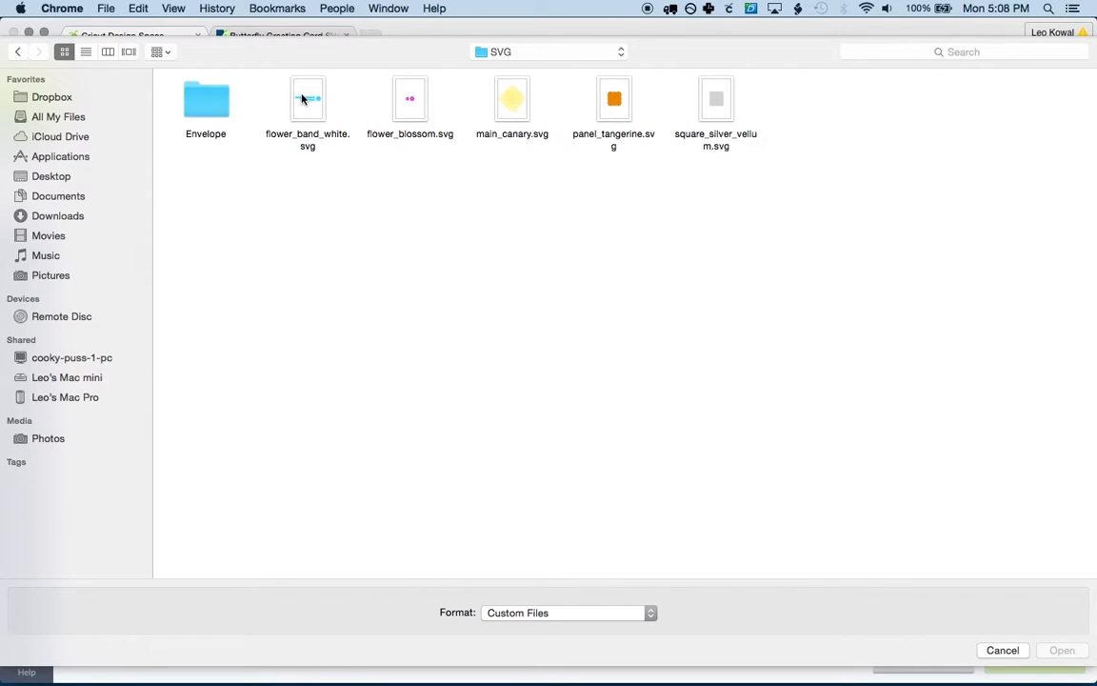
pyautogui.click(308, 99)
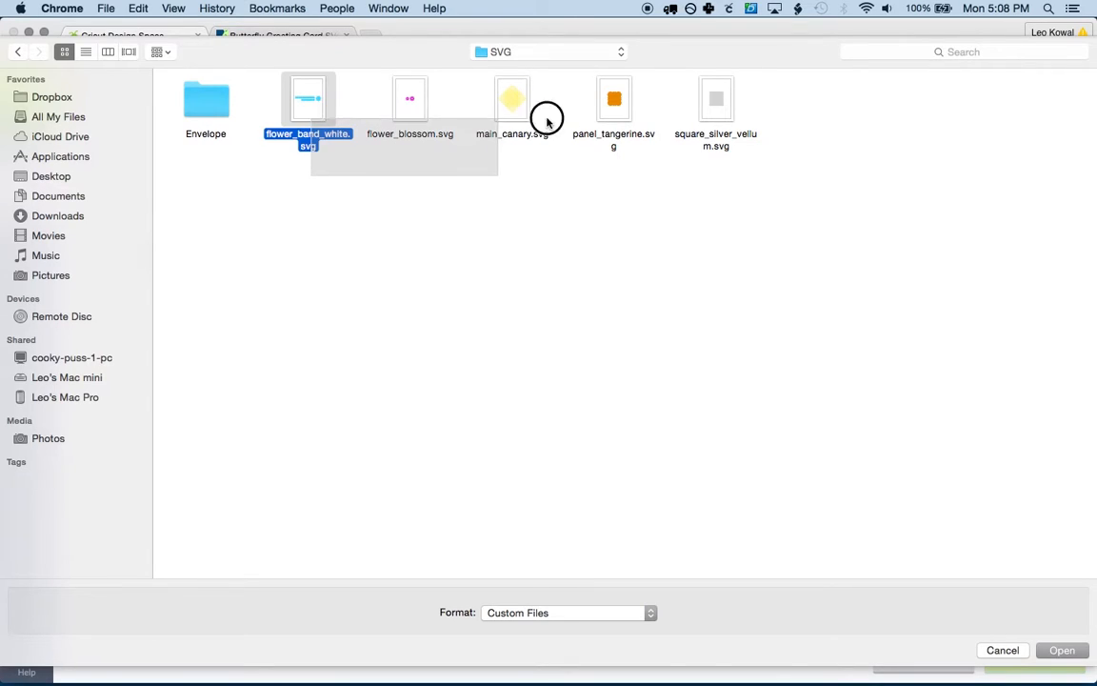
pyautogui.click(567, 214)
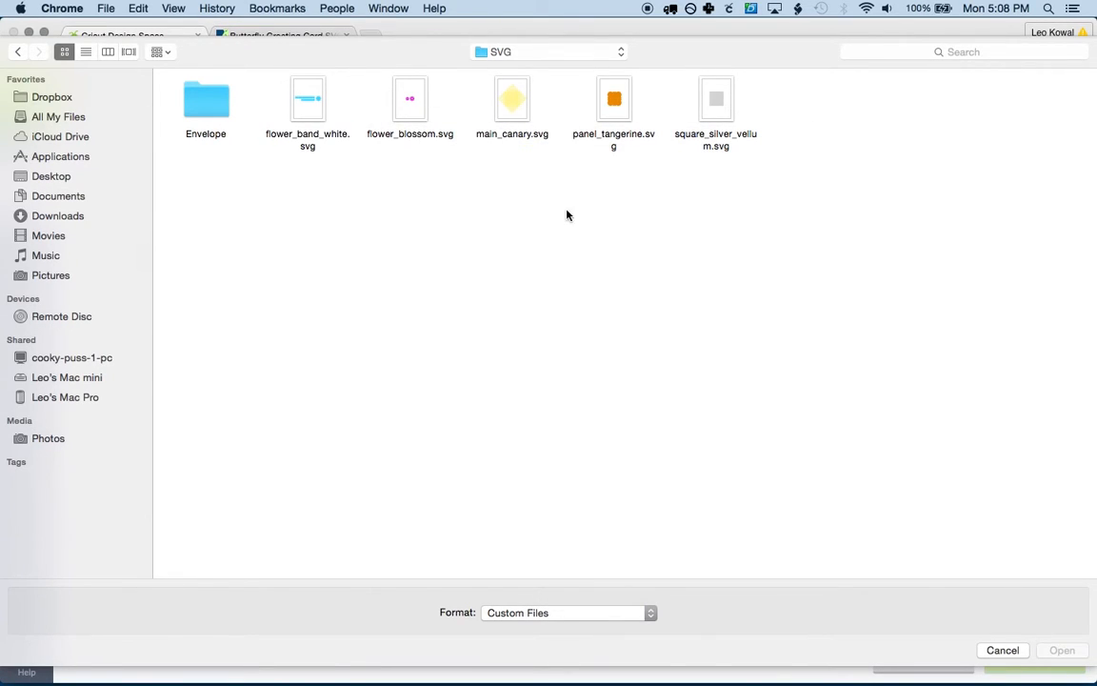
pyautogui.moveTo(308, 143)
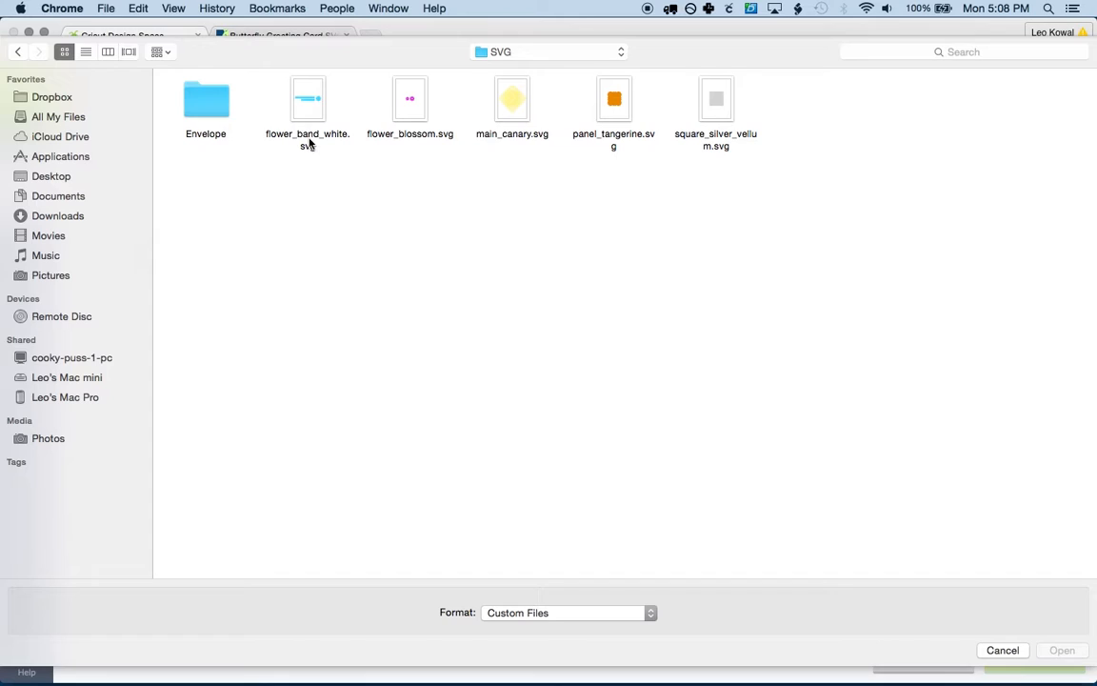
pyautogui.moveTo(307, 138)
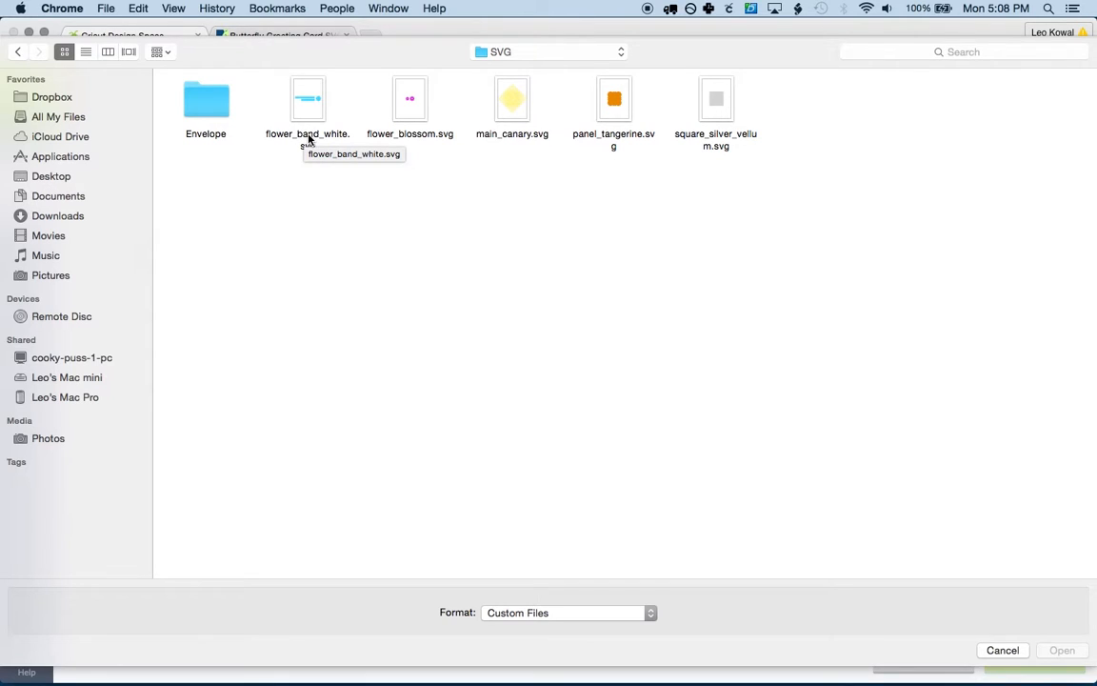
pyautogui.click(308, 98)
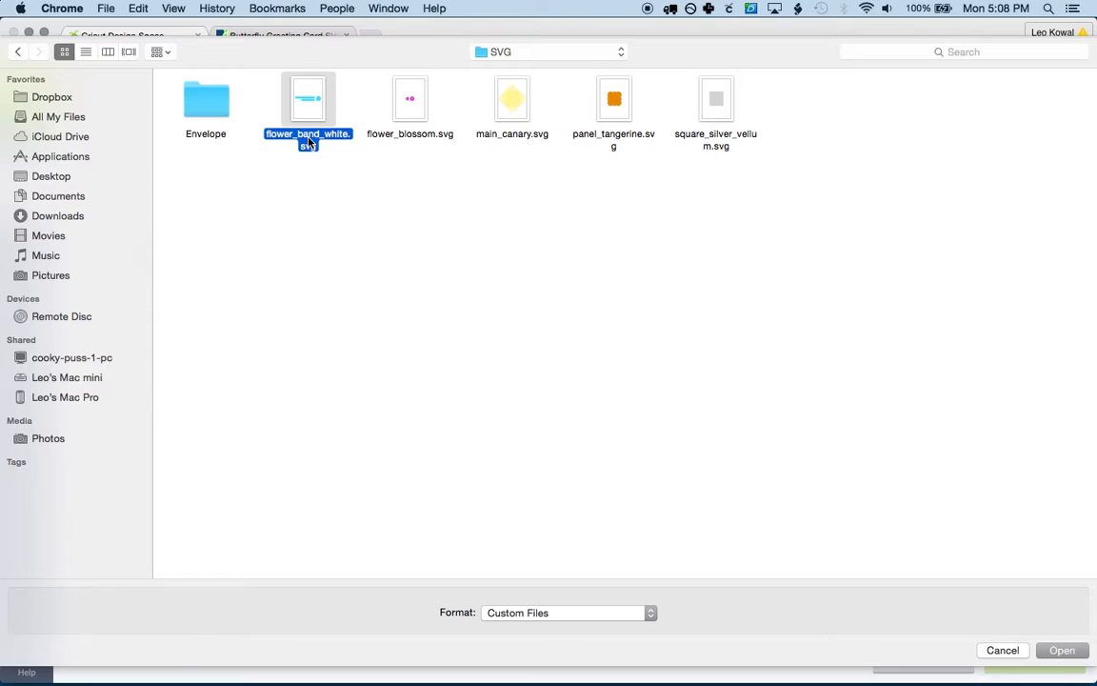
pyautogui.click(1060, 649)
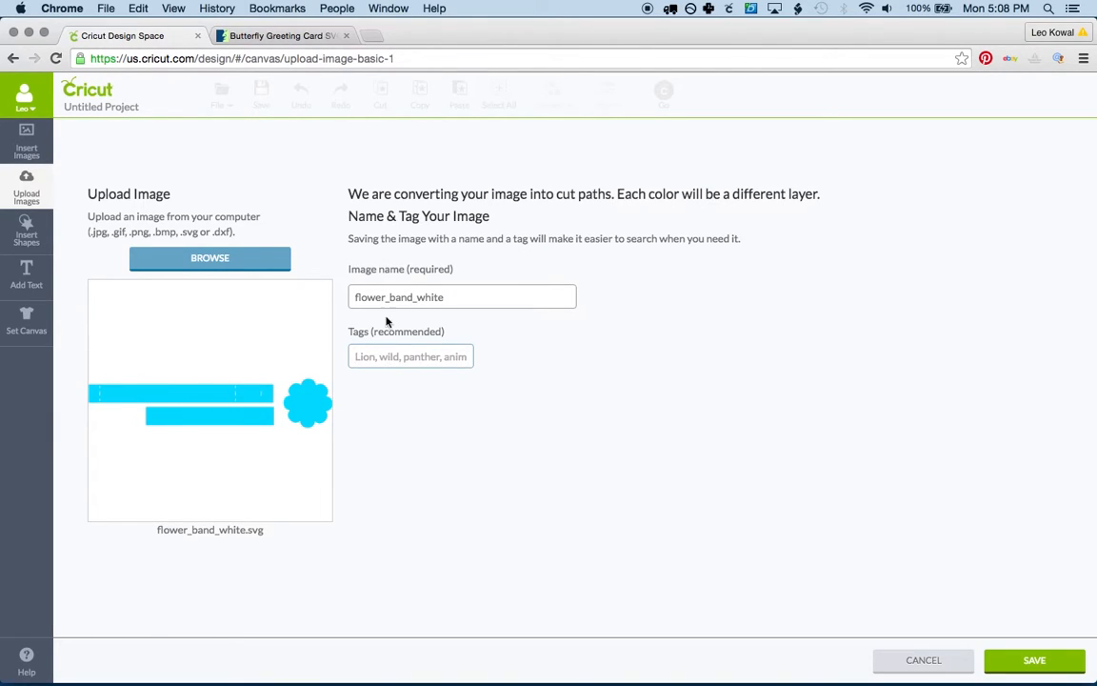
# Copy the 'Butterfly Greeting Card SVG' product title into the upload's Tags box
pyautogui.click(281, 36)
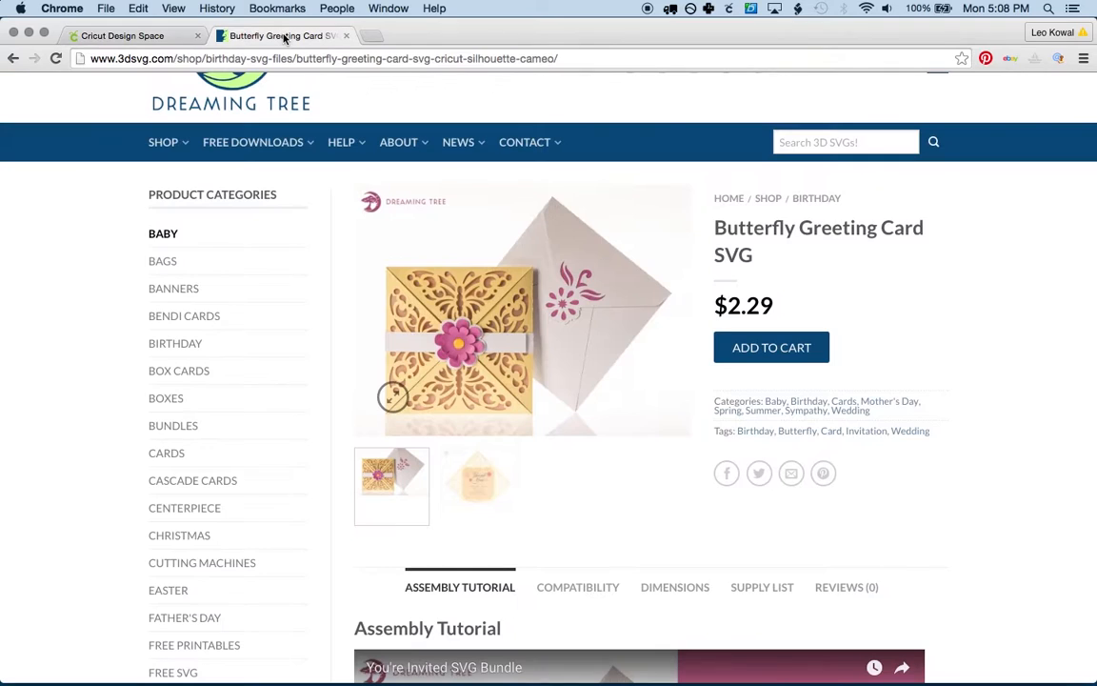
pyautogui.doubleClick(790, 227)
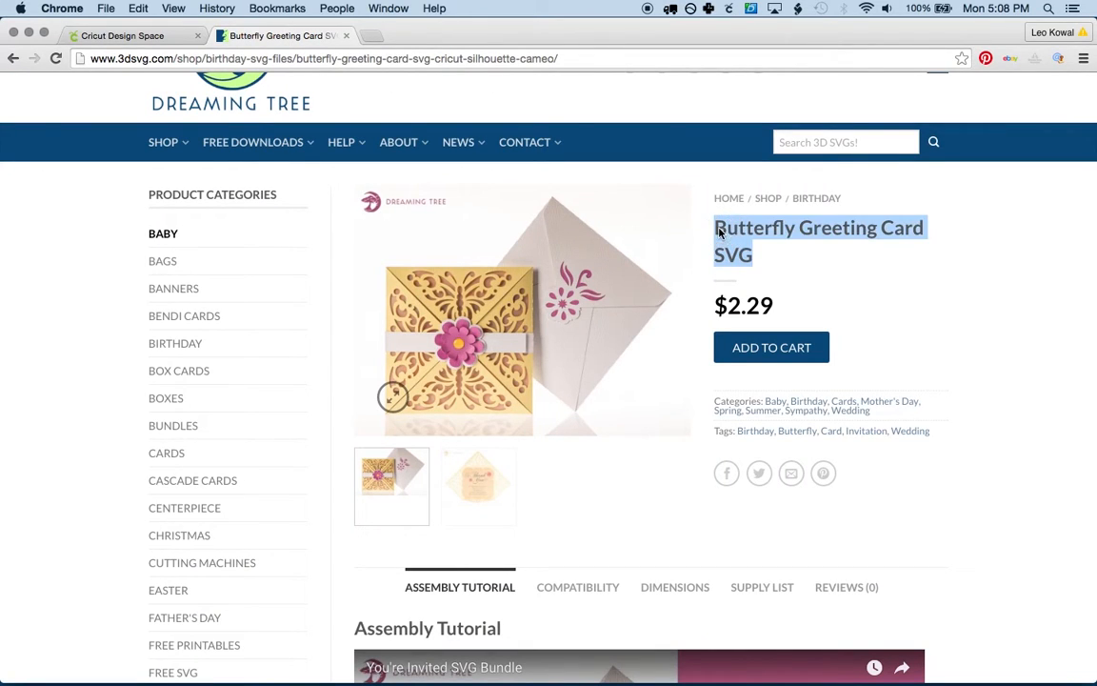
pyautogui.rightClick(818, 234)
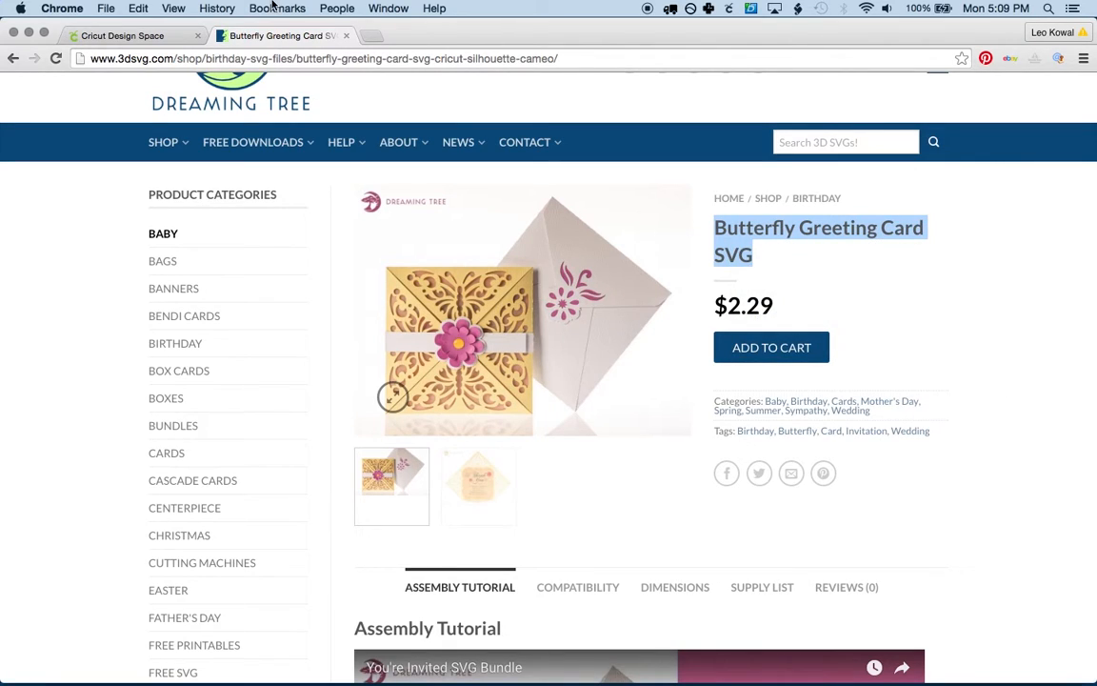
pyautogui.click(123, 35)
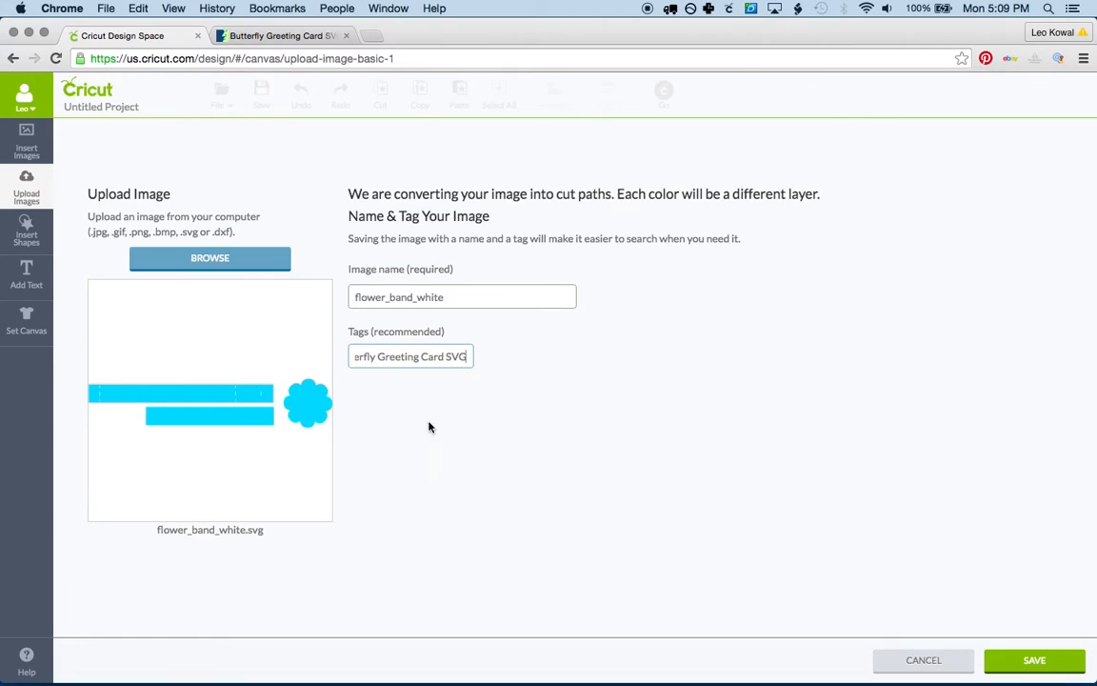
pyautogui.tripleClick(410, 355)
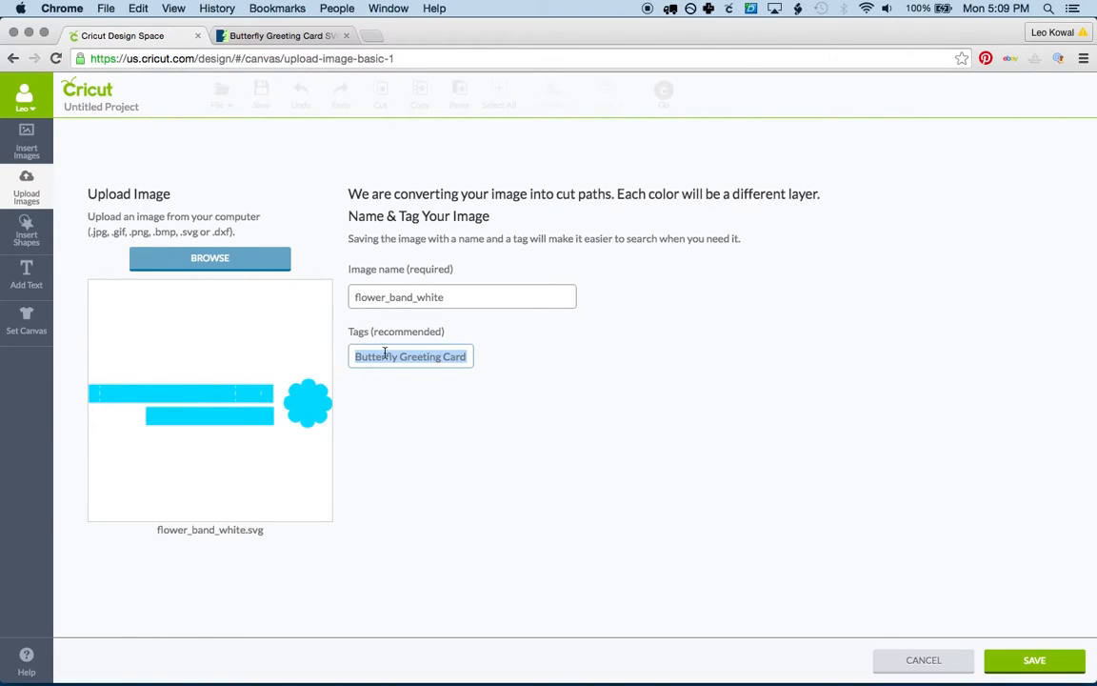
pyautogui.write('SVG')
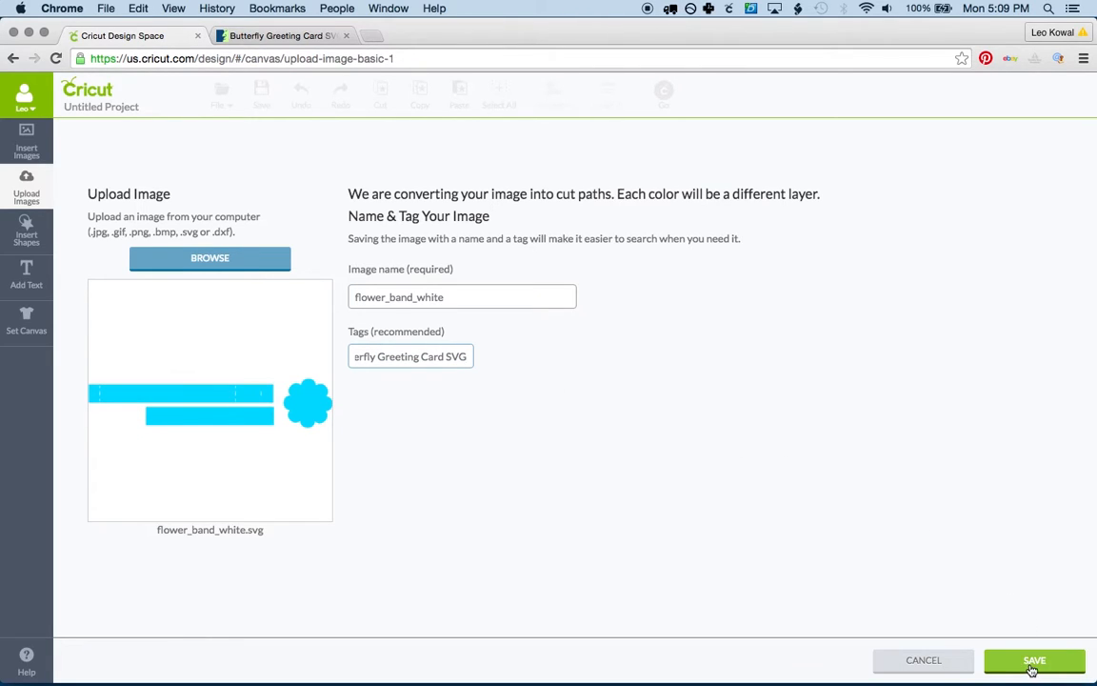
# Save the tagged flower_band_white upload and view its details in the library
pyautogui.click(1034, 660)
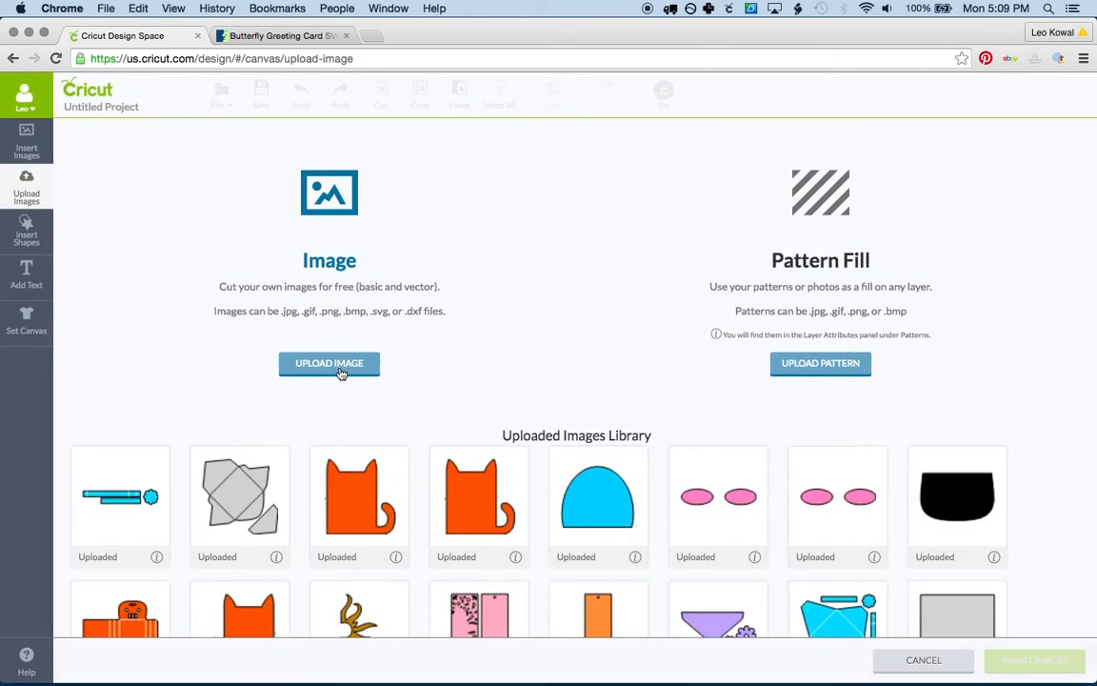
pyautogui.click(120, 499)
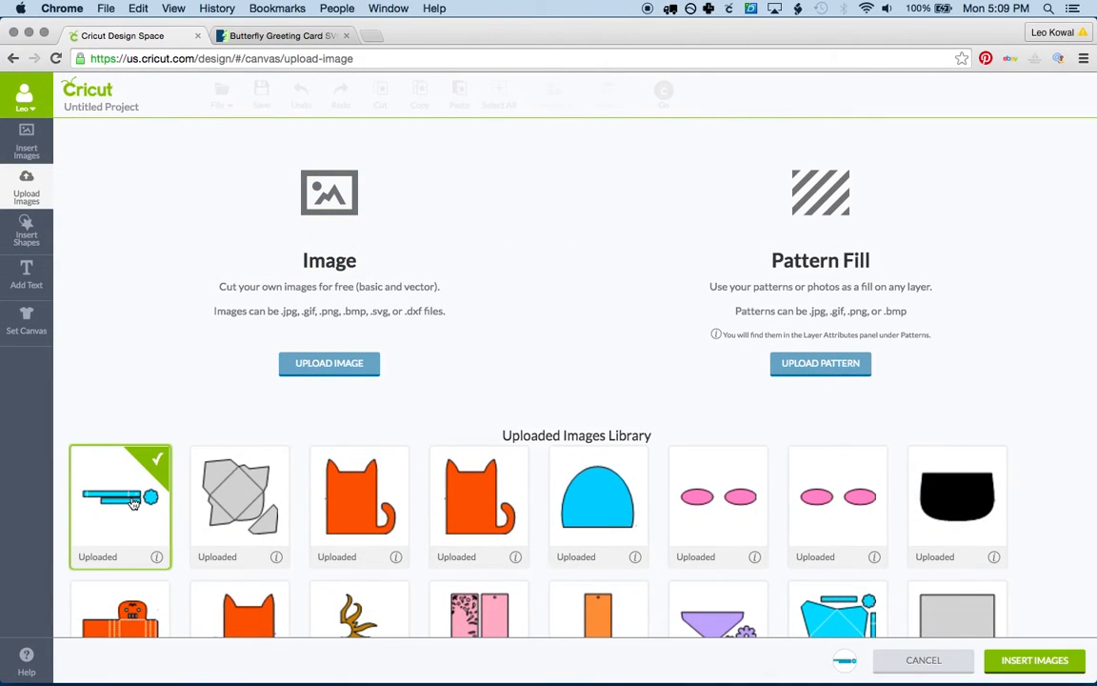
pyautogui.click(156, 557)
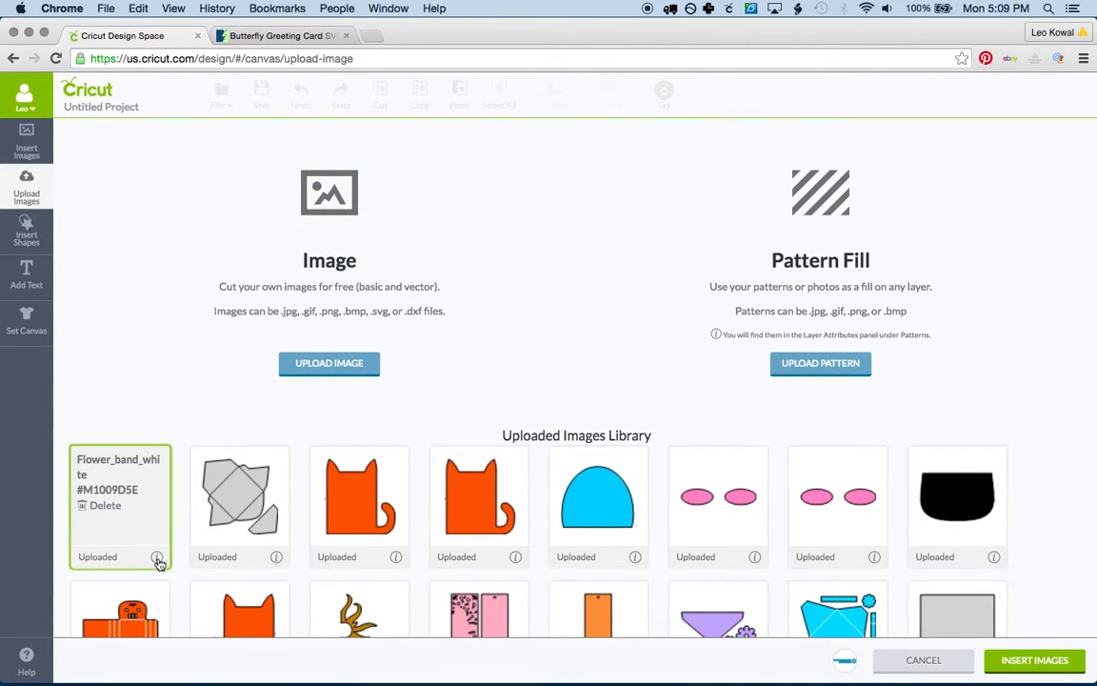
# Upload flower_blossom.svg with the pasted Butterfly Greeting Card tag and save it
pyautogui.click(328, 362)
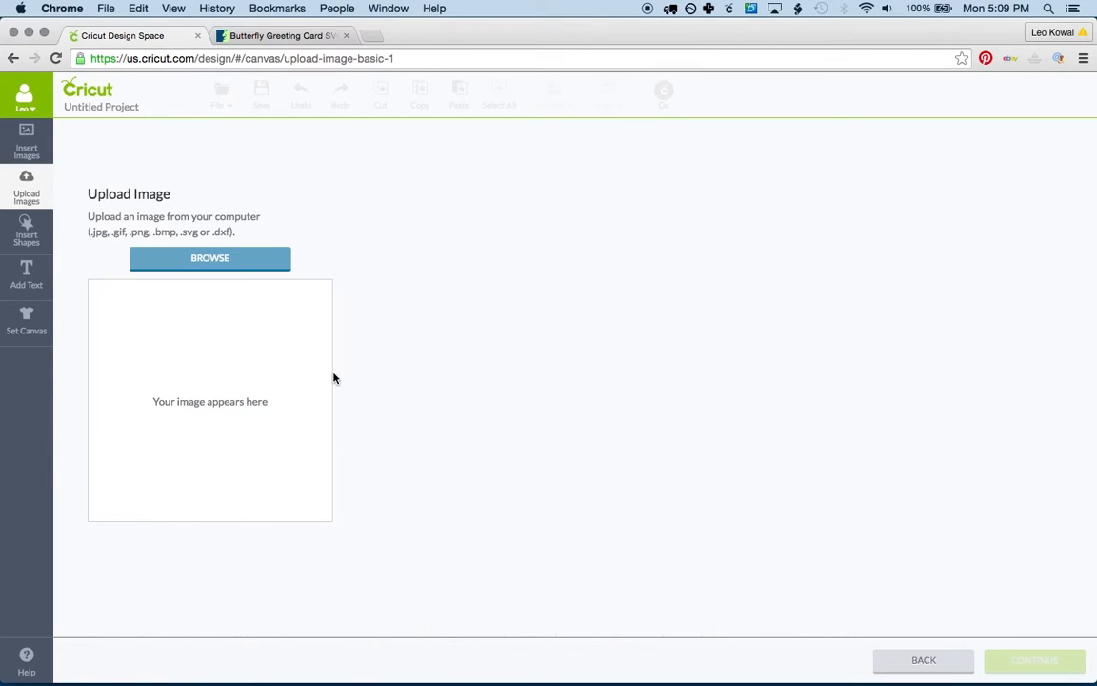
pyautogui.click(209, 258)
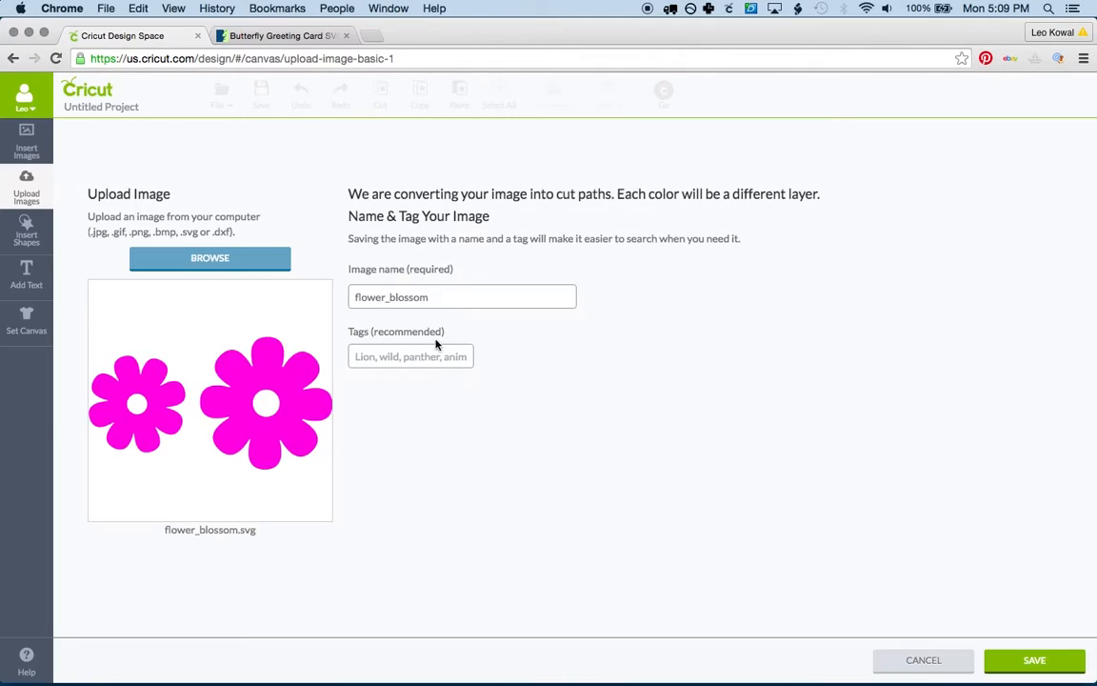
pyautogui.rightClick(410, 355)
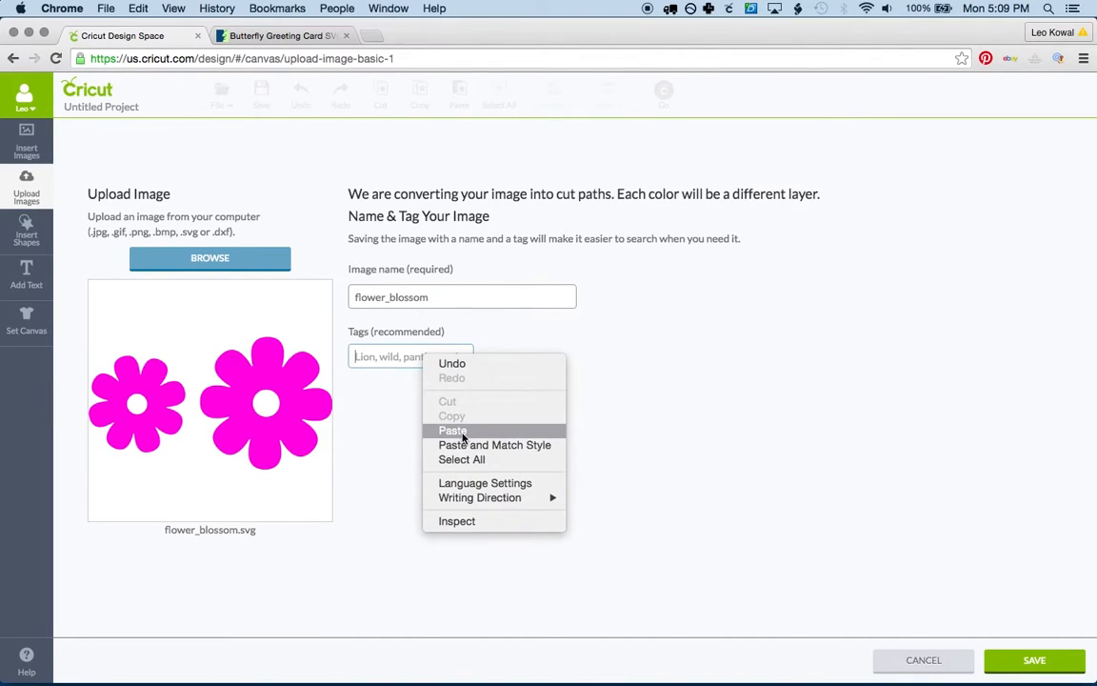
pyautogui.click(452, 431)
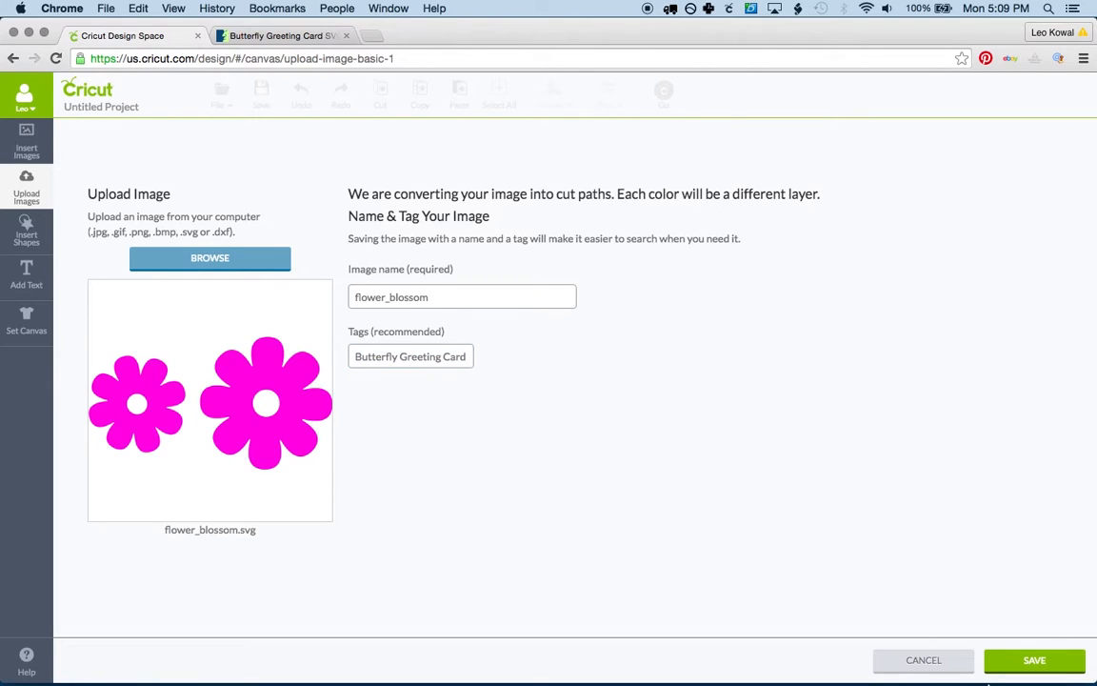
pyautogui.click(1034, 660)
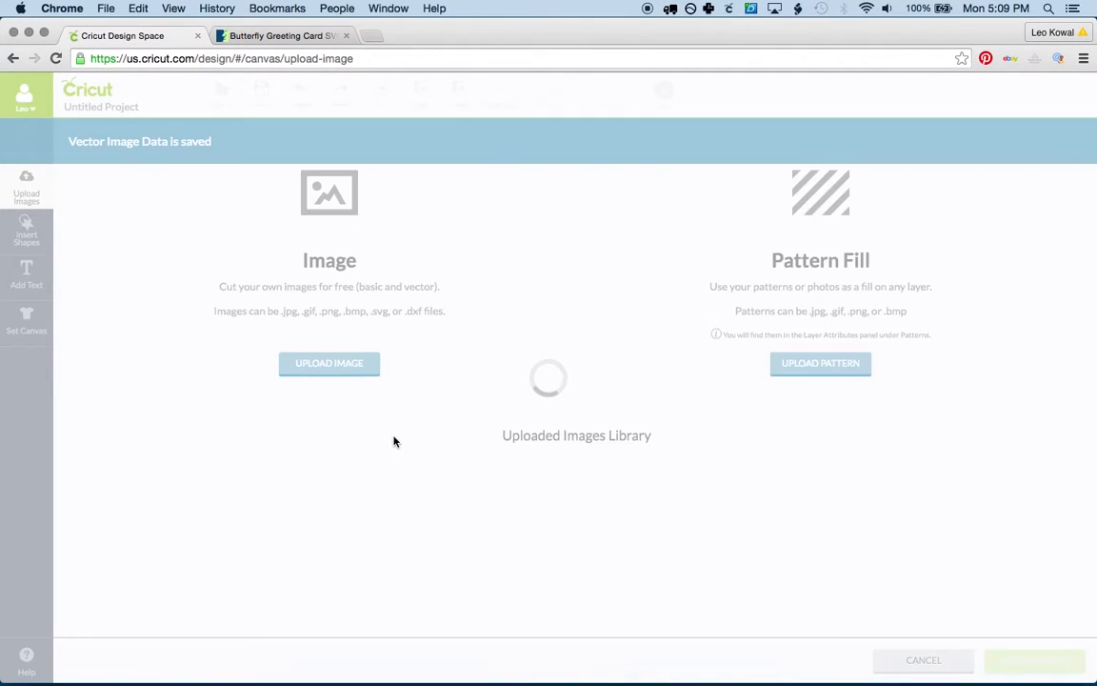
pyautogui.click(329, 363)
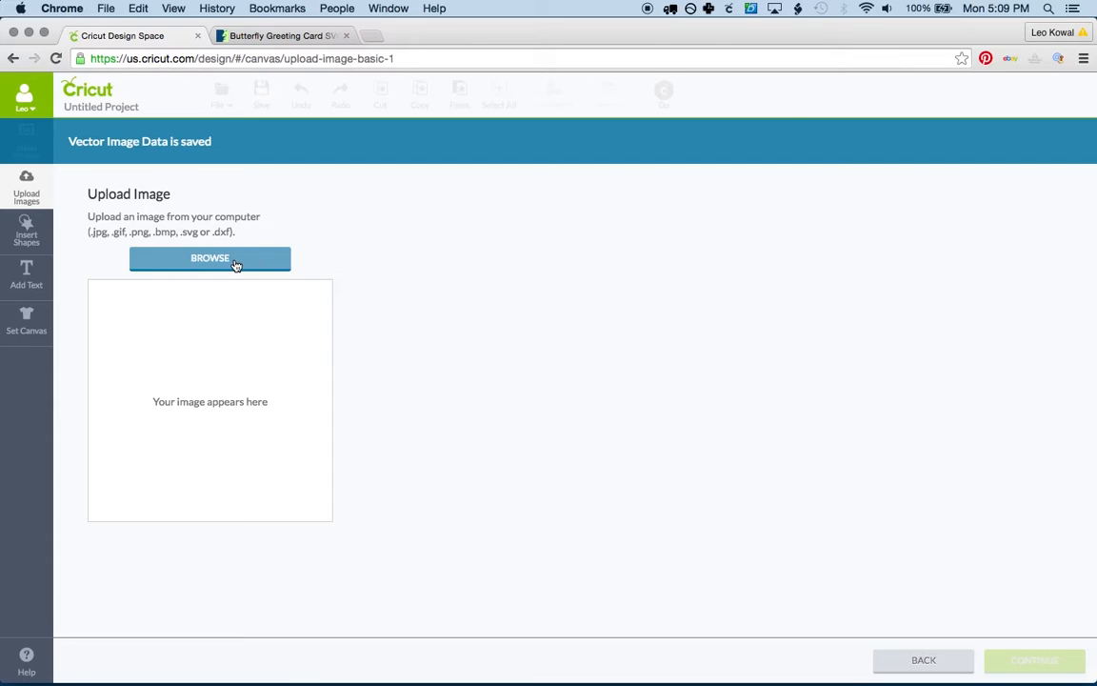
# Upload main_canary.svg and save it with the Butterfly Greeting Card tag
pyautogui.click(209, 257)
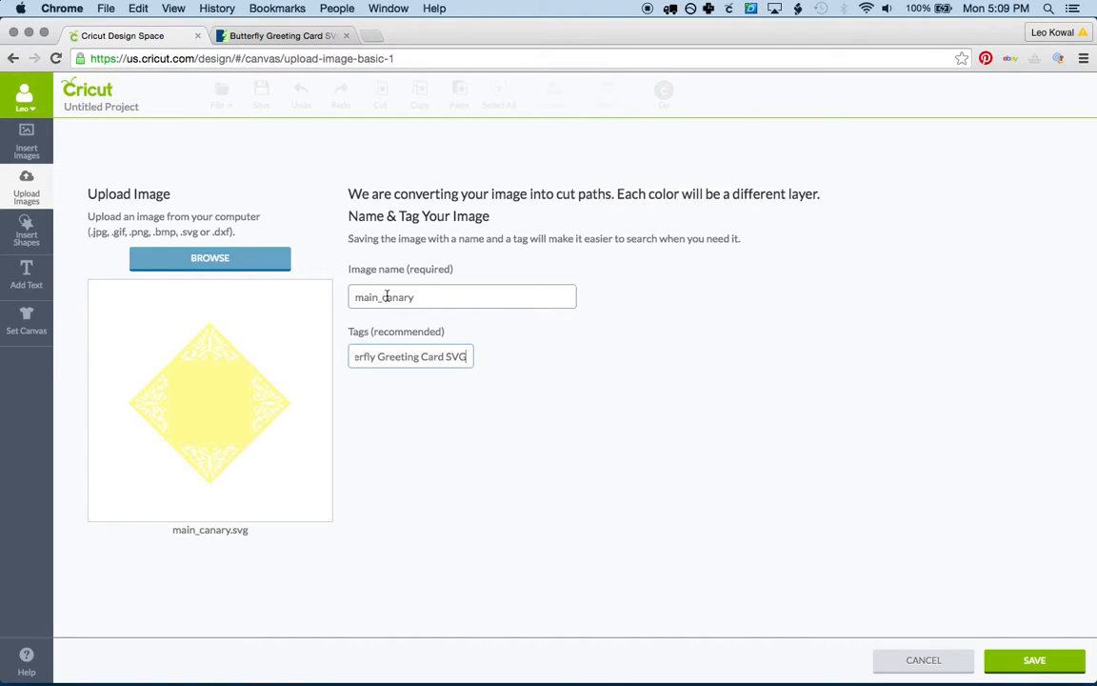
pyautogui.moveTo(476, 317)
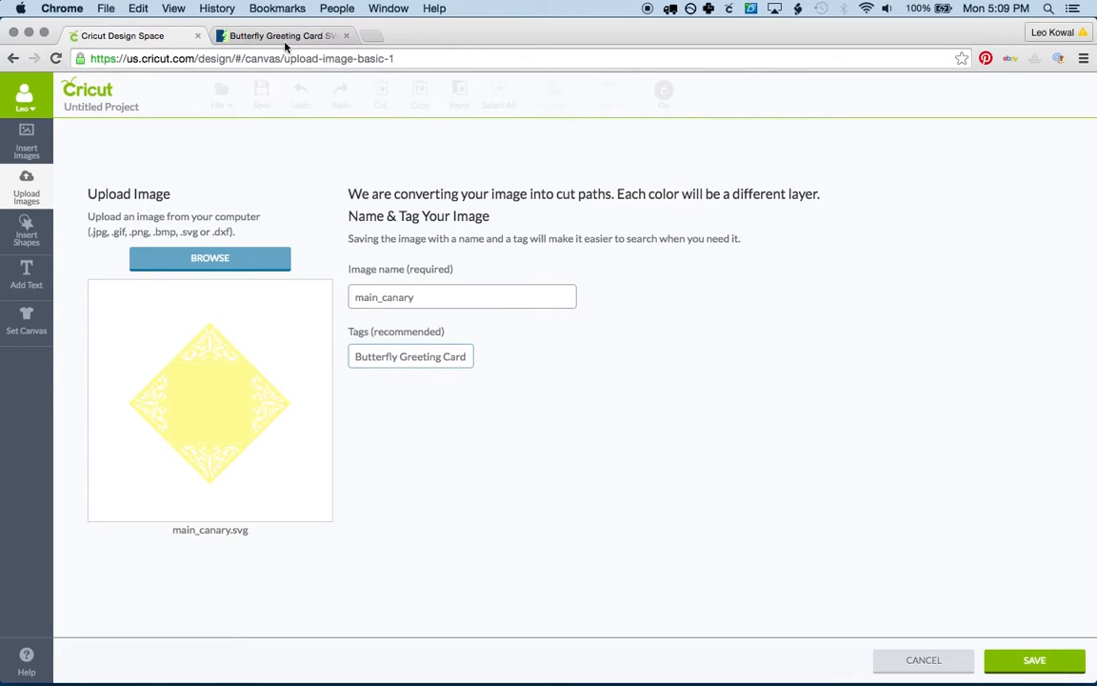
pyautogui.click(276, 35)
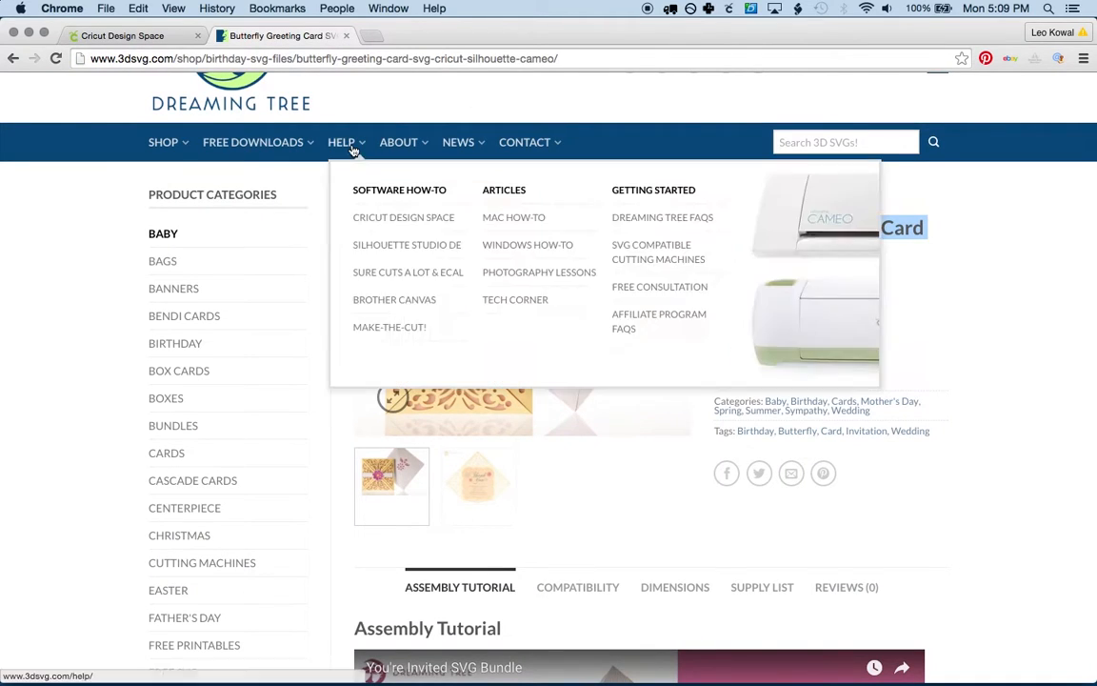
pyautogui.click(122, 35)
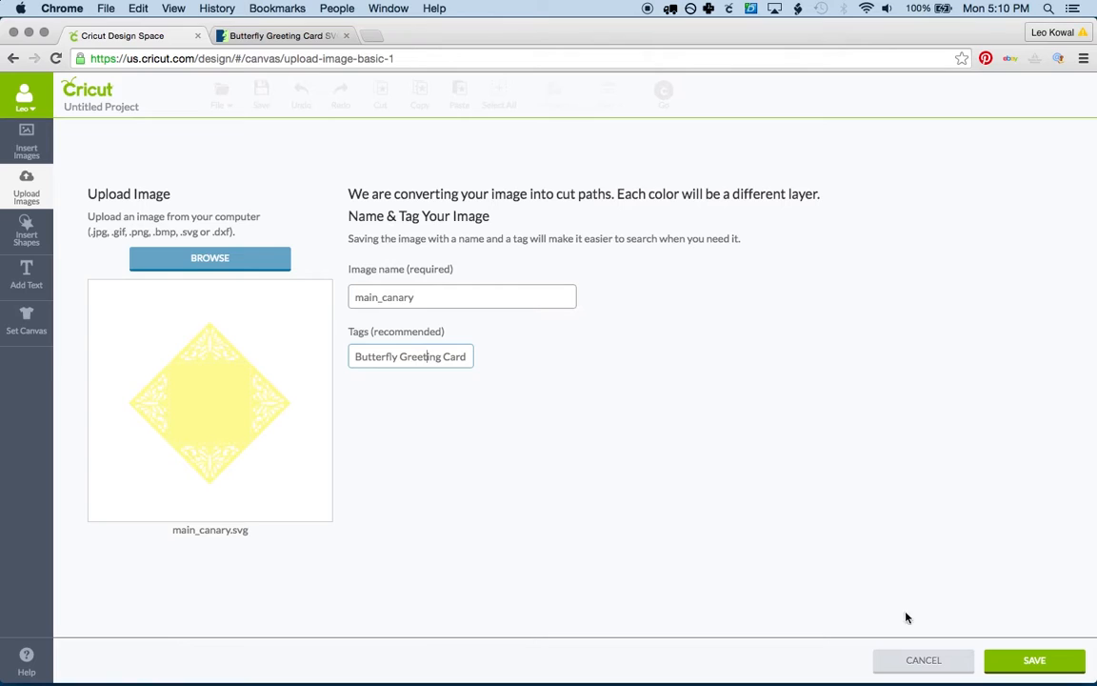
pyautogui.click(1035, 659)
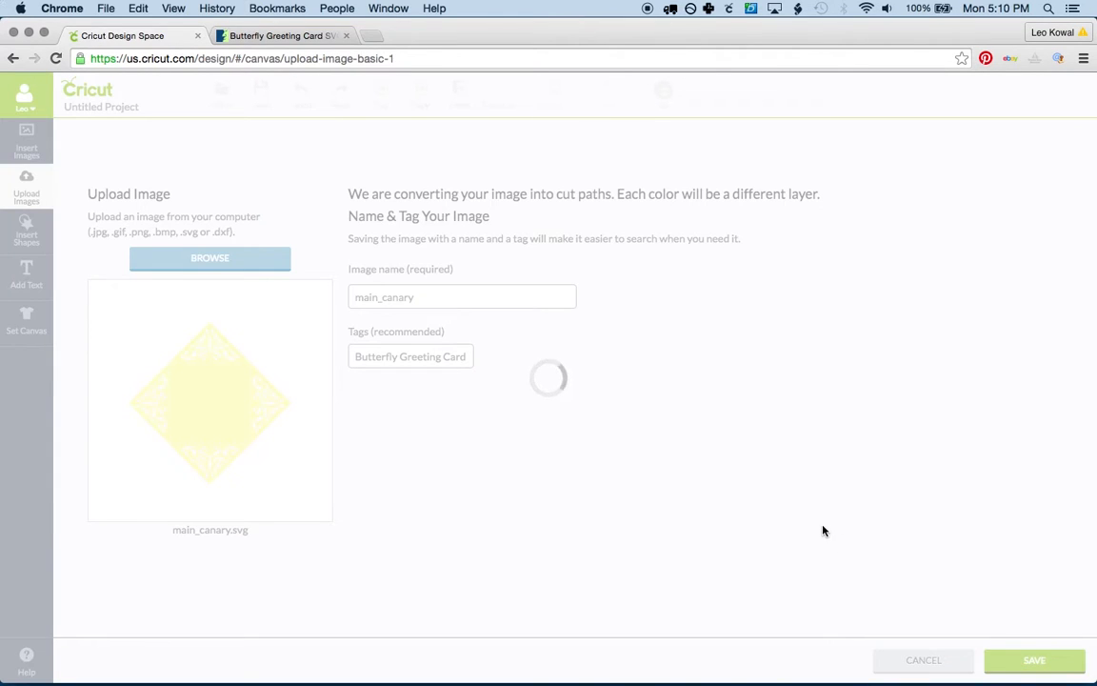
# Upload panel_tangerine.svg and save it with the same tag
pyautogui.click(1034, 660)
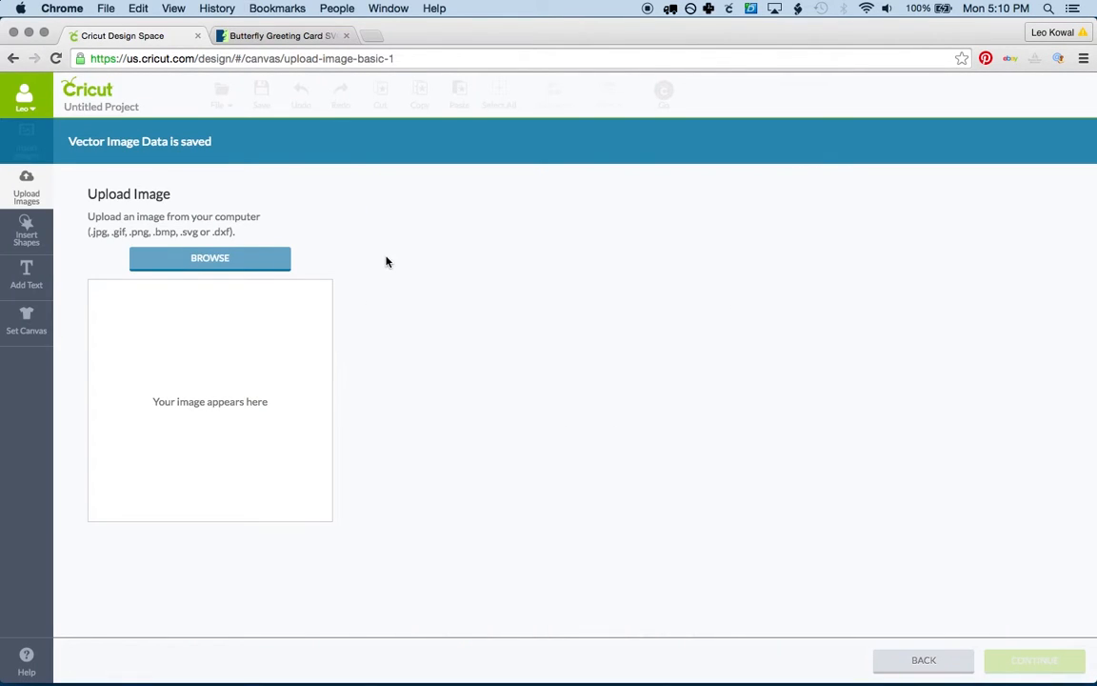
pyautogui.click(210, 258)
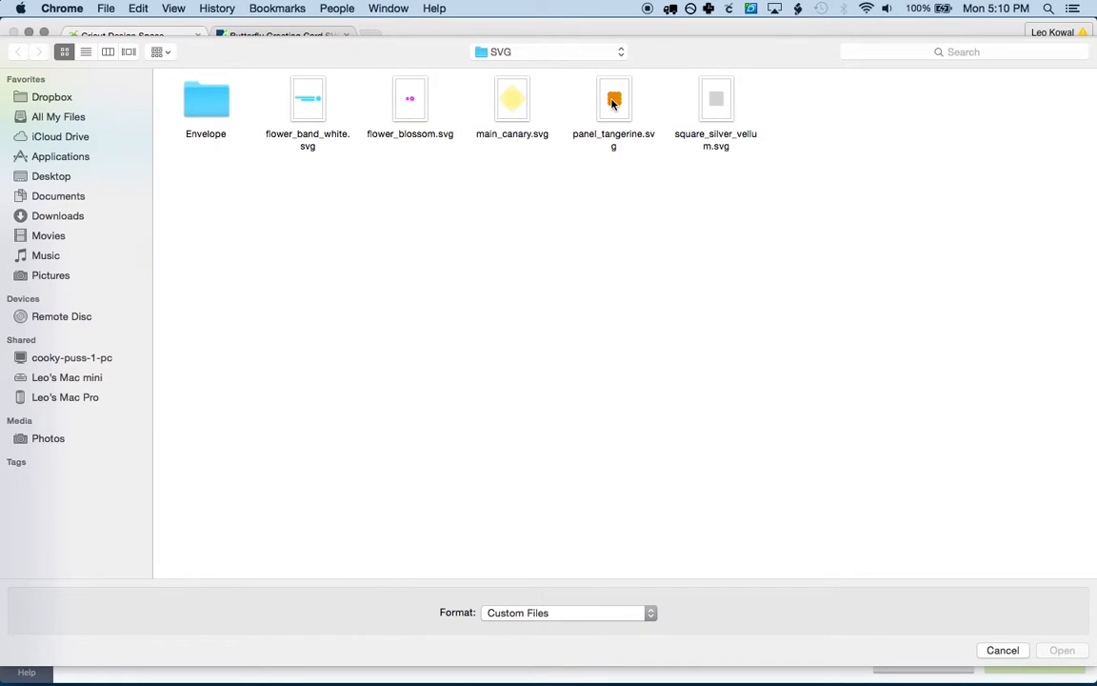
pyautogui.doubleClick(614, 98)
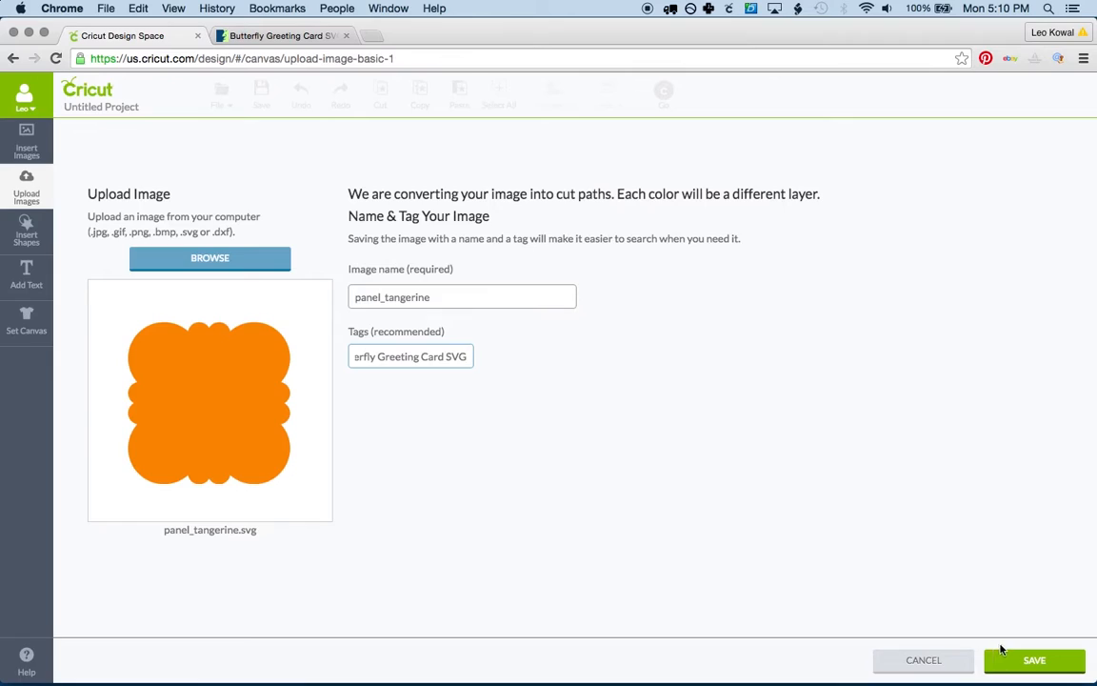
pyautogui.click(1034, 659)
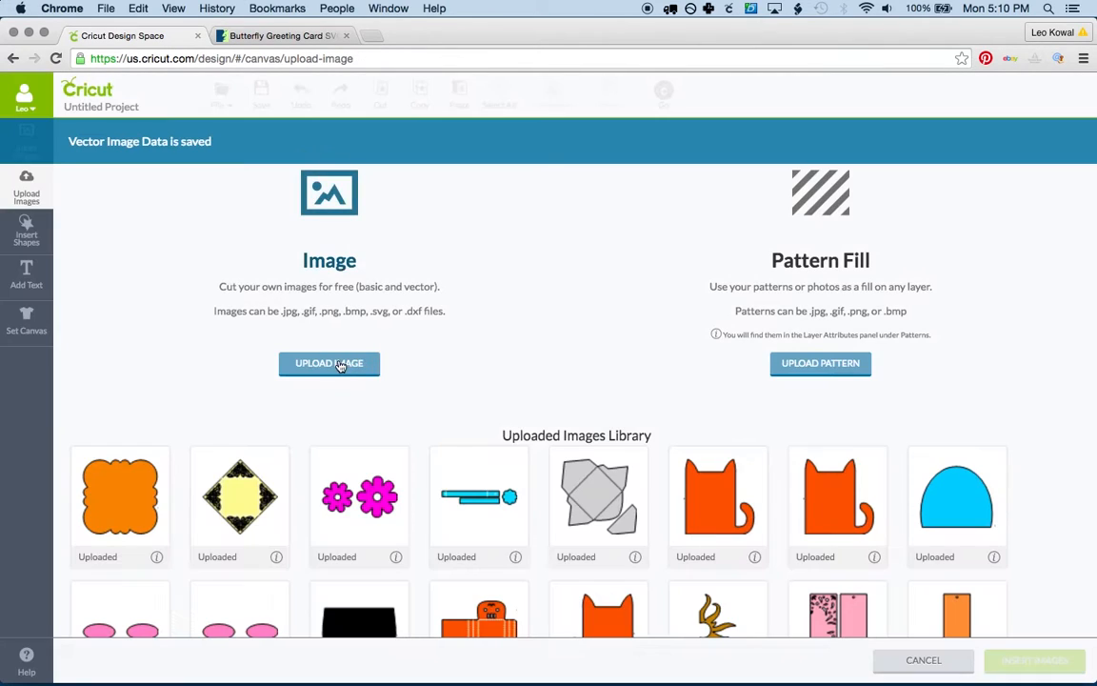
# Upload square_silver_vellum with the pasted Butterfly Greeting Card tag and save it
pyautogui.click(328, 363)
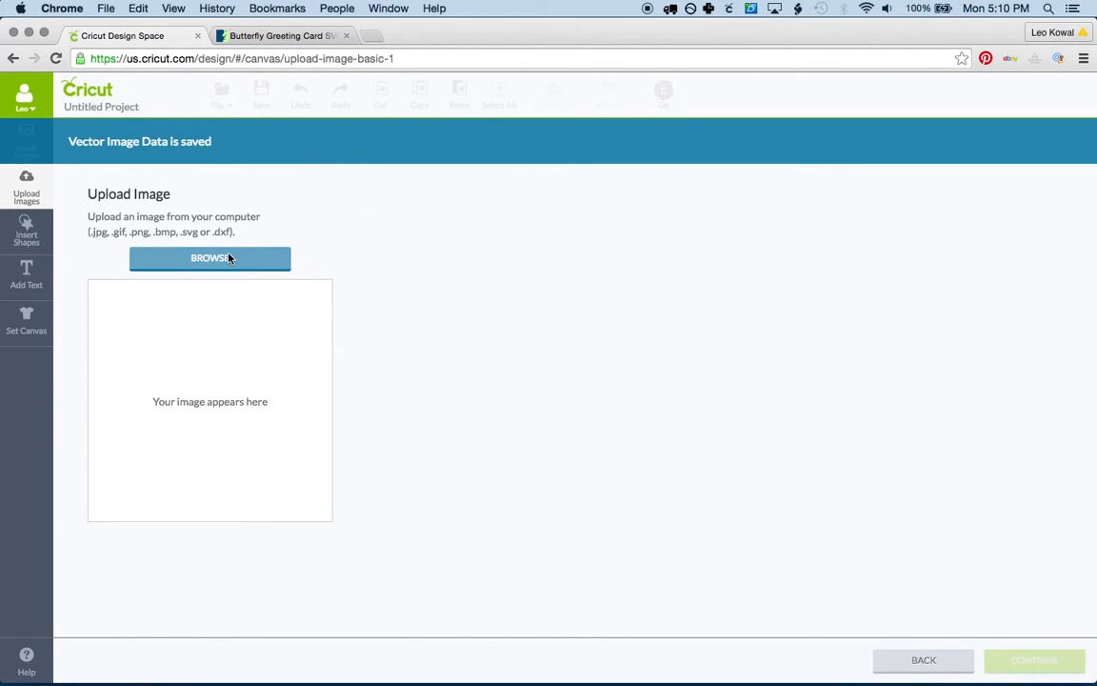
pyautogui.rightClick(409, 357)
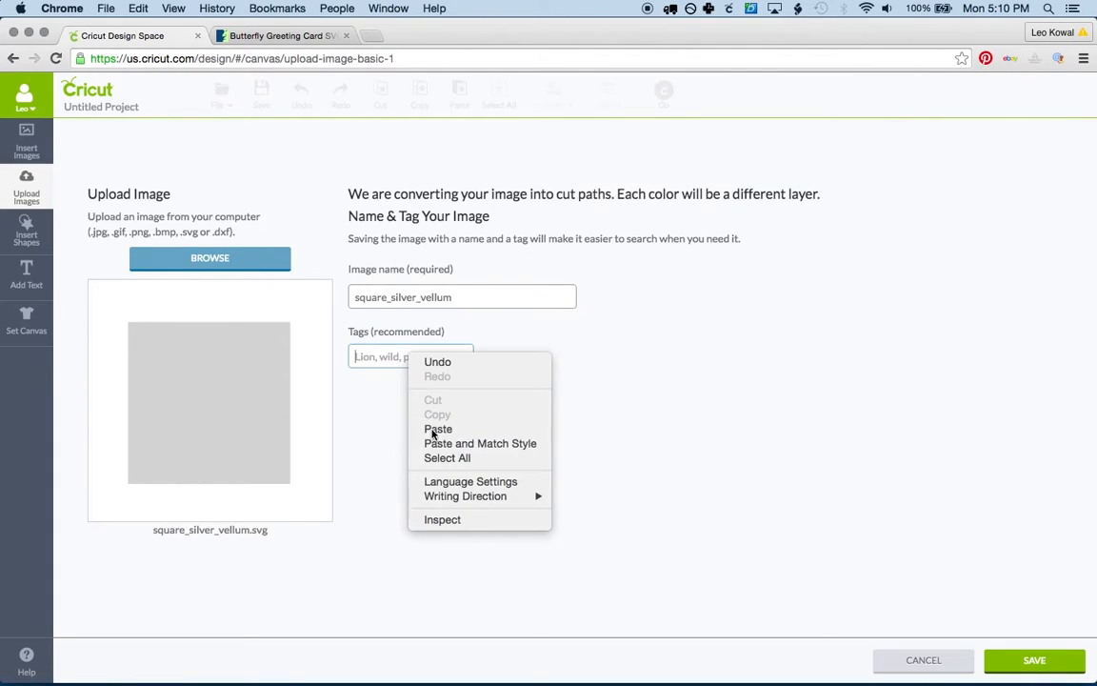
pyautogui.click(1034, 659)
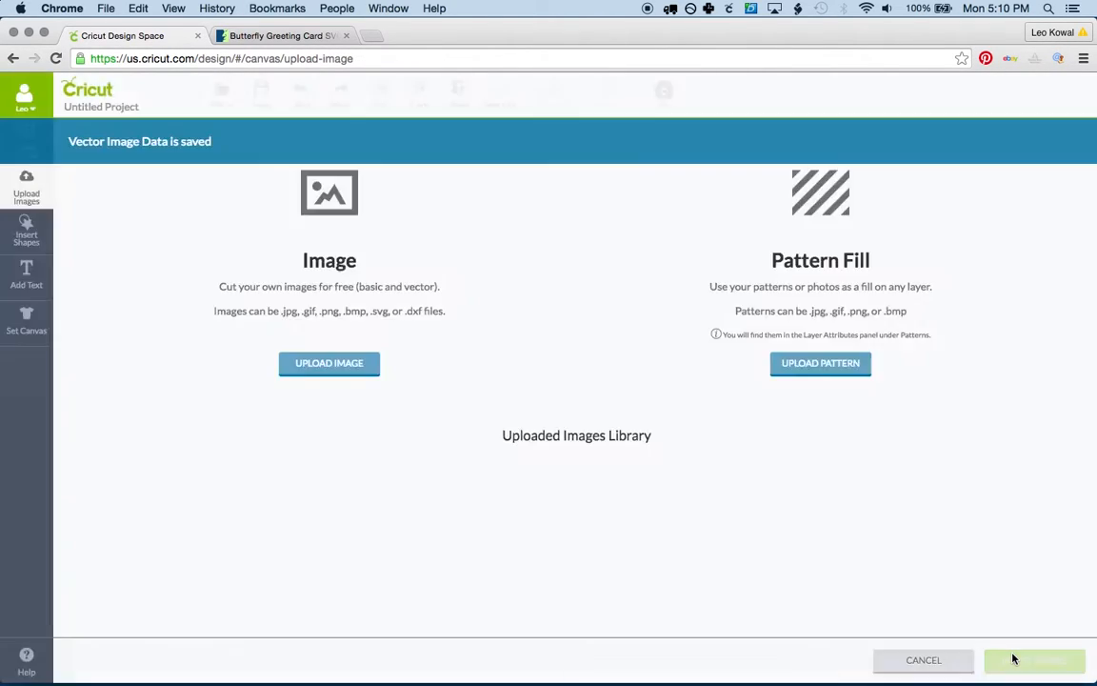
# Upload envelope_band_white and envelope_panel_flower_blossom from the Envelope folder, tagged and saved
pyautogui.click(328, 363)
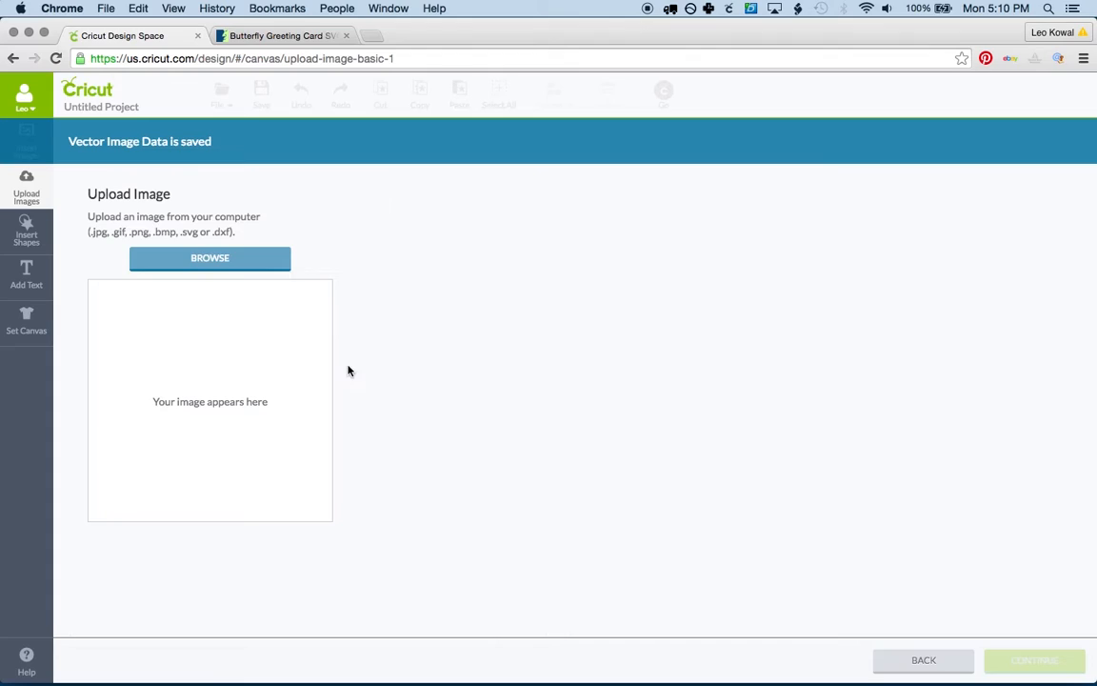
pyautogui.click(210, 257)
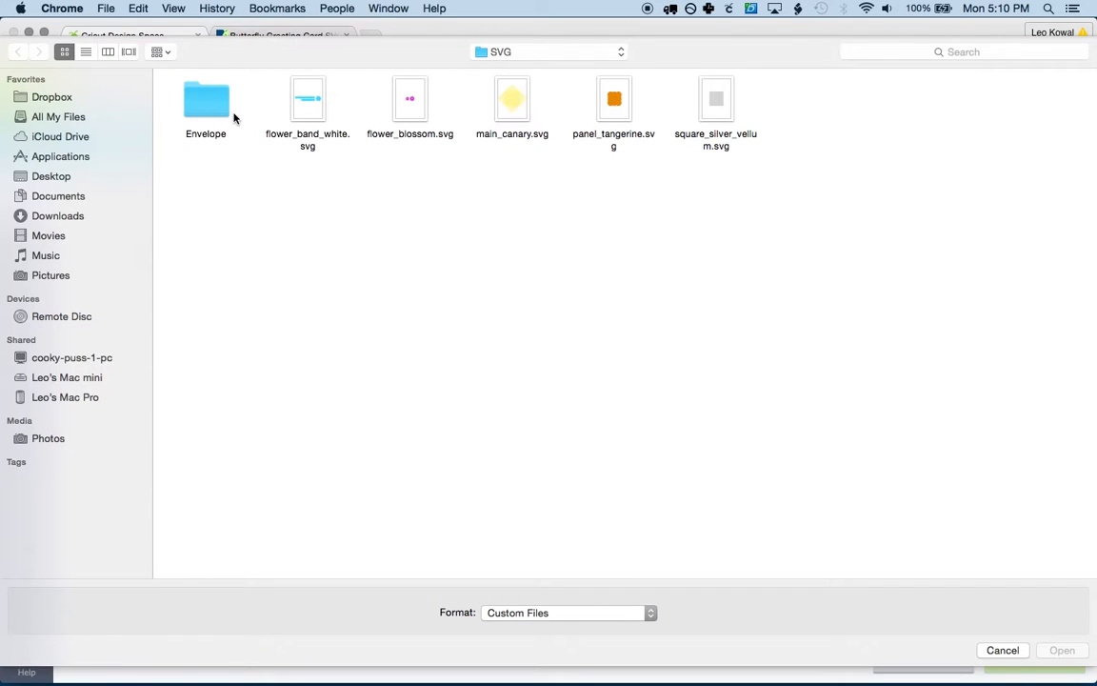
pyautogui.doubleClick(206, 99)
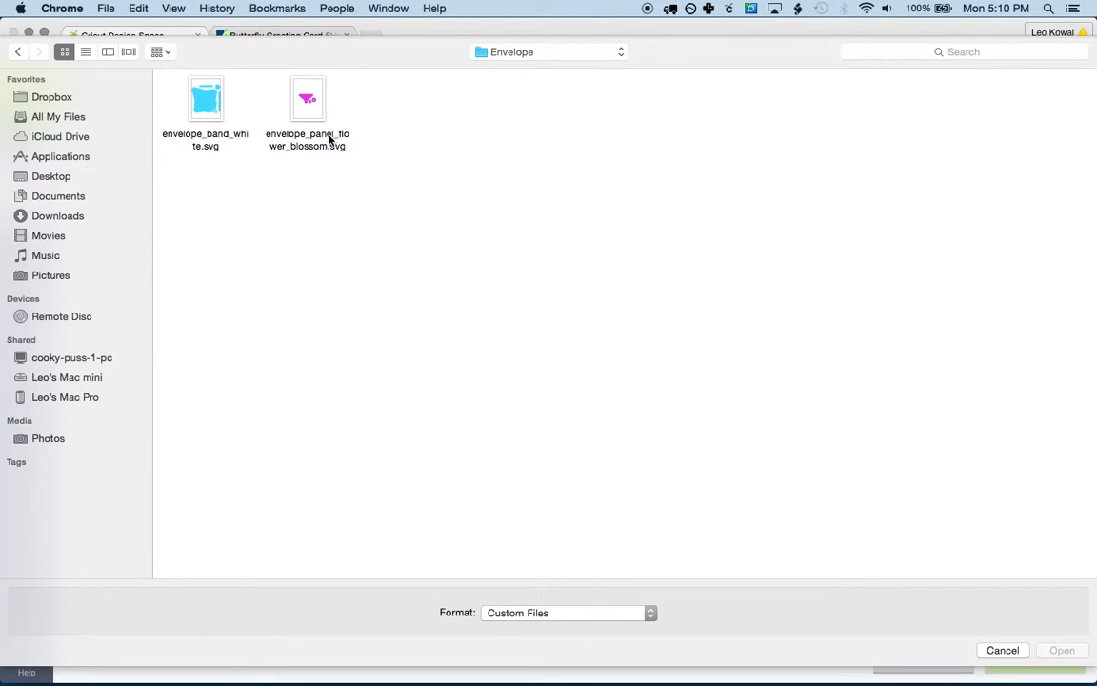
pyautogui.click(1061, 649)
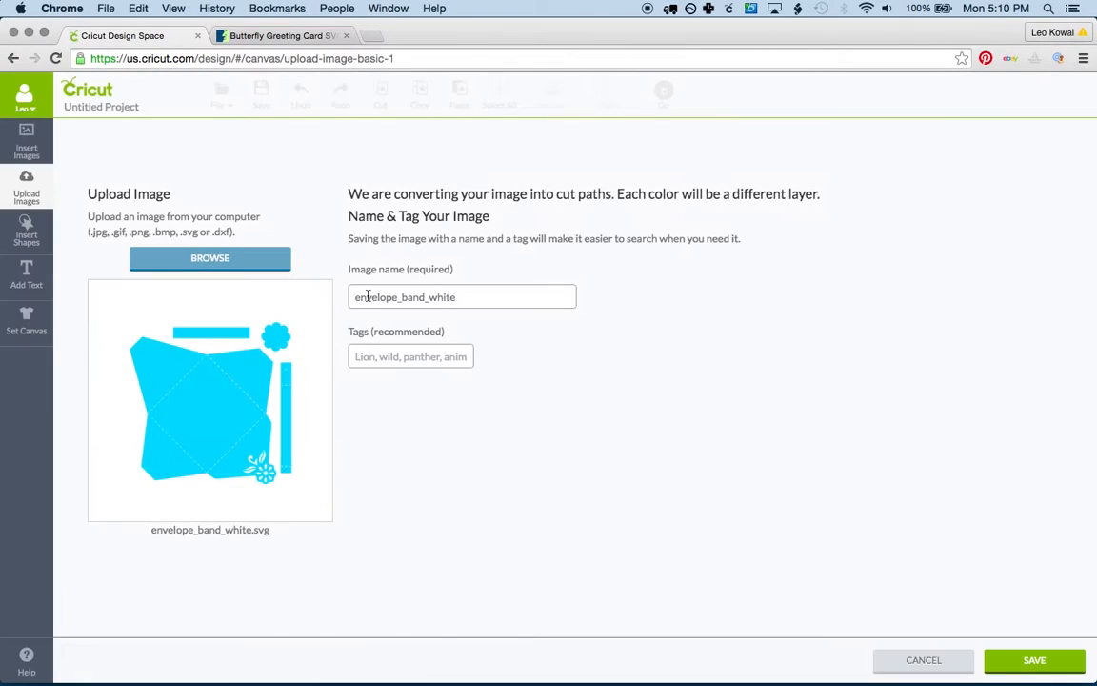
pyautogui.rightClick(410, 356)
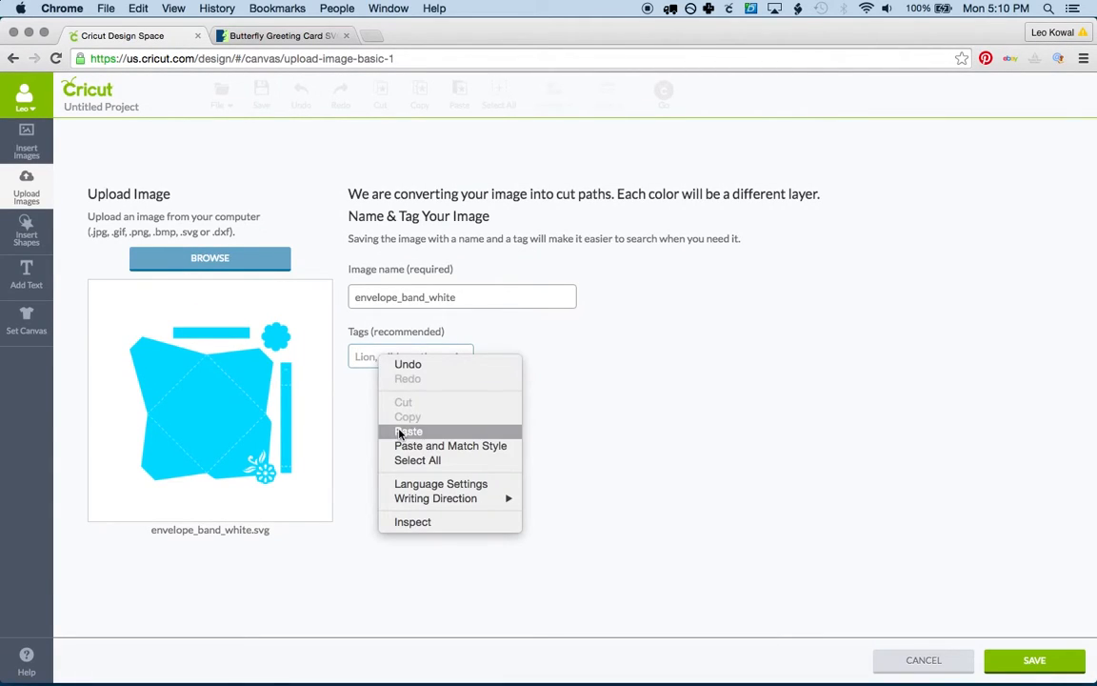
pyautogui.click(408, 430)
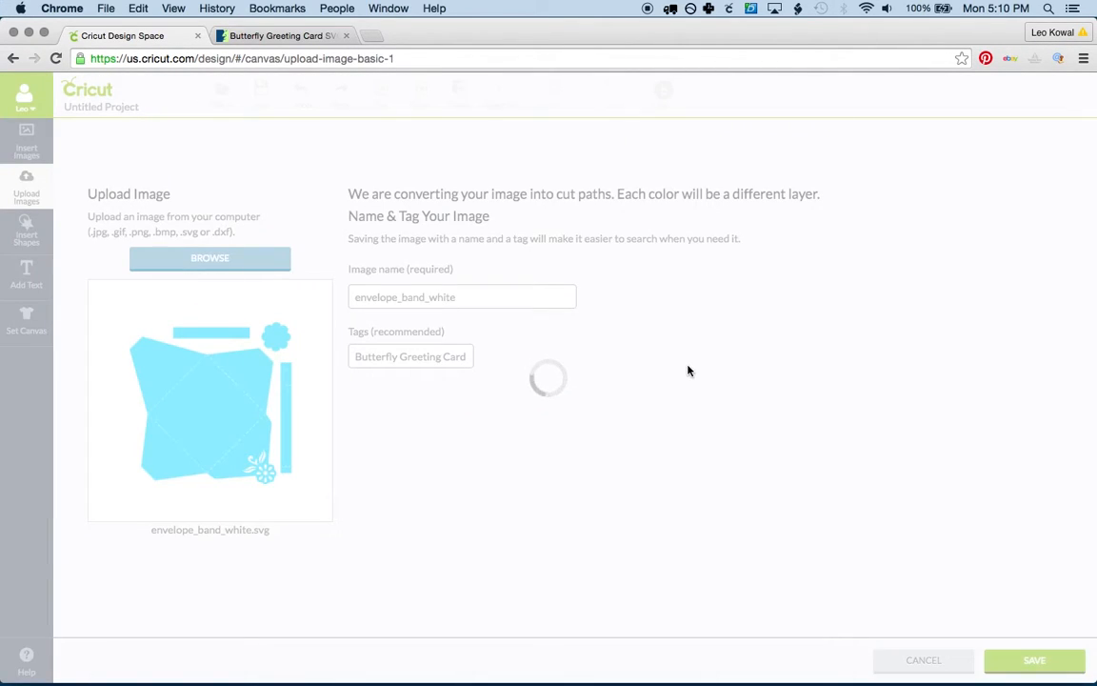
pyautogui.click(1034, 660)
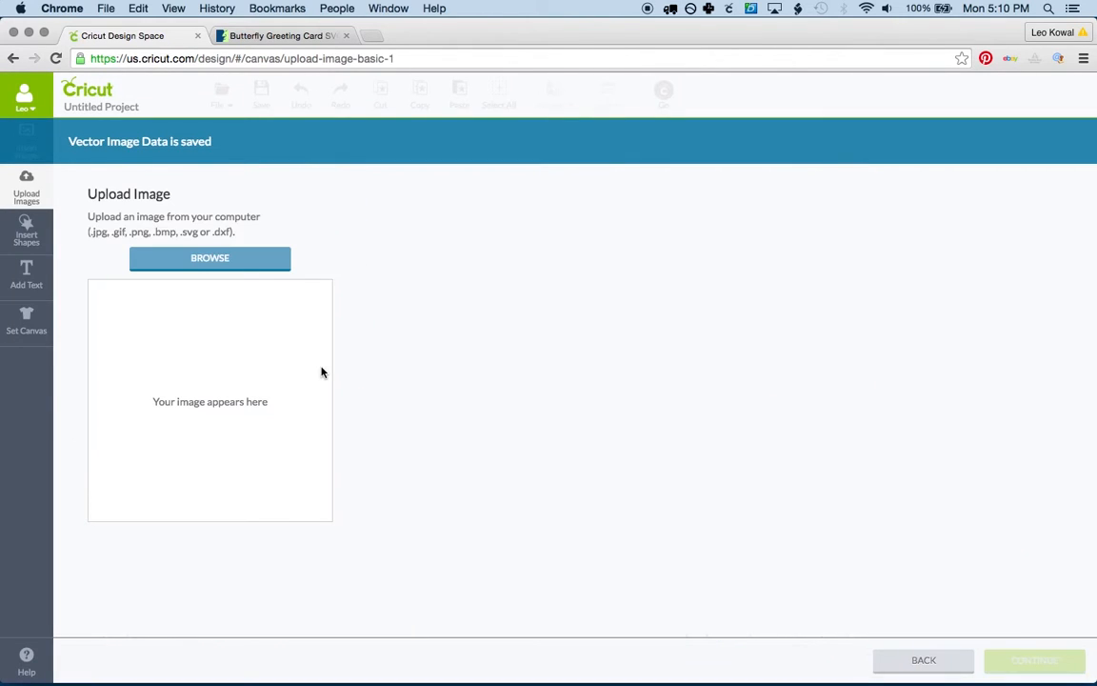
pyautogui.click(209, 257)
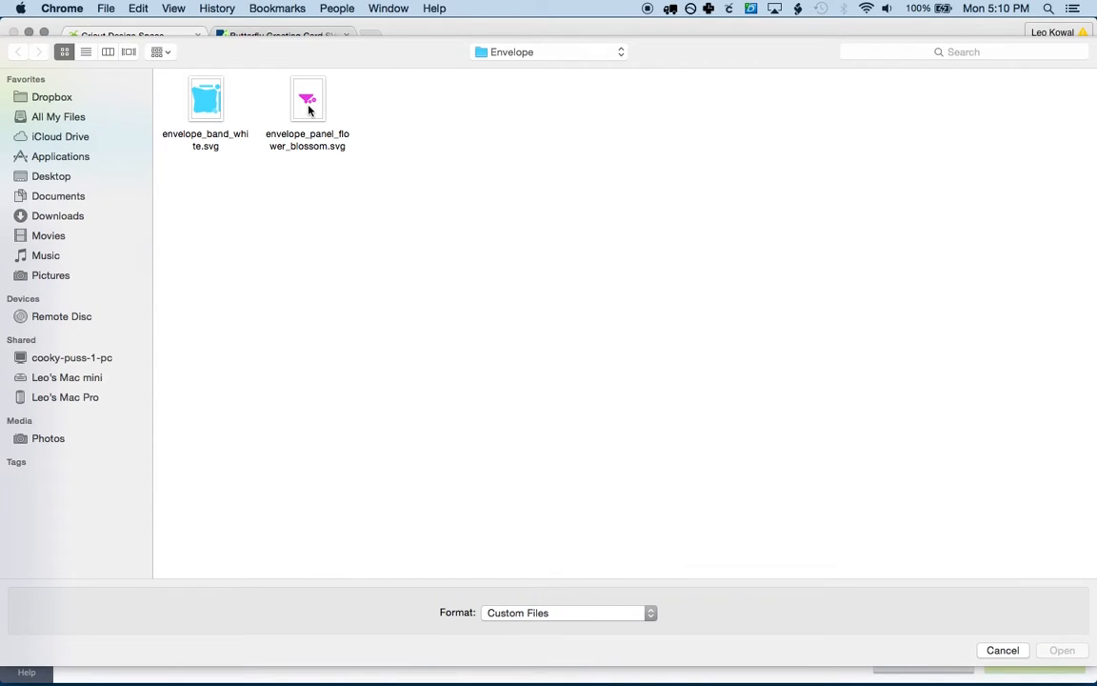
pyautogui.click(1061, 650)
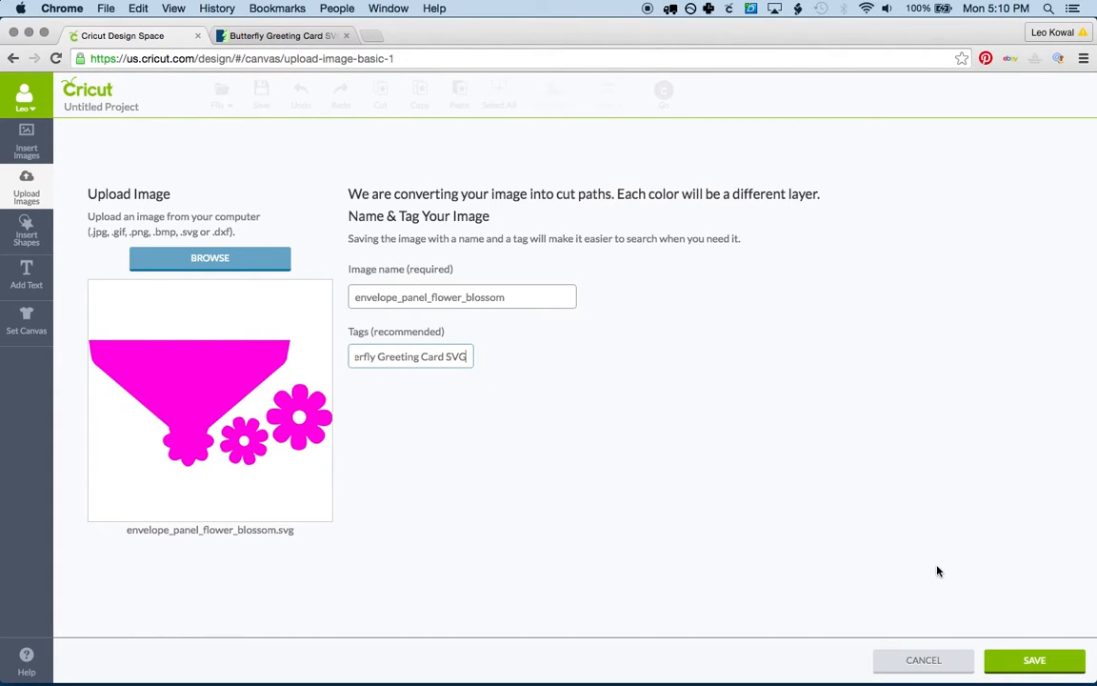
pyautogui.click(1034, 659)
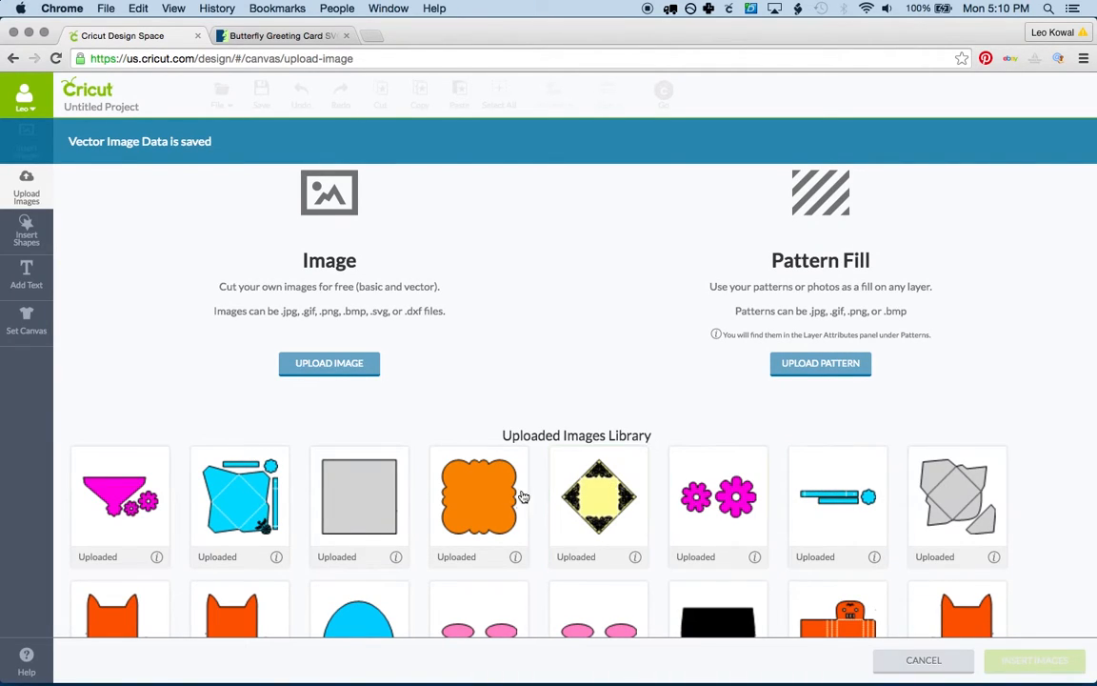
# Switch between the Dreaming Tree product page and Cricut Design Space
pyautogui.click(599, 496)
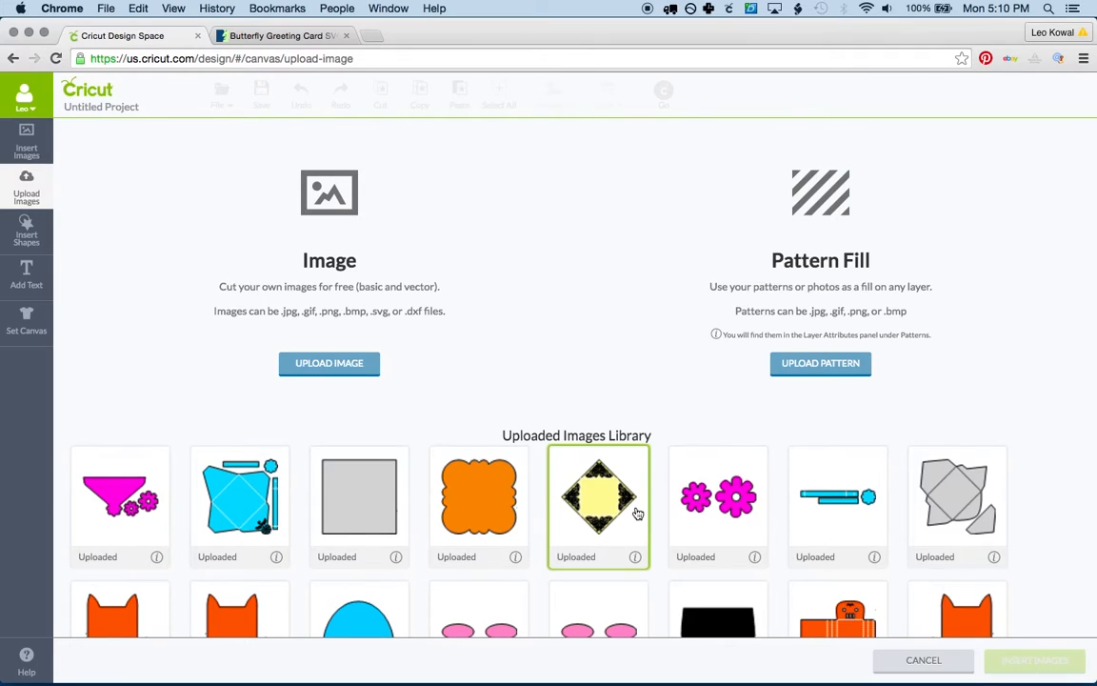
pyautogui.click(280, 35)
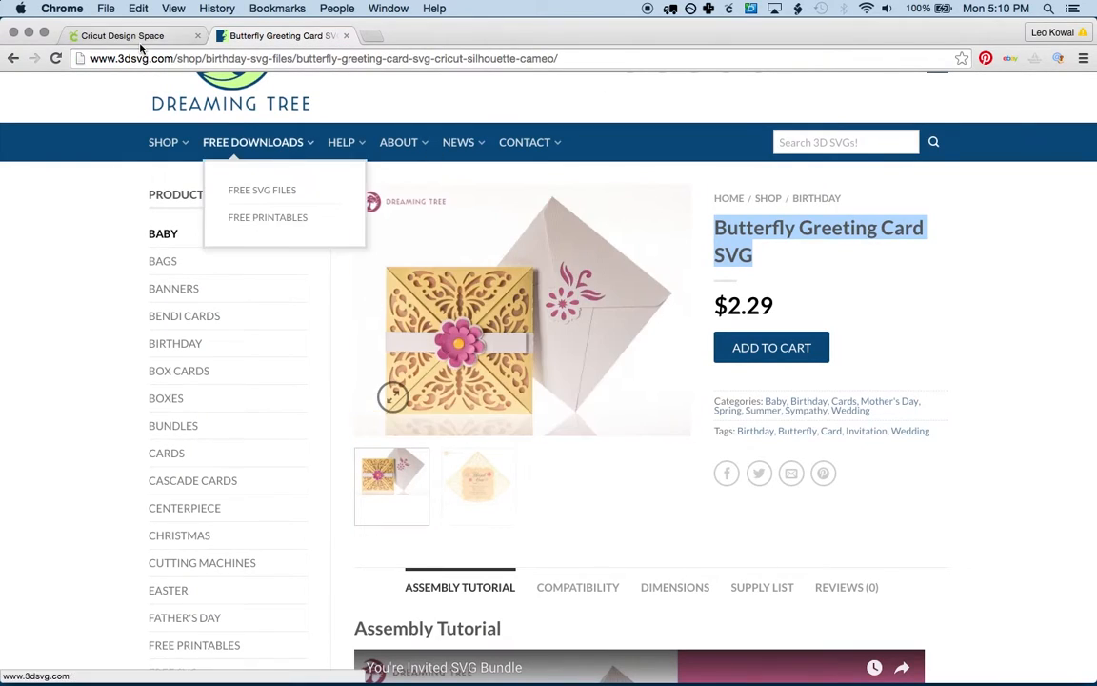
pyautogui.click(122, 35)
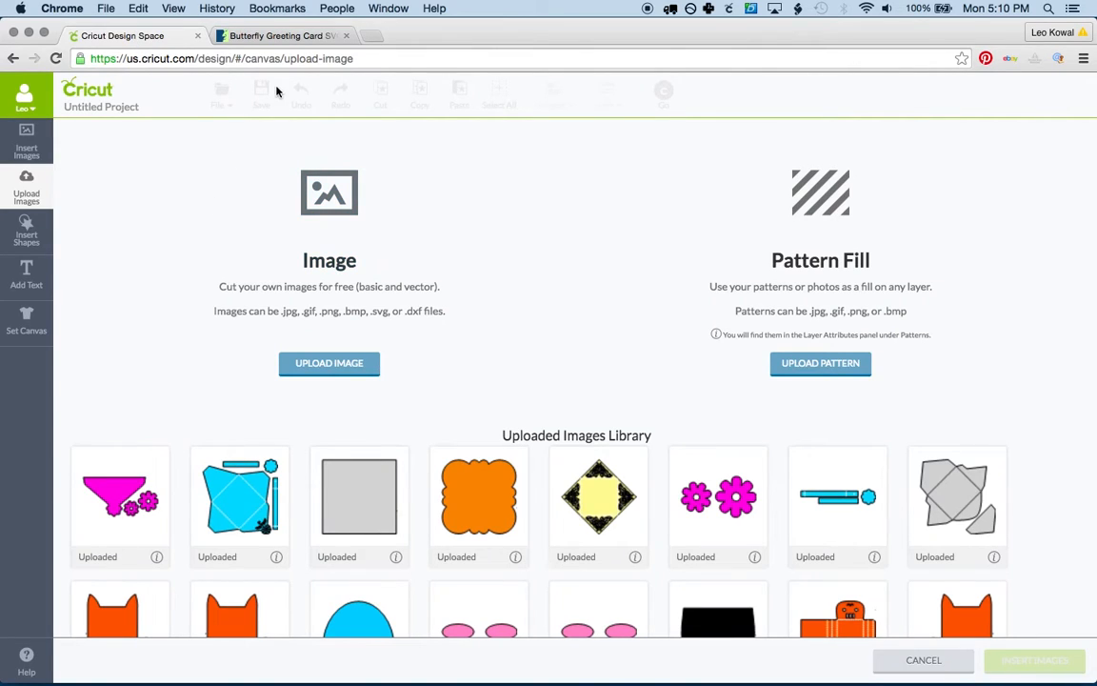
pyautogui.click(281, 35)
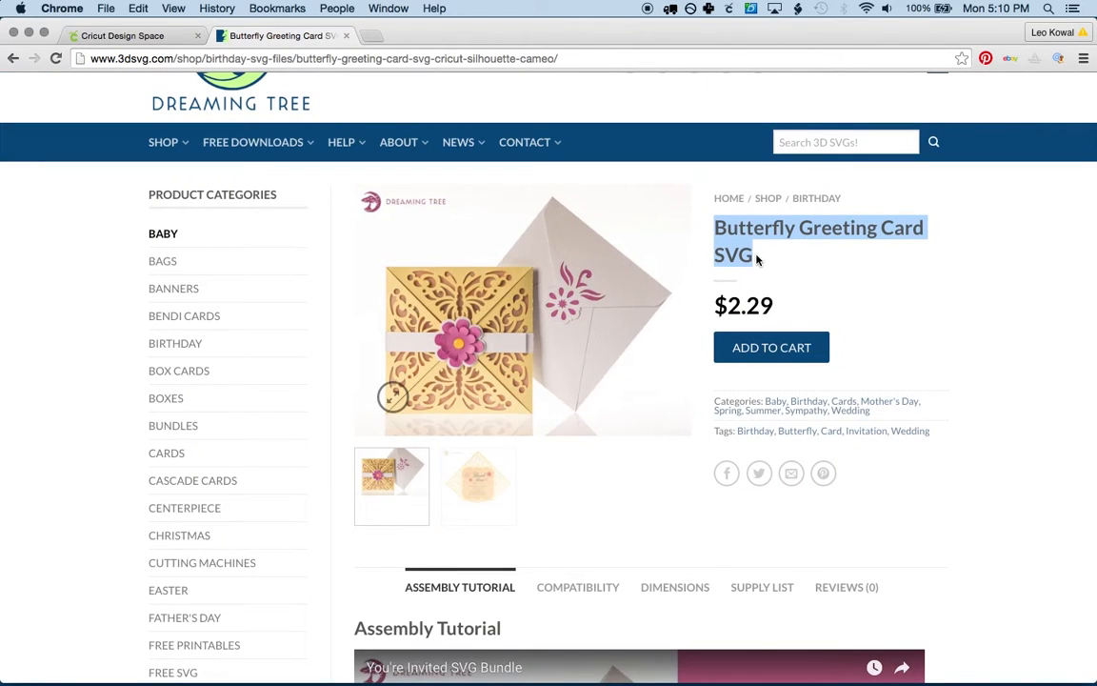
pyautogui.click(122, 35)
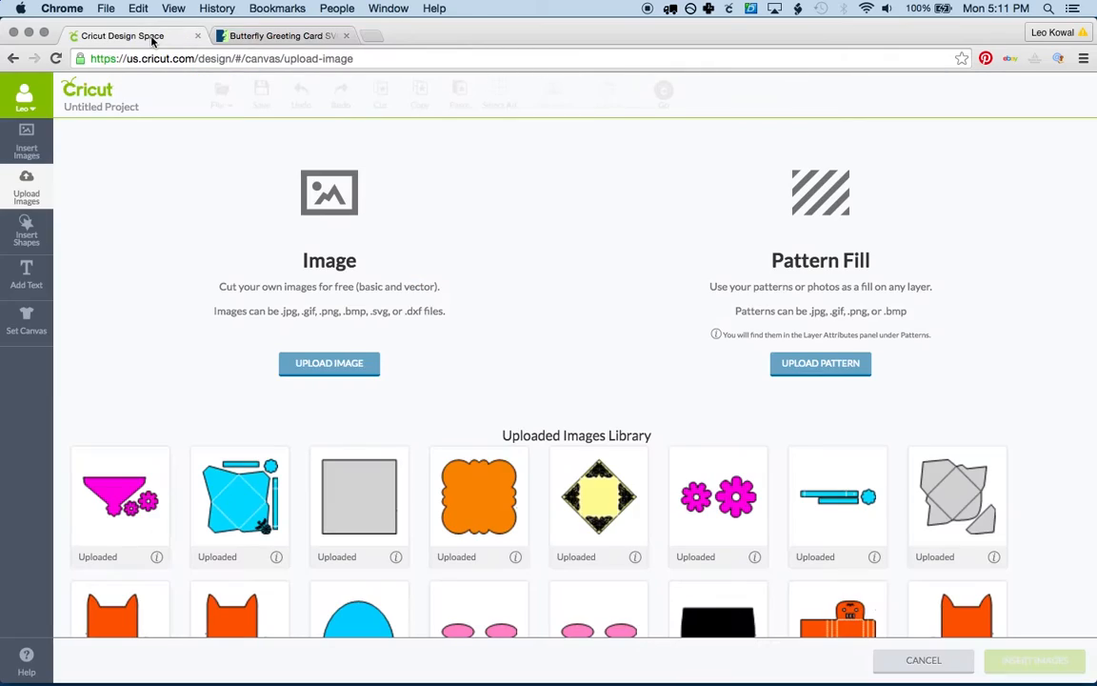
# Check off the envelope, card and cyan band pieces, then open Insert Images
pyautogui.click(359, 495)
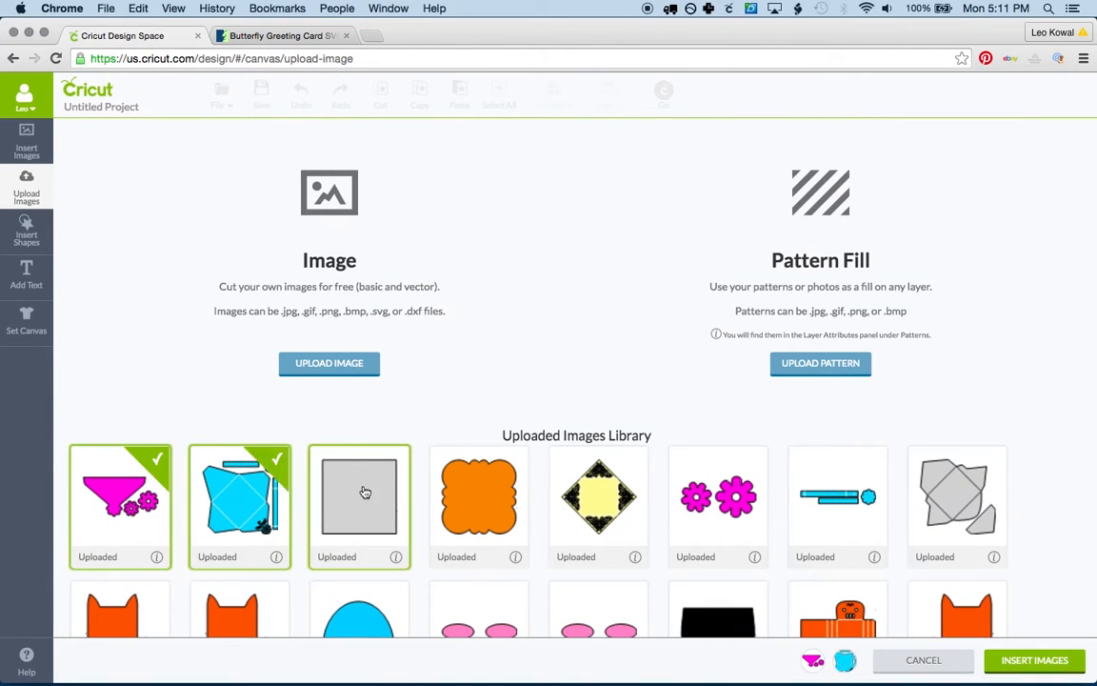
pyautogui.click(718, 495)
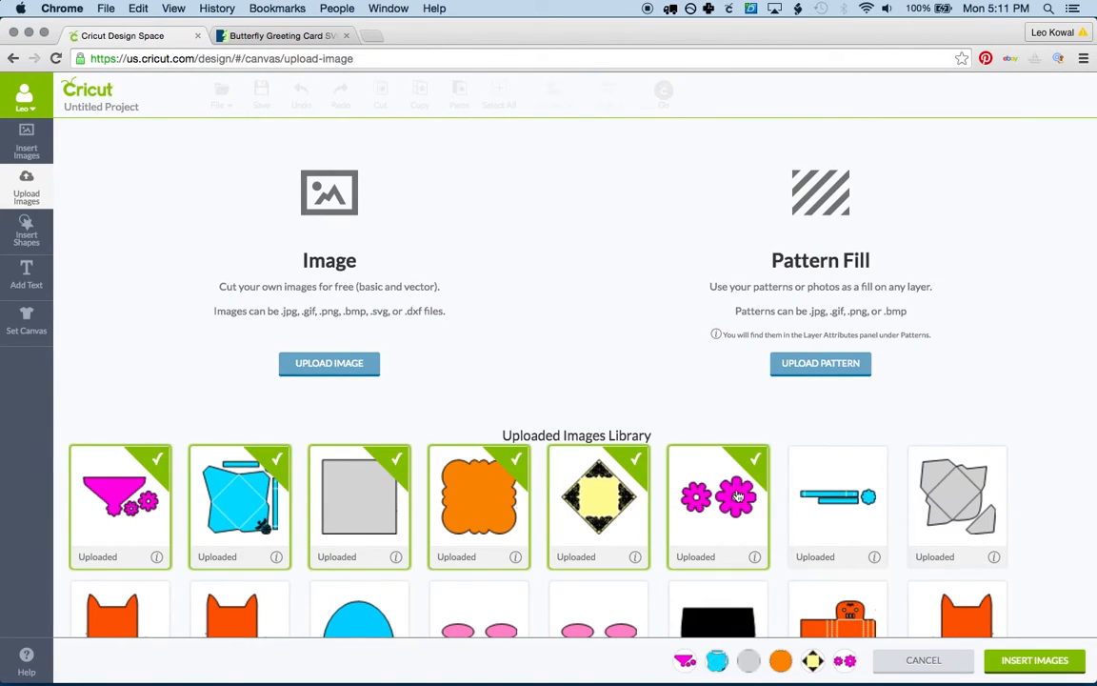
pyautogui.click(837, 496)
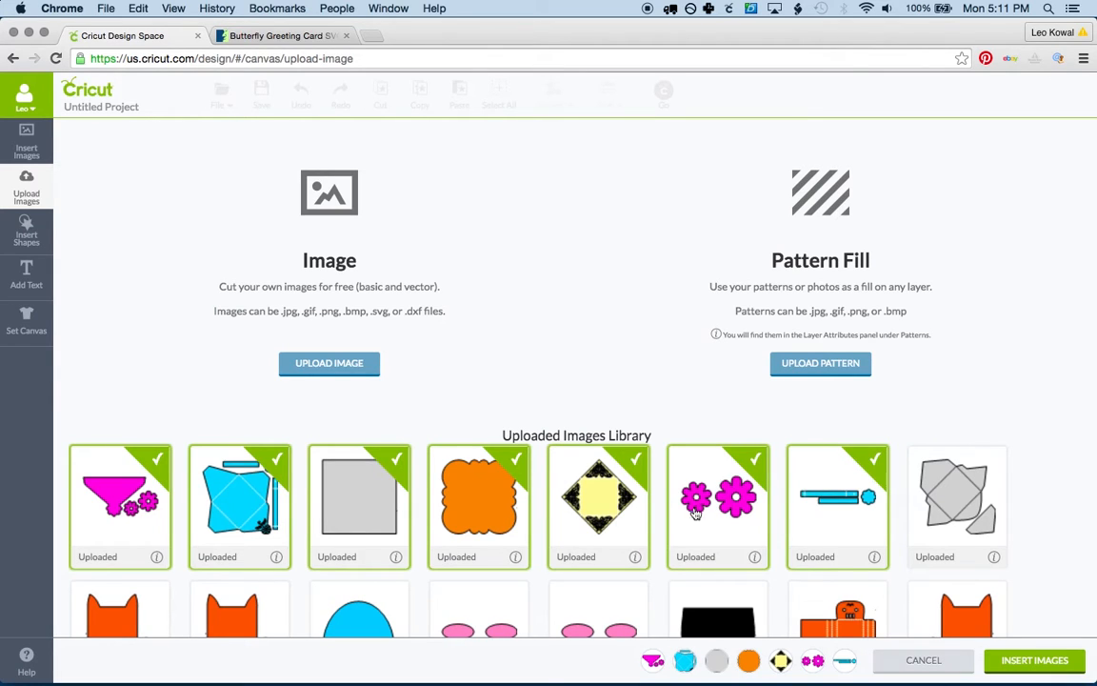
pyautogui.scroll(-3)
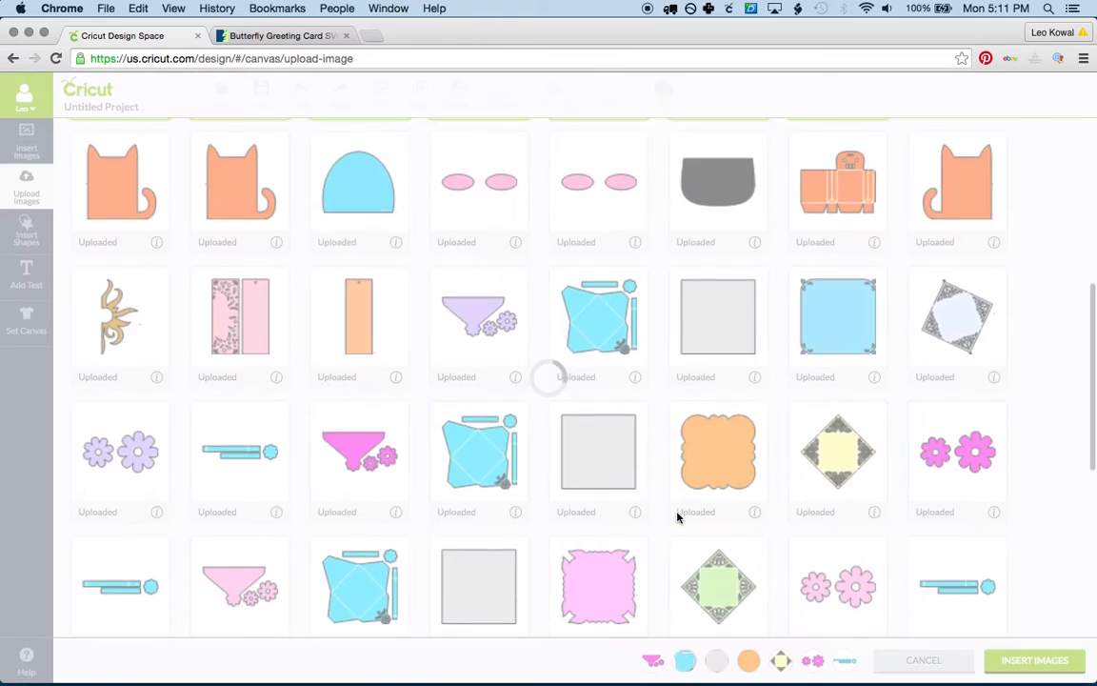
pyautogui.click(717, 451)
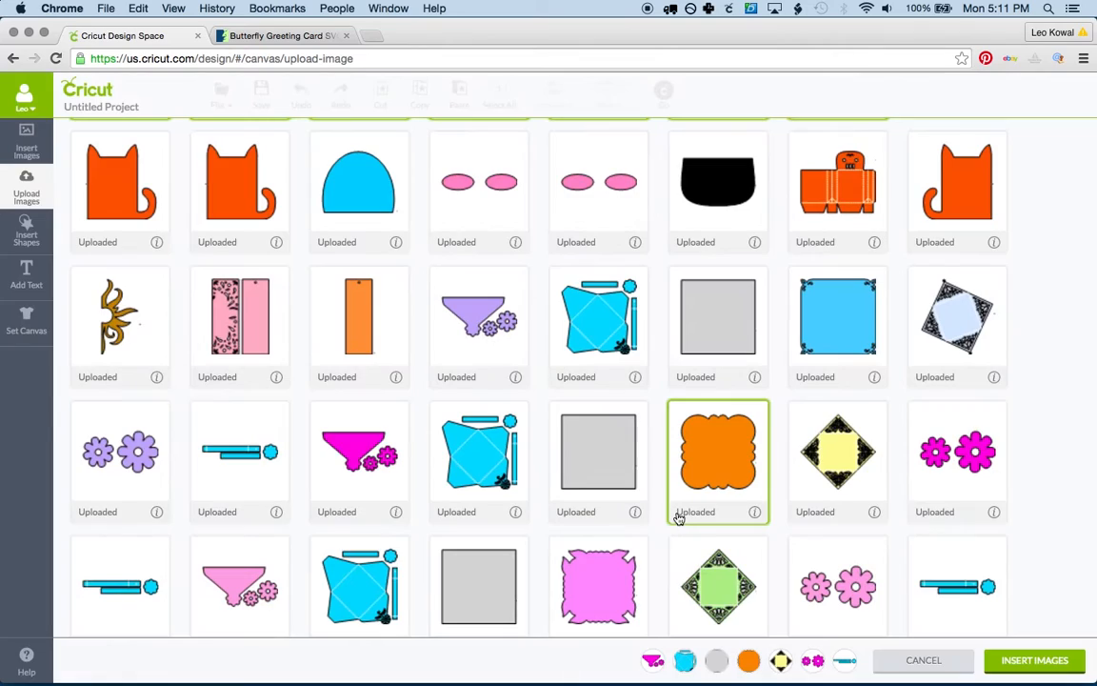
pyautogui.scroll(-3)
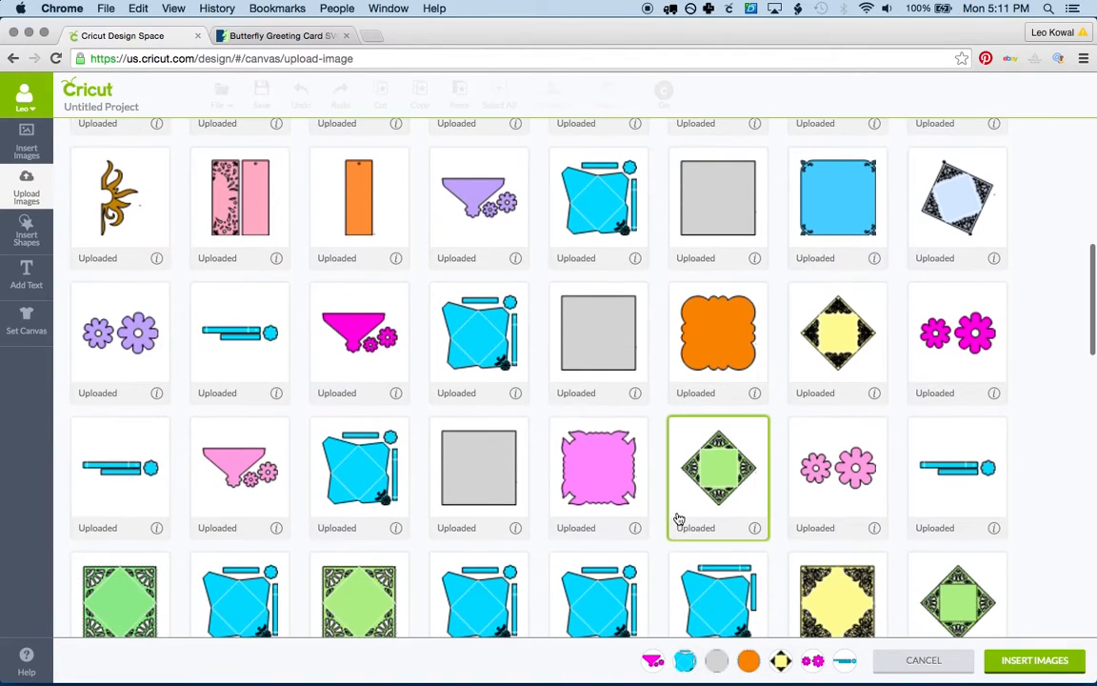
pyautogui.scroll(3)
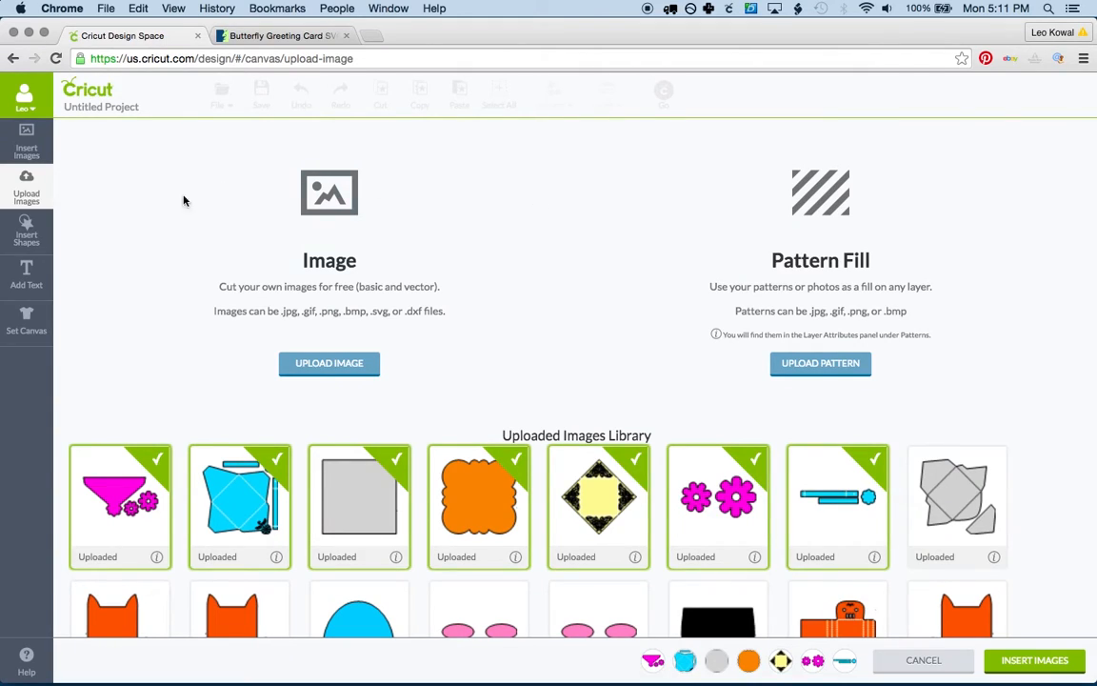
pyautogui.moveTo(26, 143)
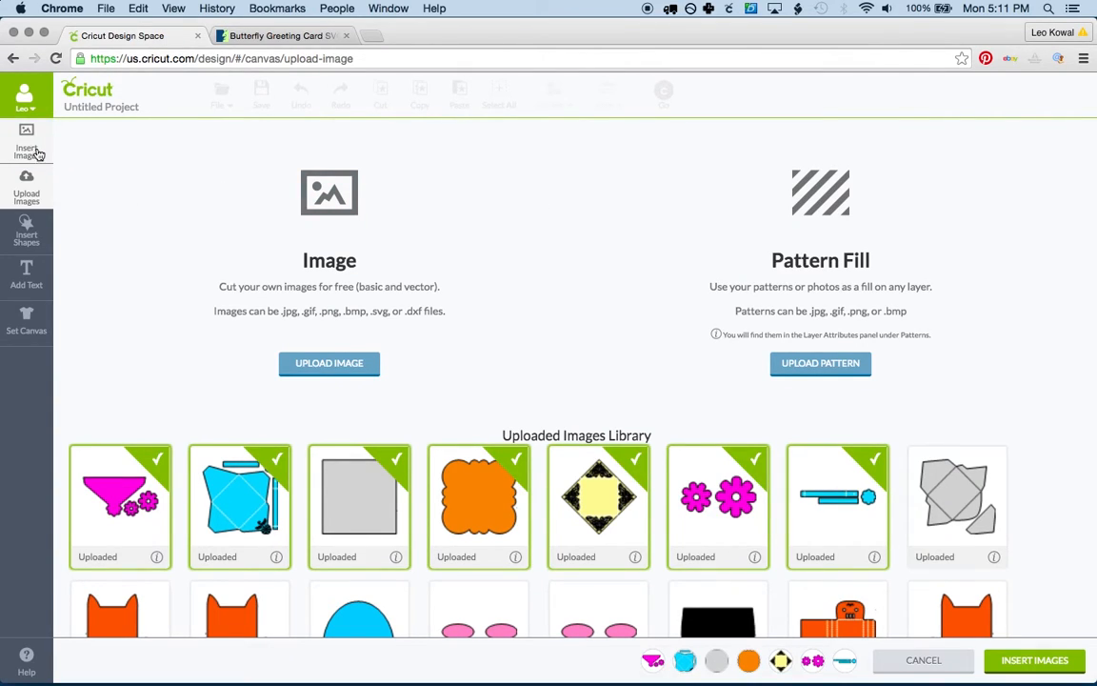
pyautogui.moveTo(354, 481)
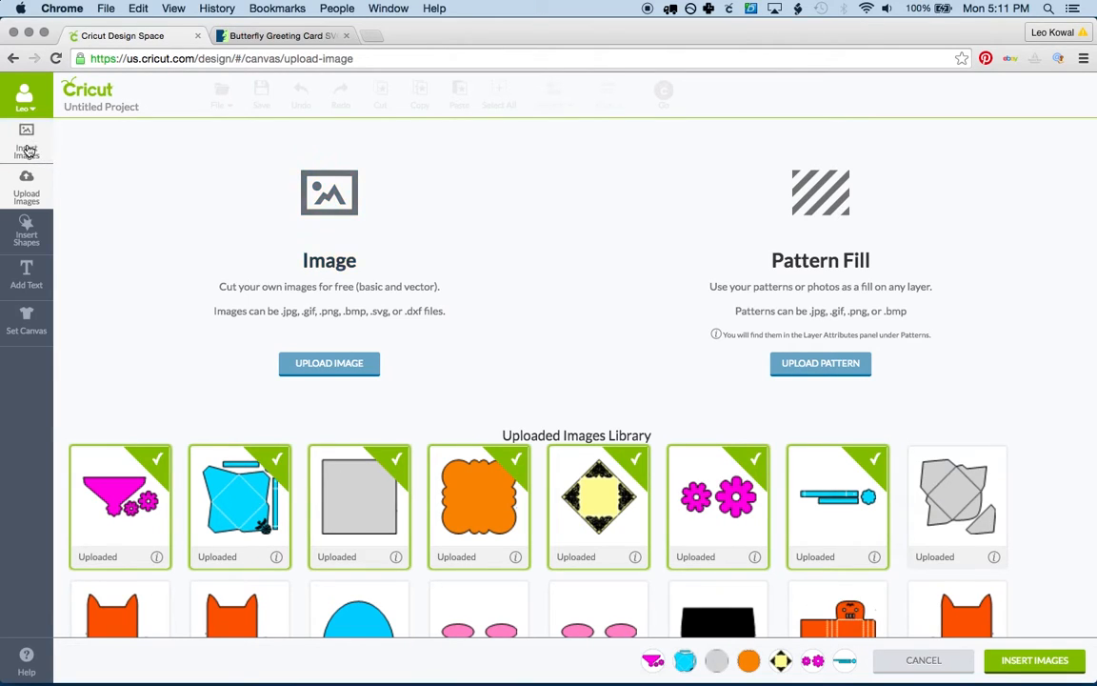
pyautogui.click(26, 141)
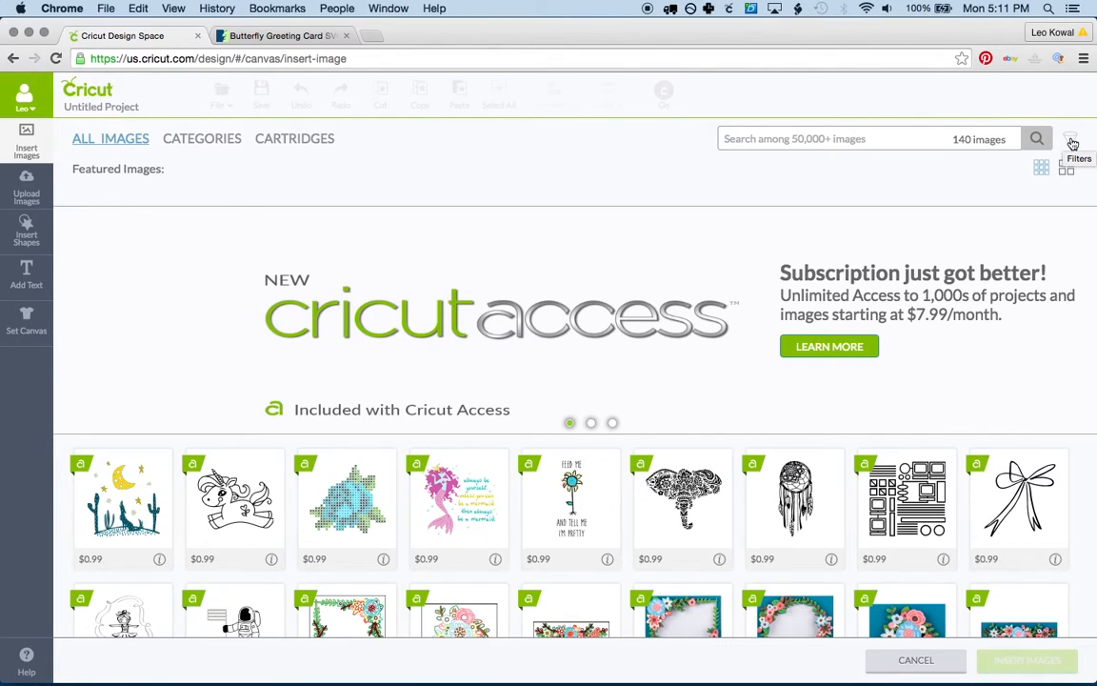
# Filter the image catalog to Uploaded images and return to the Dreaming Tree page
pyautogui.click(1070, 139)
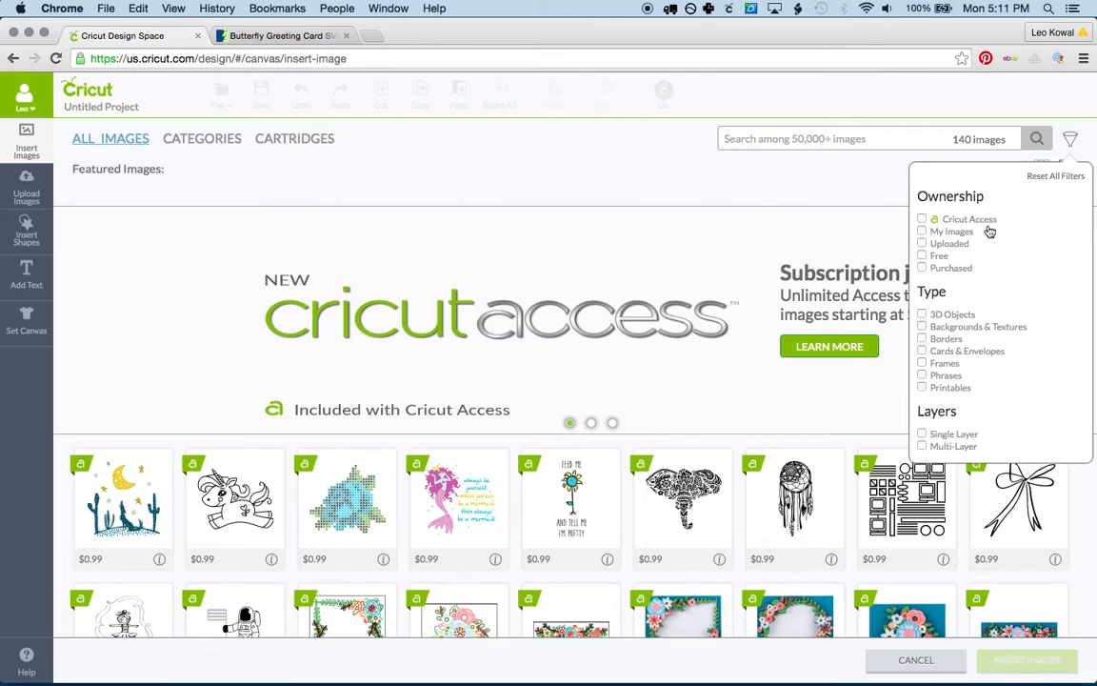
pyautogui.moveTo(922, 246)
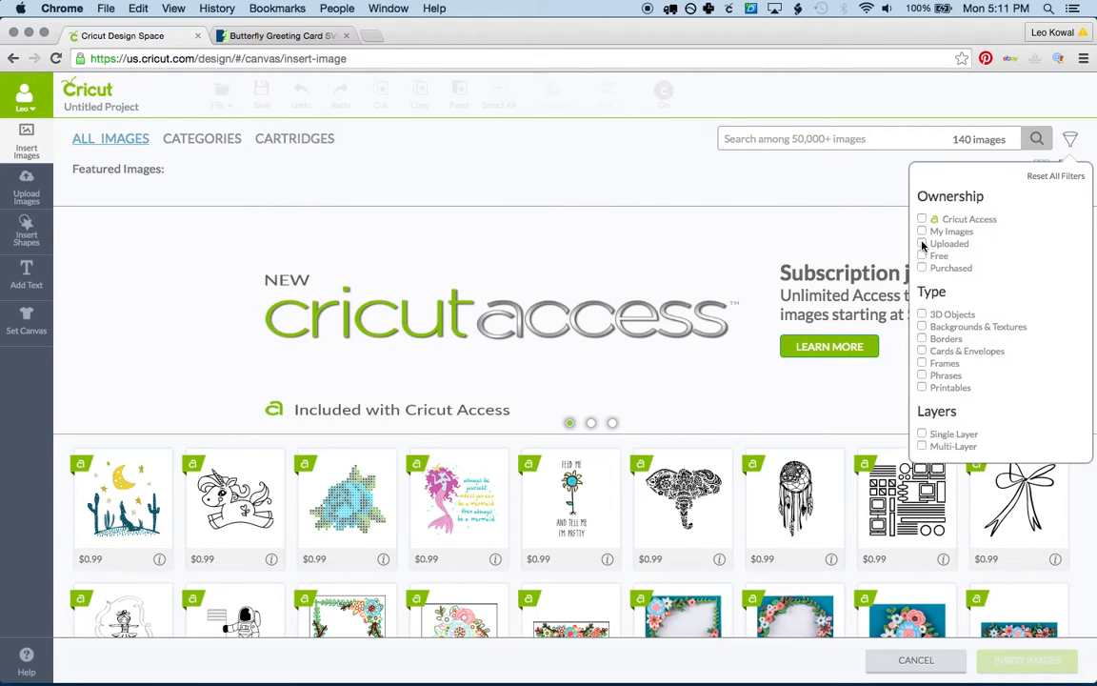
pyautogui.click(950, 244)
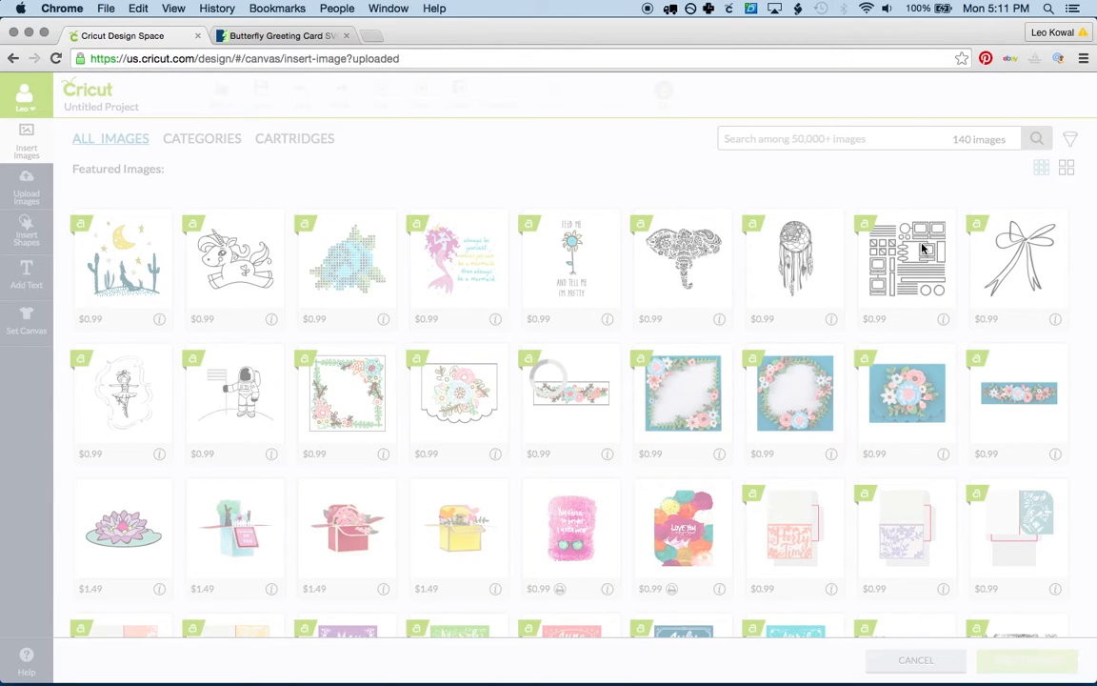
pyautogui.click(905, 257)
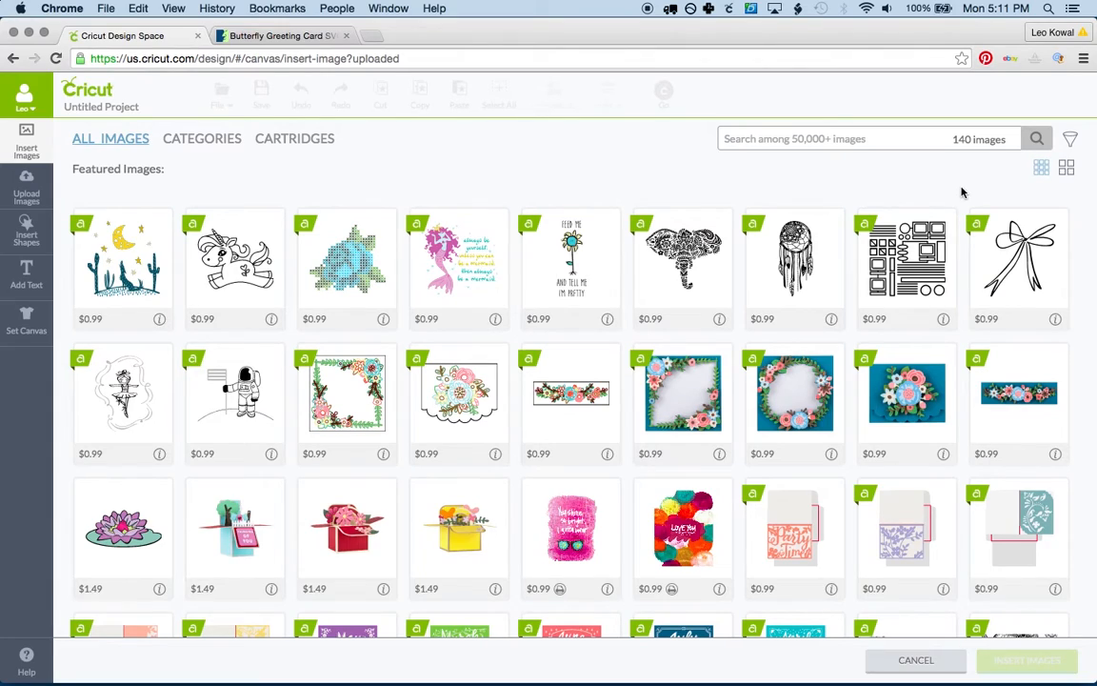
pyautogui.moveTo(1056, 121)
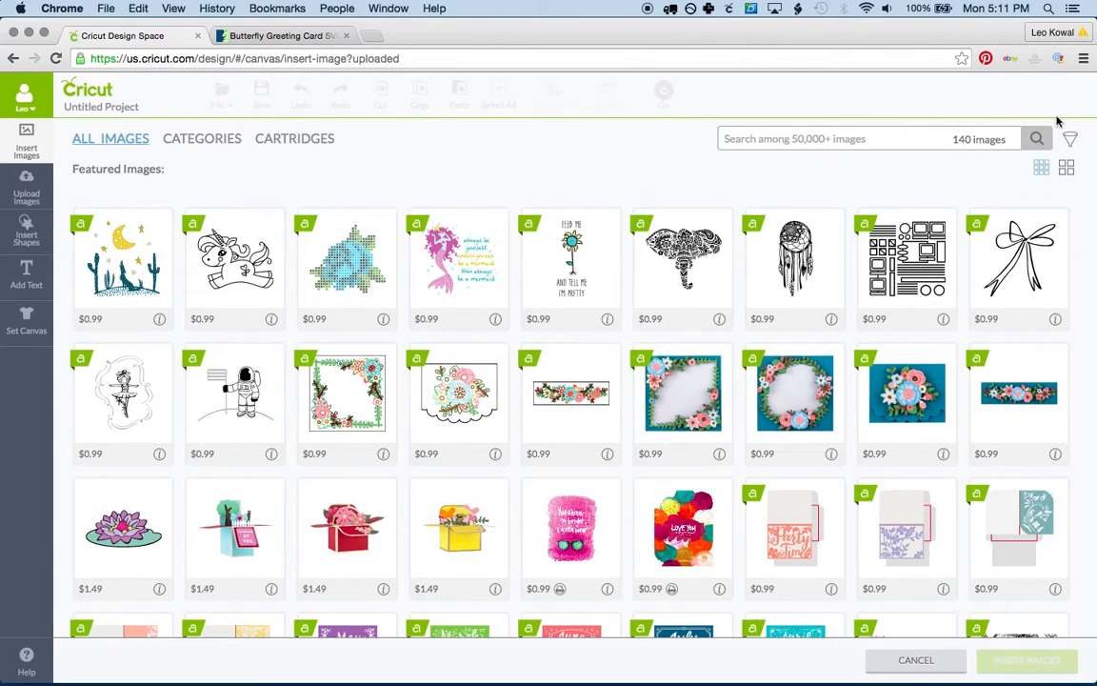
pyautogui.click(1070, 139)
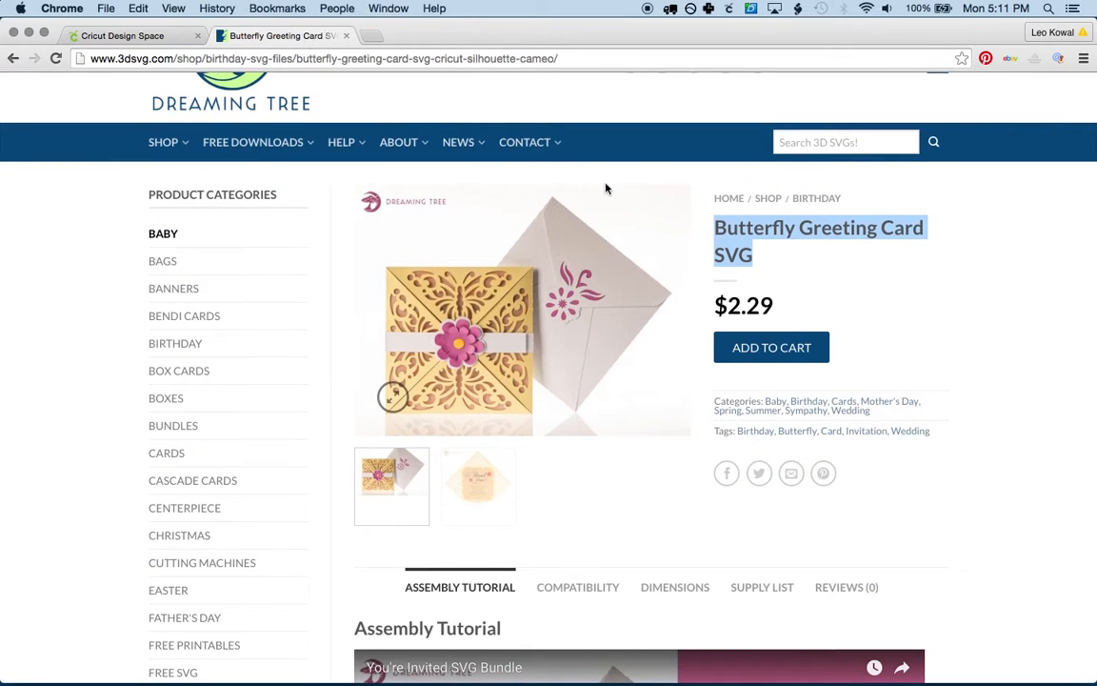
pyautogui.moveTo(723, 233)
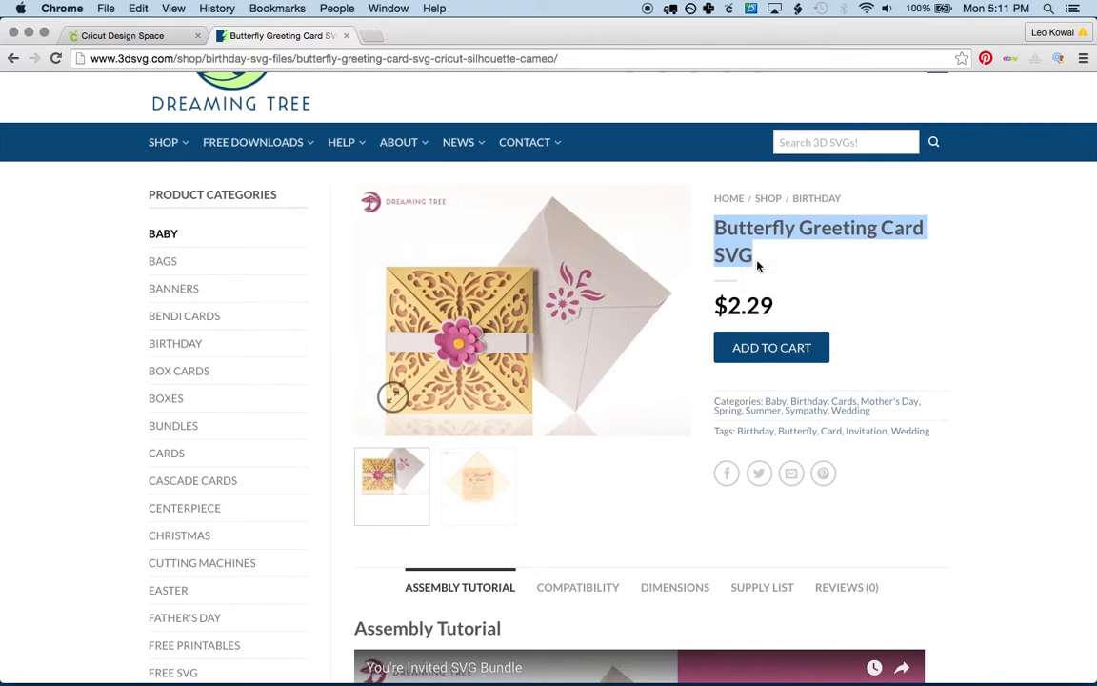
# Search uploads for 'Butterfly Greeting Card SVG' and insert envelope_band_white onto the canvas
pyautogui.click(122, 35)
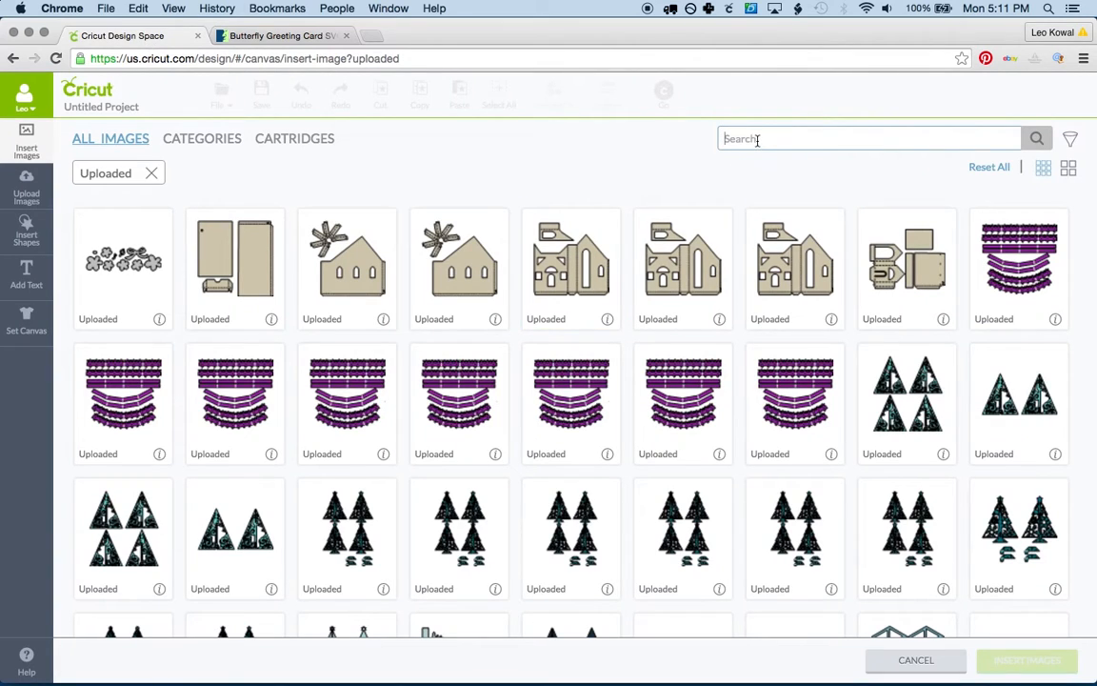
pyautogui.moveTo(782, 222)
pyautogui.write('Butterfly Greeting Card SVG')
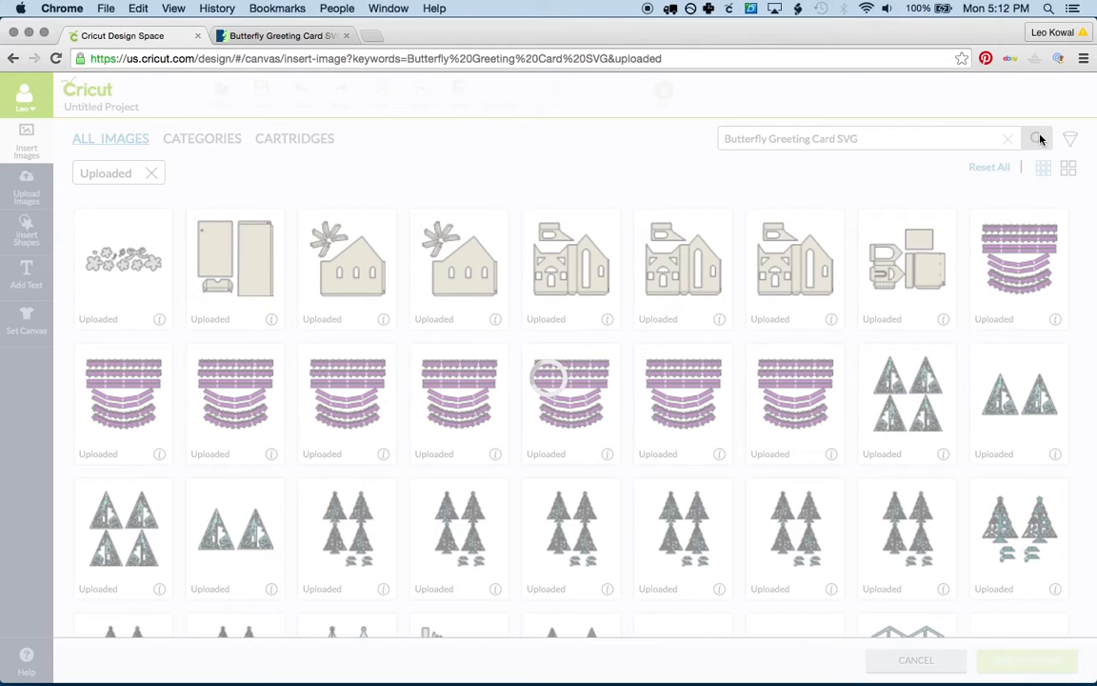
pyautogui.click(1038, 138)
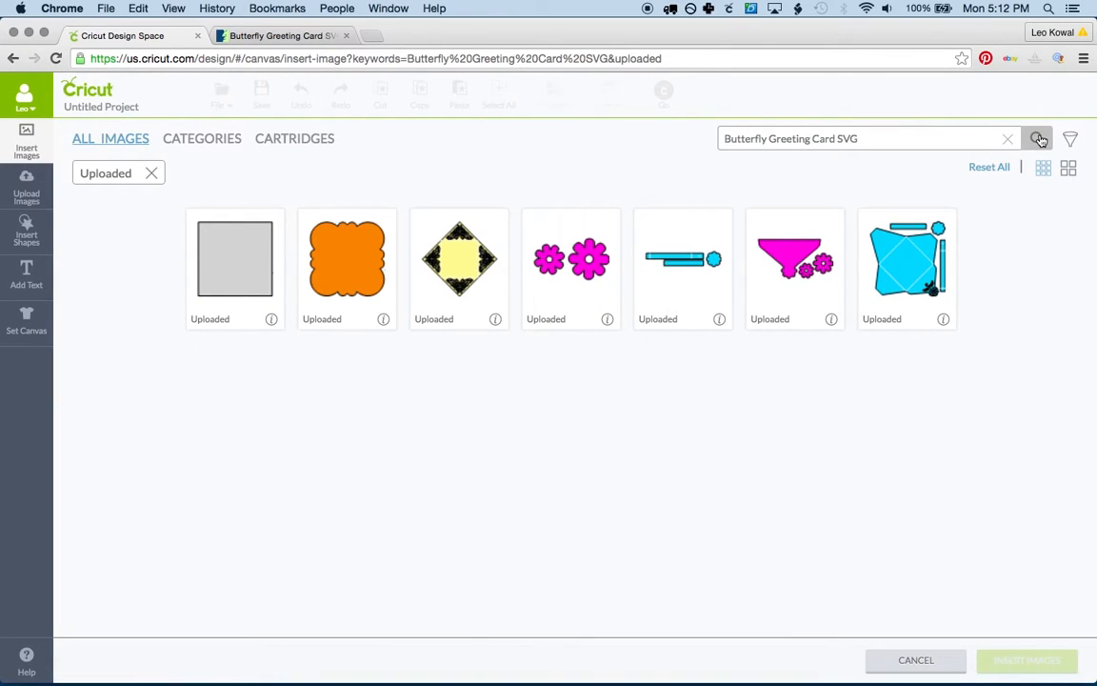
pyautogui.click(459, 258)
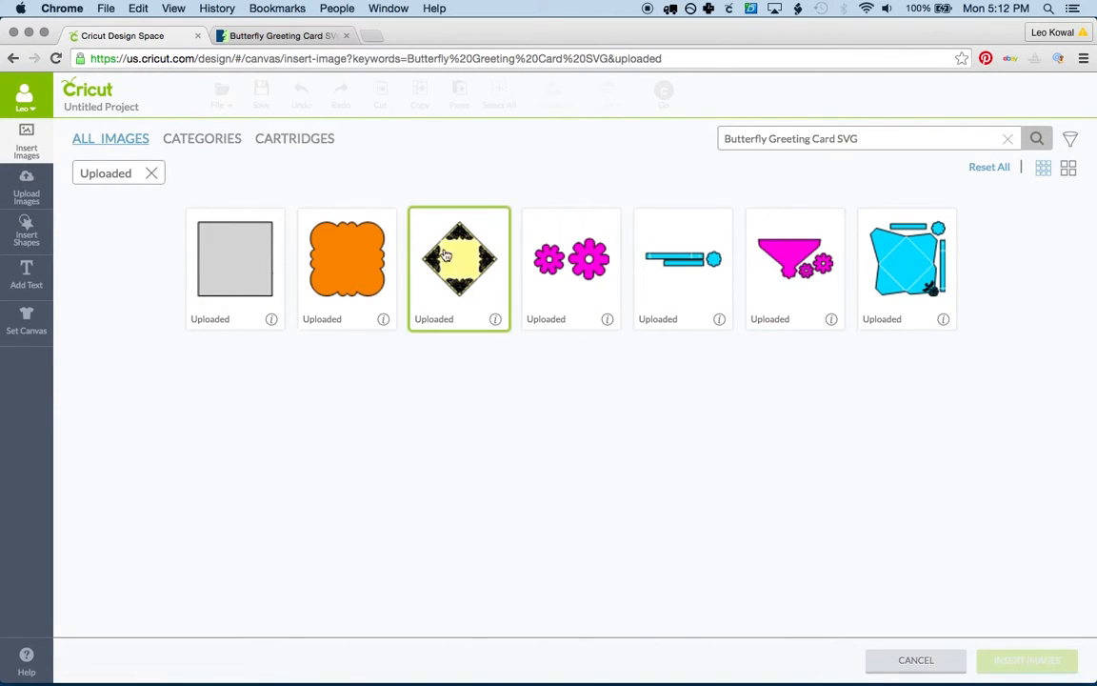
pyautogui.click(242, 393)
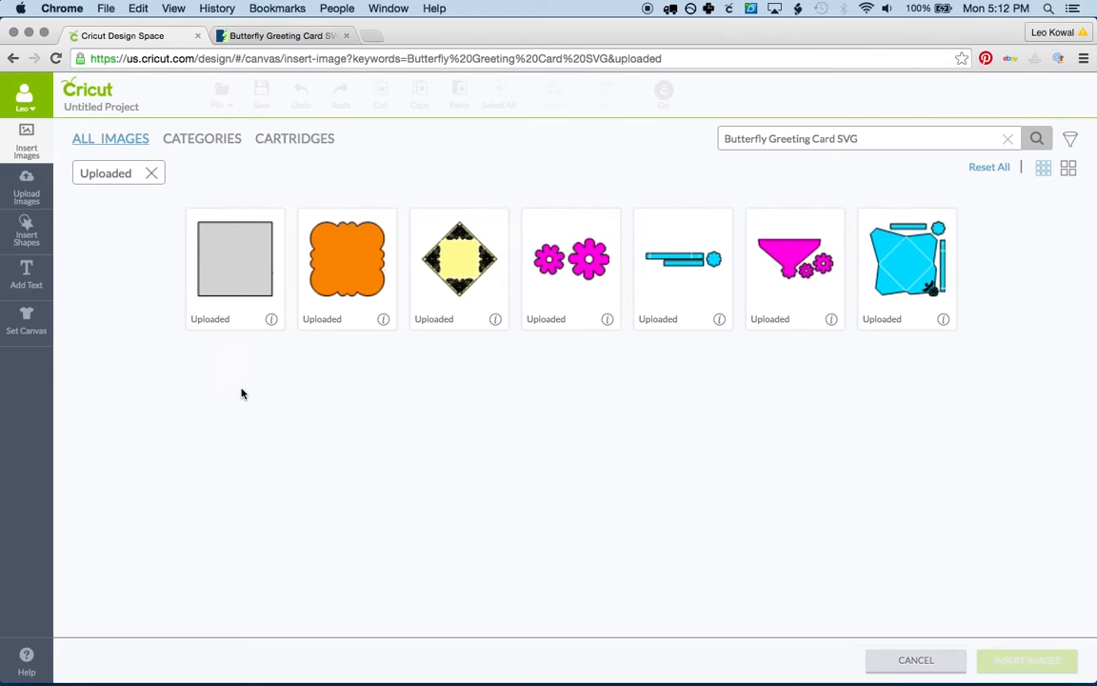
pyautogui.moveTo(291, 499)
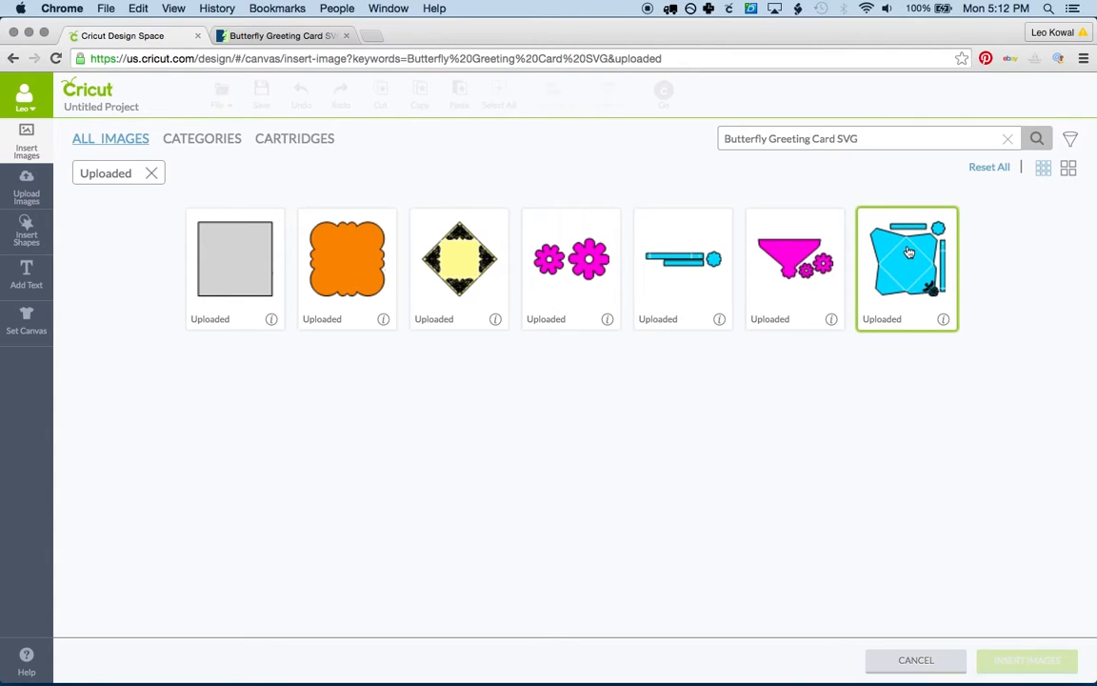
pyautogui.moveTo(900, 273)
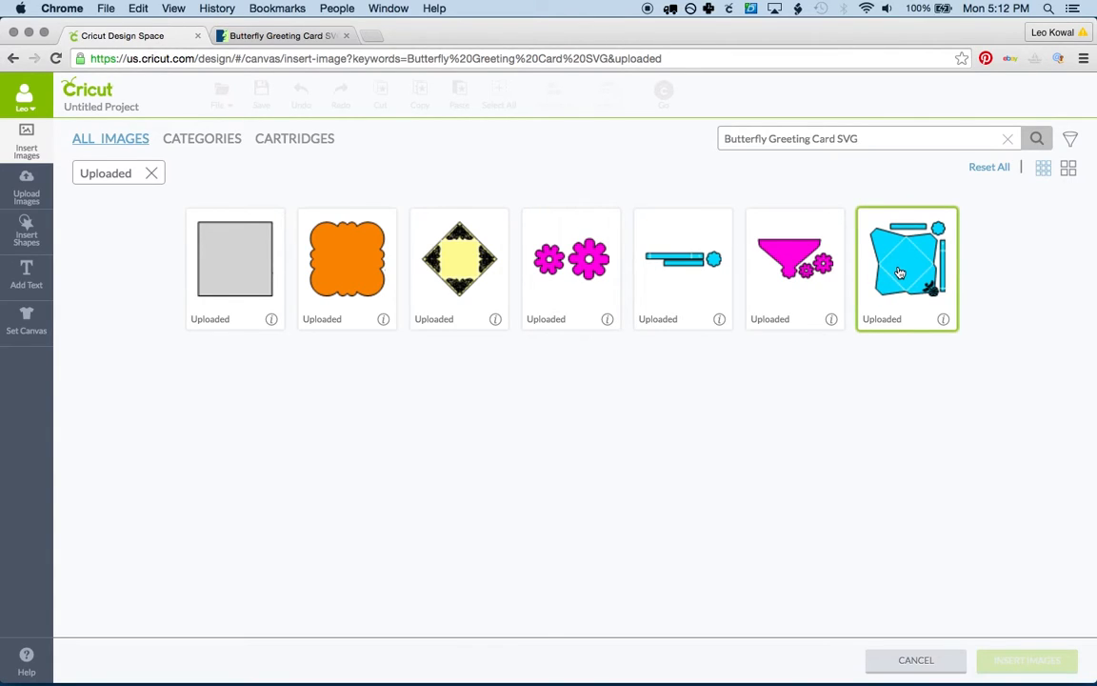
pyautogui.moveTo(884, 261)
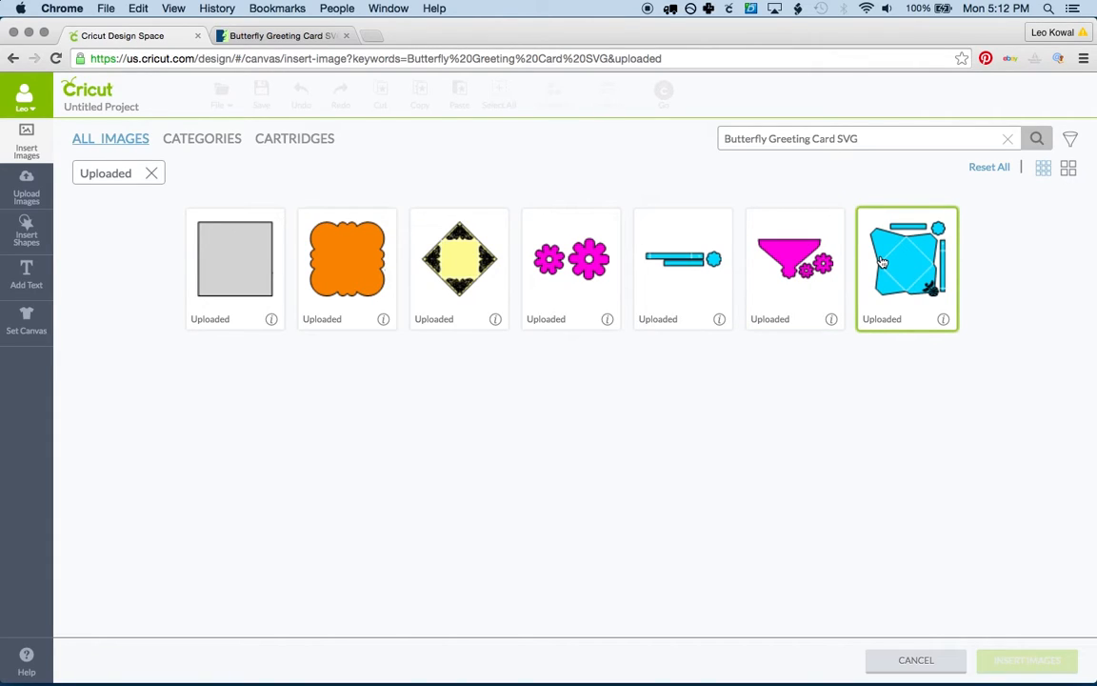
pyautogui.click(907, 259)
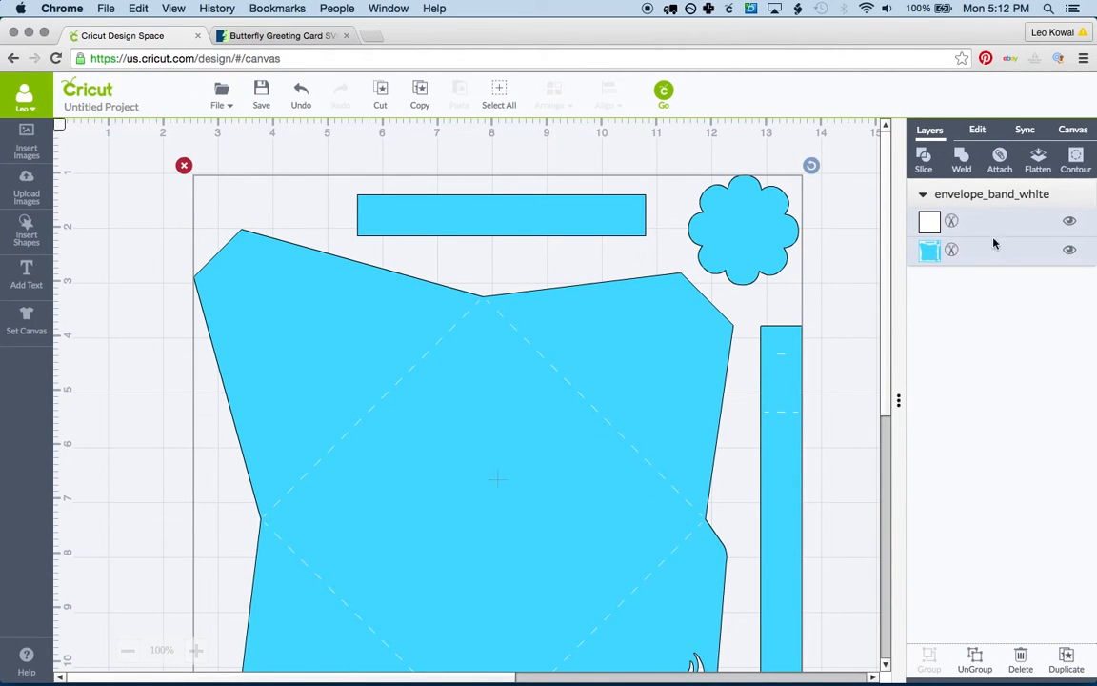
# Check the envelope's 11.1-inch size in the Edit tab, then reopen Insert Images
pyautogui.click(977, 129)
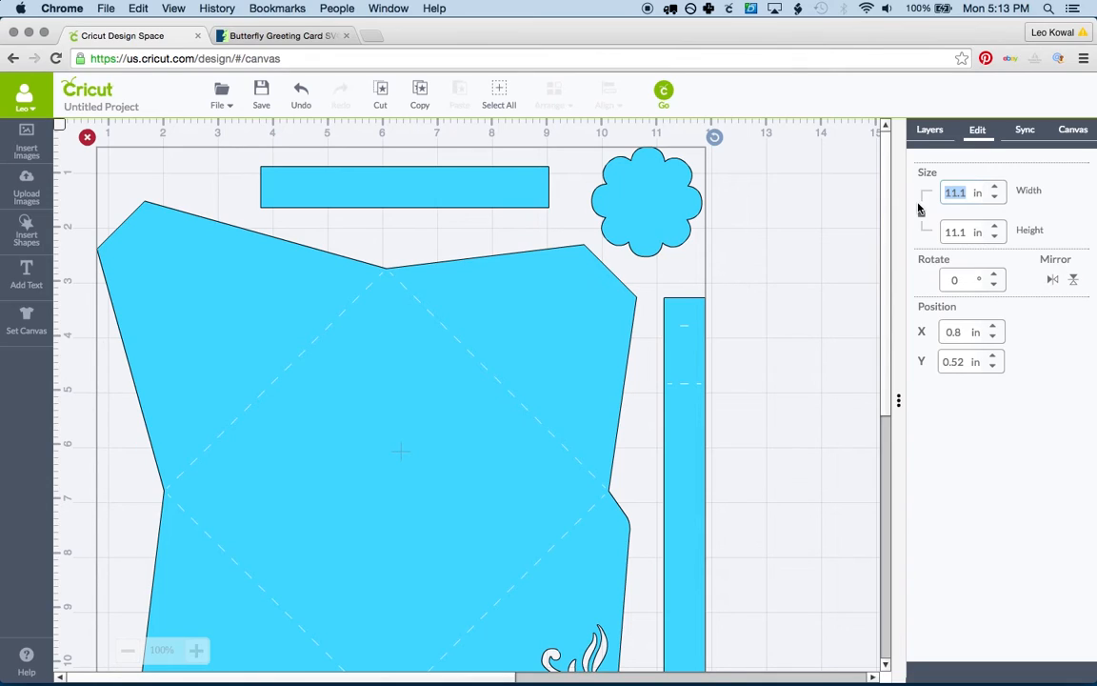
pyautogui.click(25, 140)
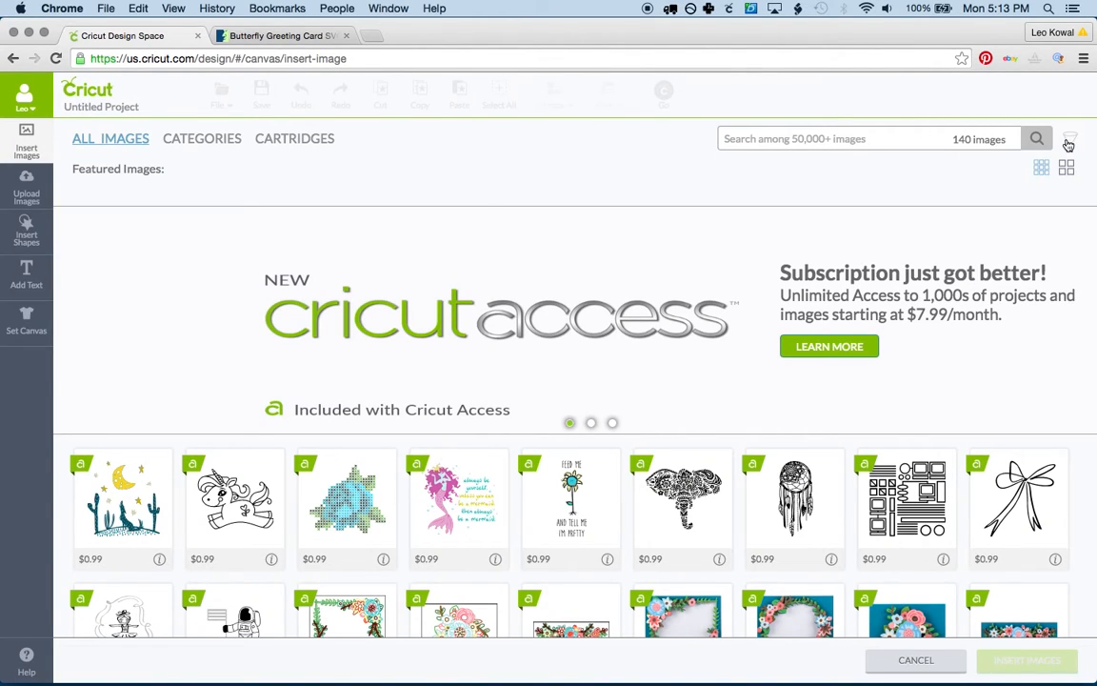
# Filter images to Uploaded and enter 'Butterfly Greeting Card SVG' as the search term
pyautogui.click(1068, 139)
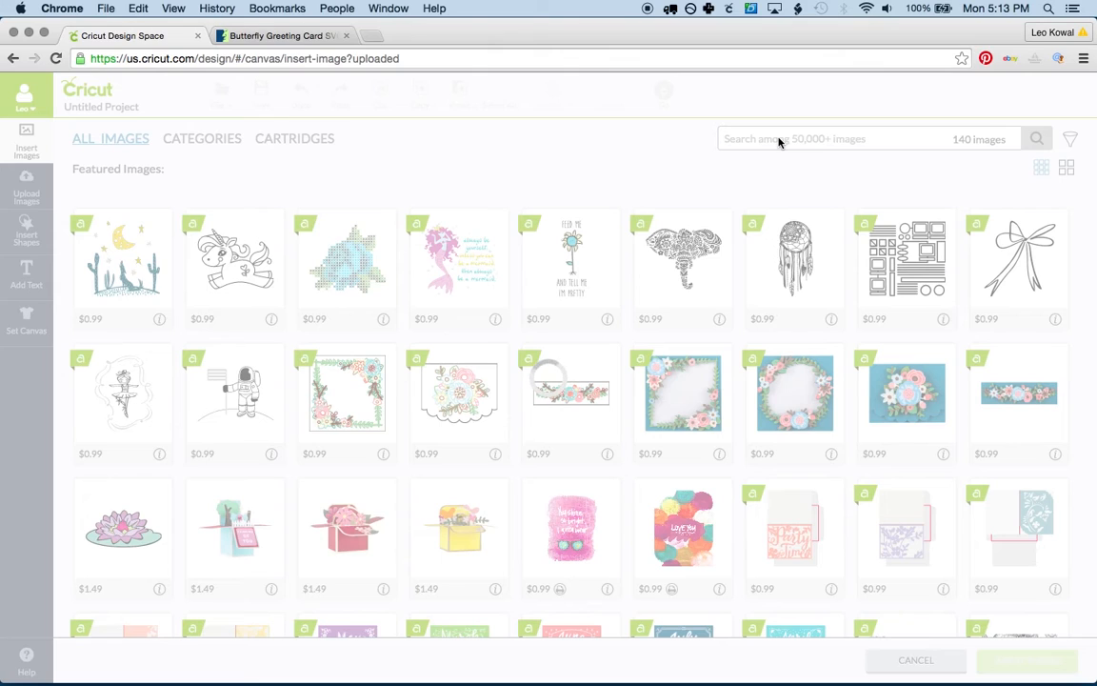
pyautogui.click(281, 35)
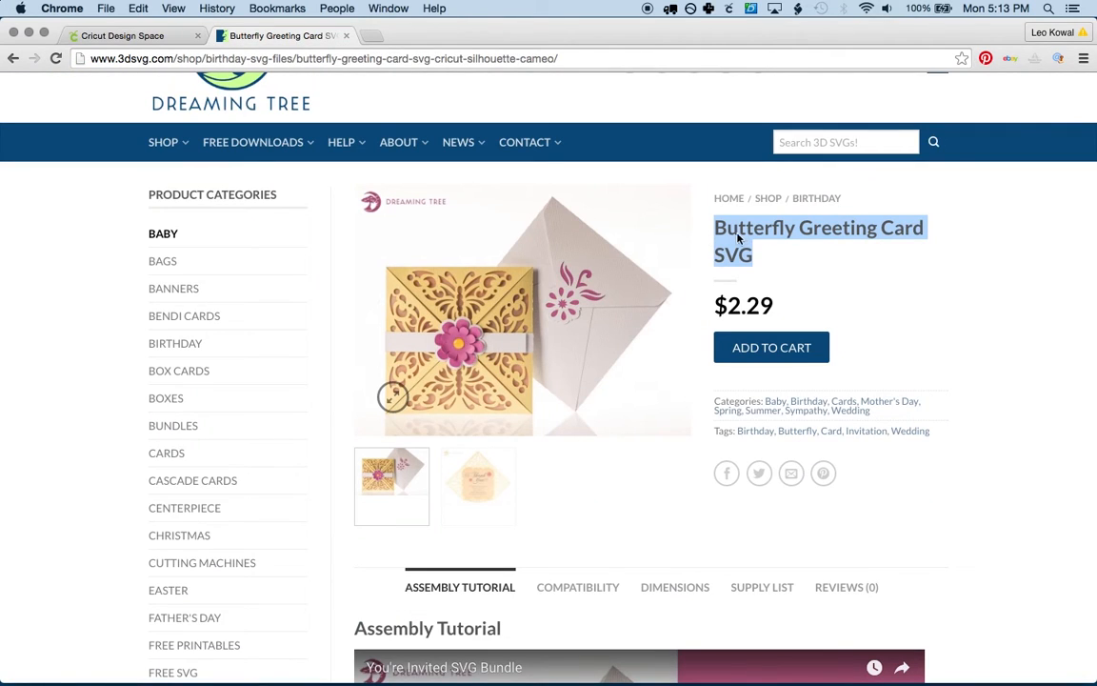
pyautogui.moveTo(437, 148)
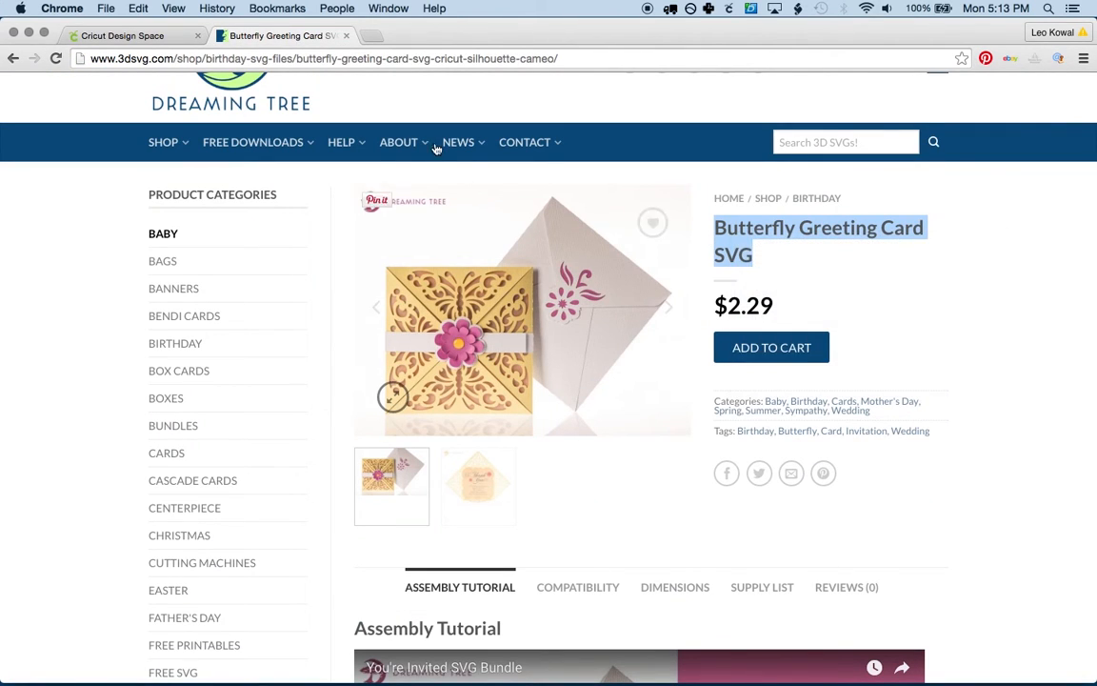
pyautogui.click(122, 36)
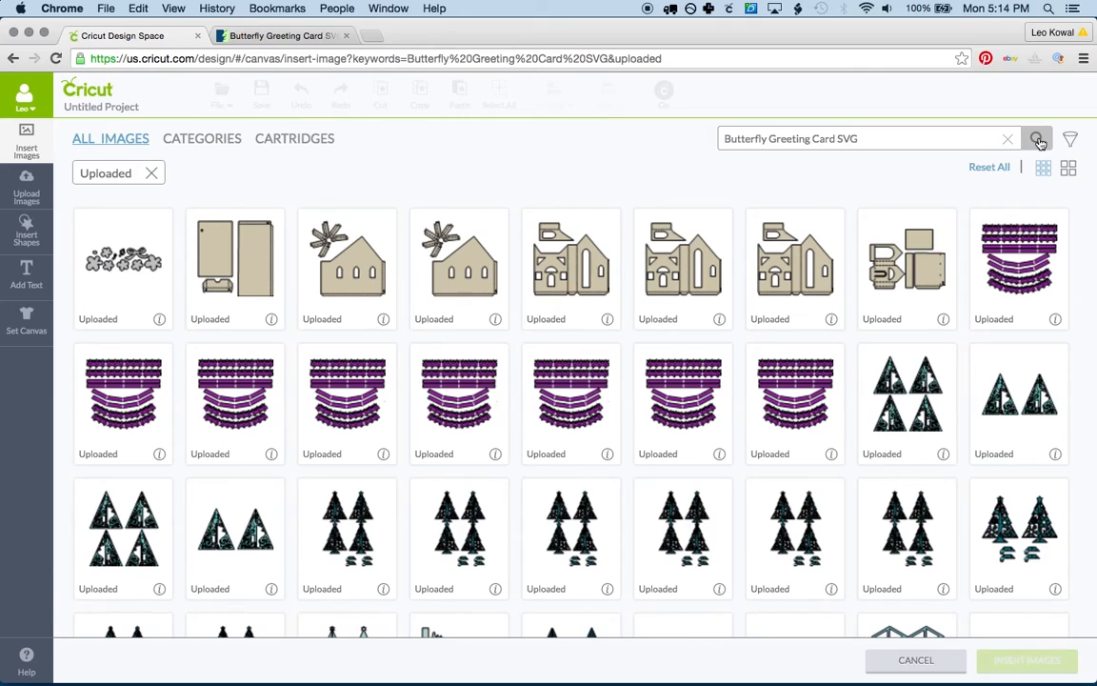
# Run the search of uploaded images for 'Butterfly Greeting Card SVG'
pyautogui.click(1036, 138)
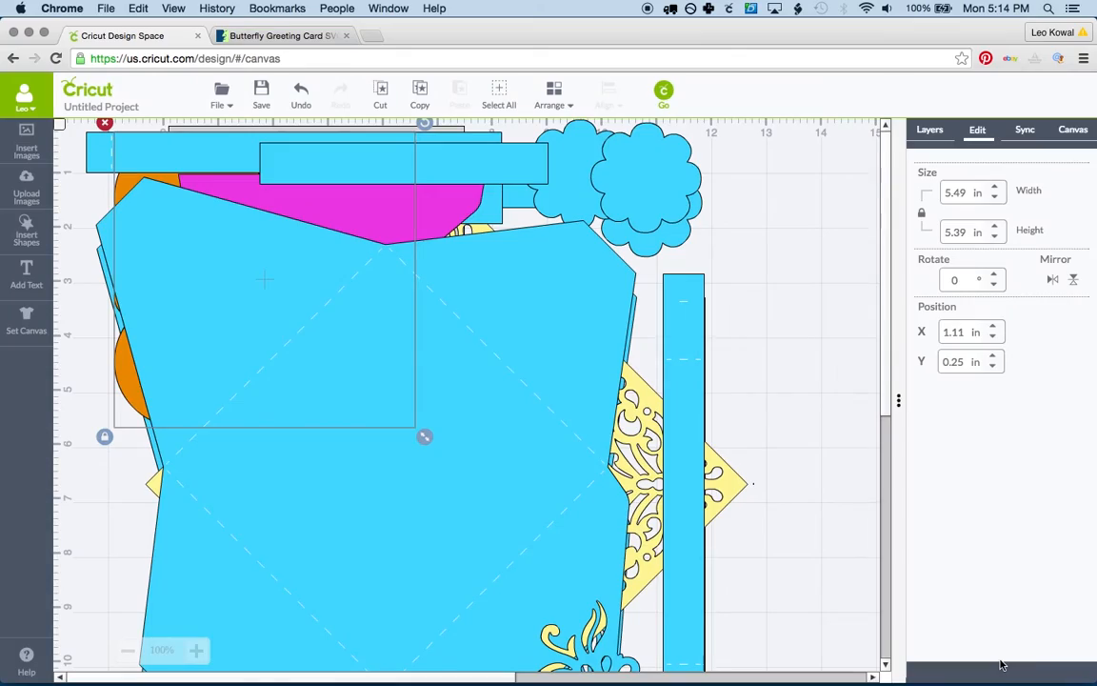
pyautogui.moveTo(524, 286)
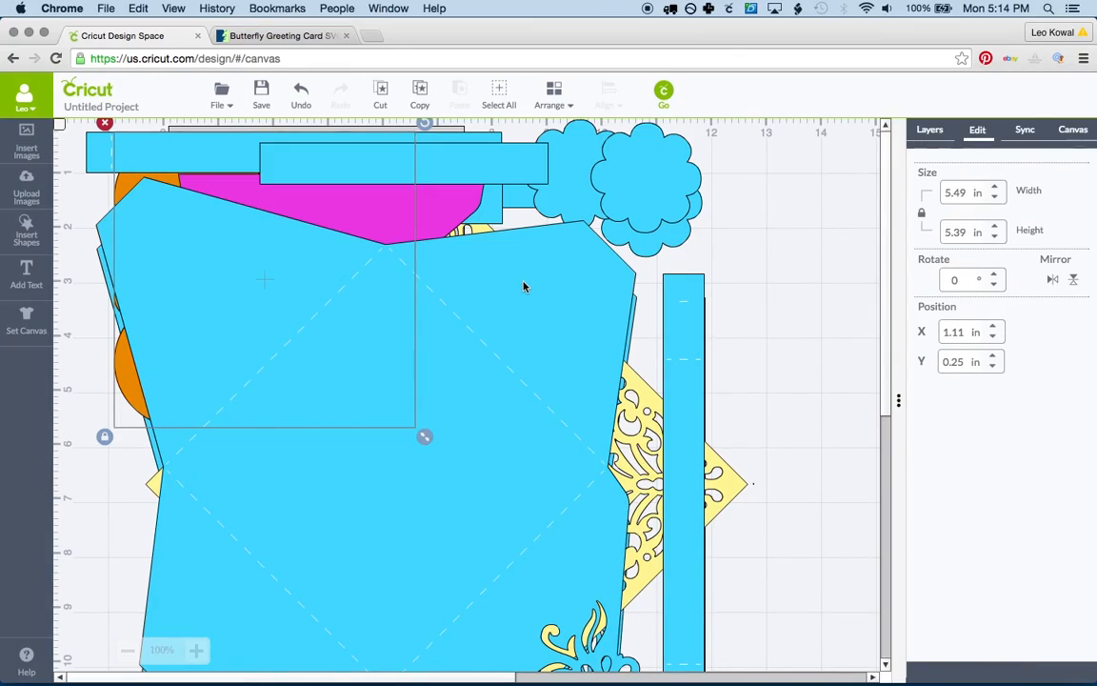